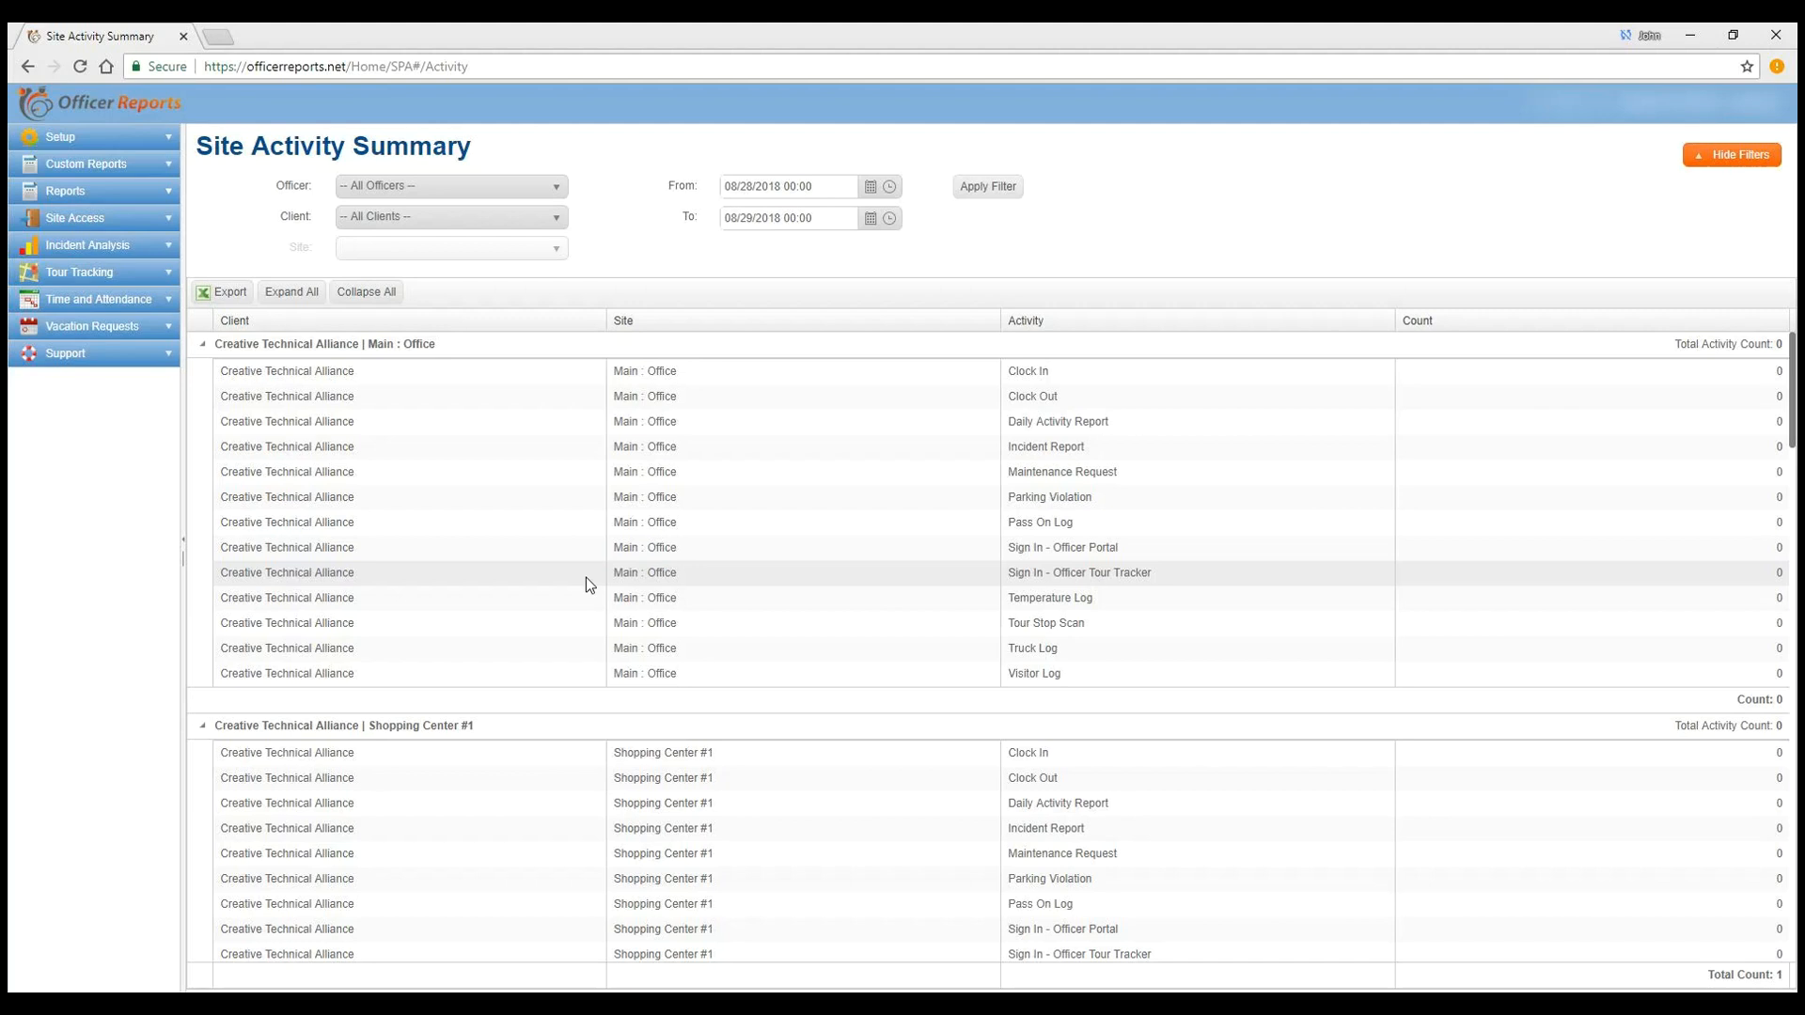
pyautogui.moveTo(403, 482)
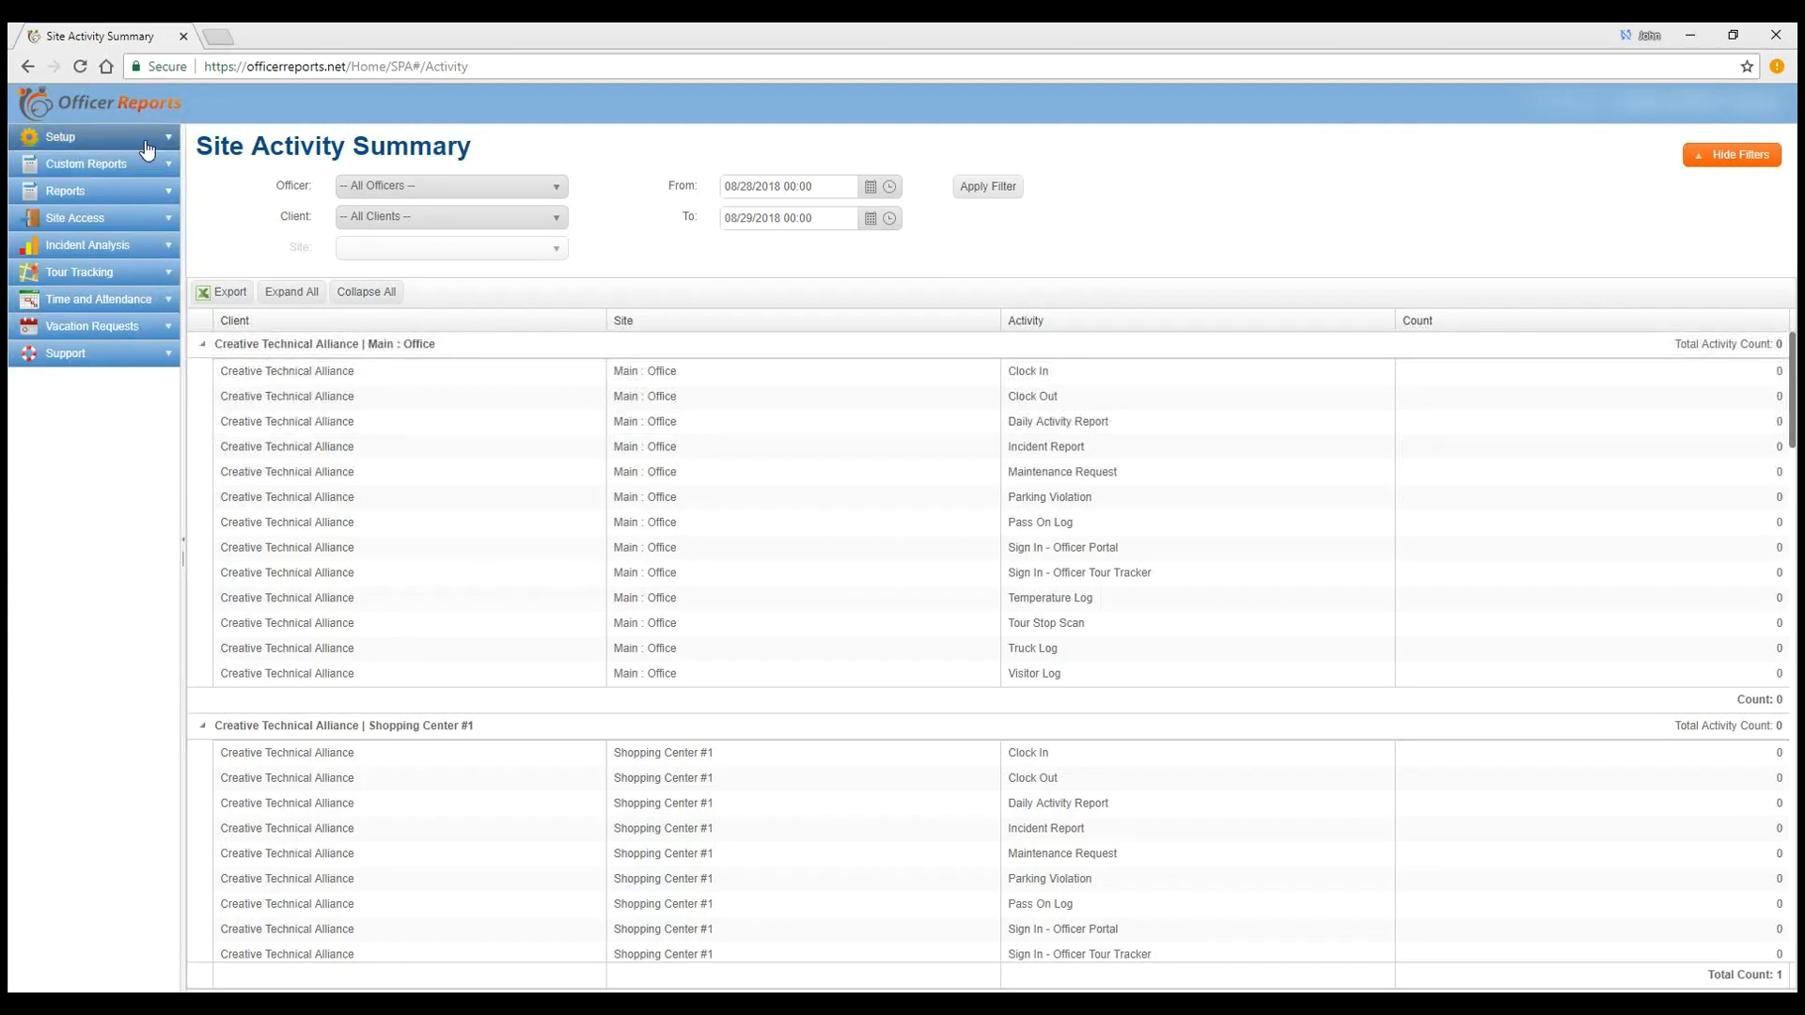
# Step: Expand the Setup menu in the left sidebar
pyautogui.click(59, 136)
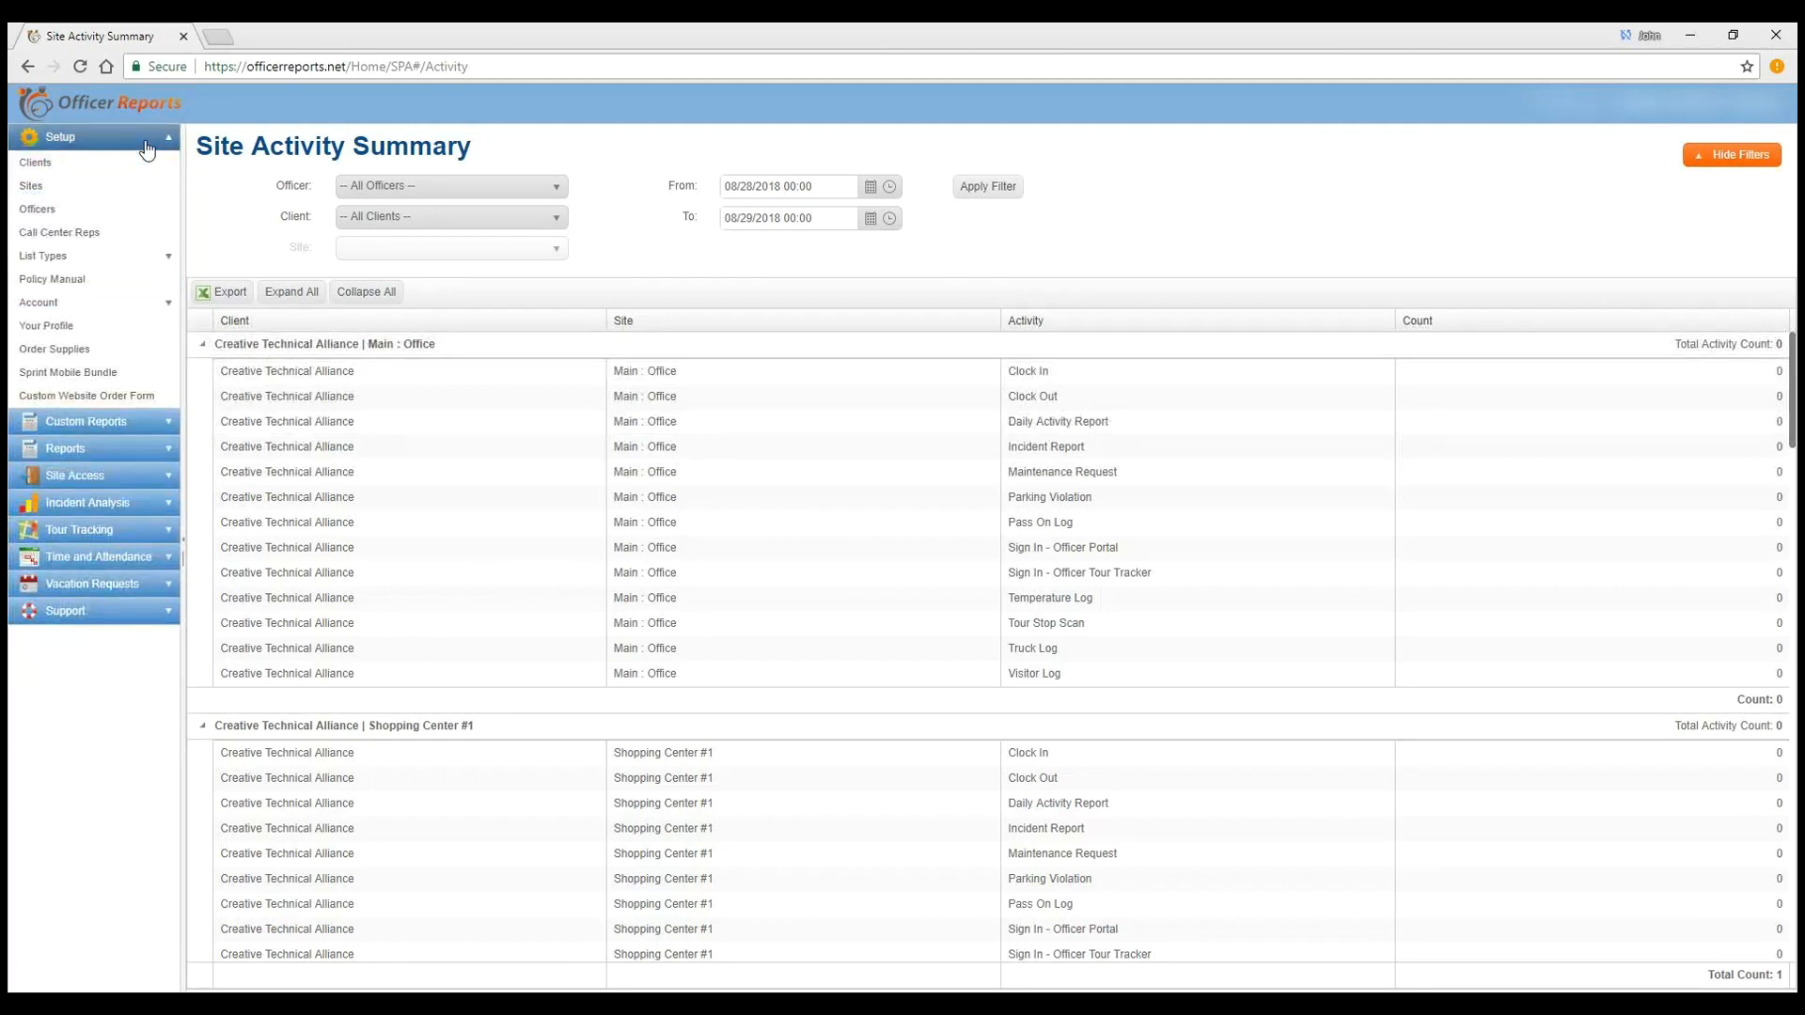
# Step: Open the Policy Manual page listing its five entries
pyautogui.click(52, 280)
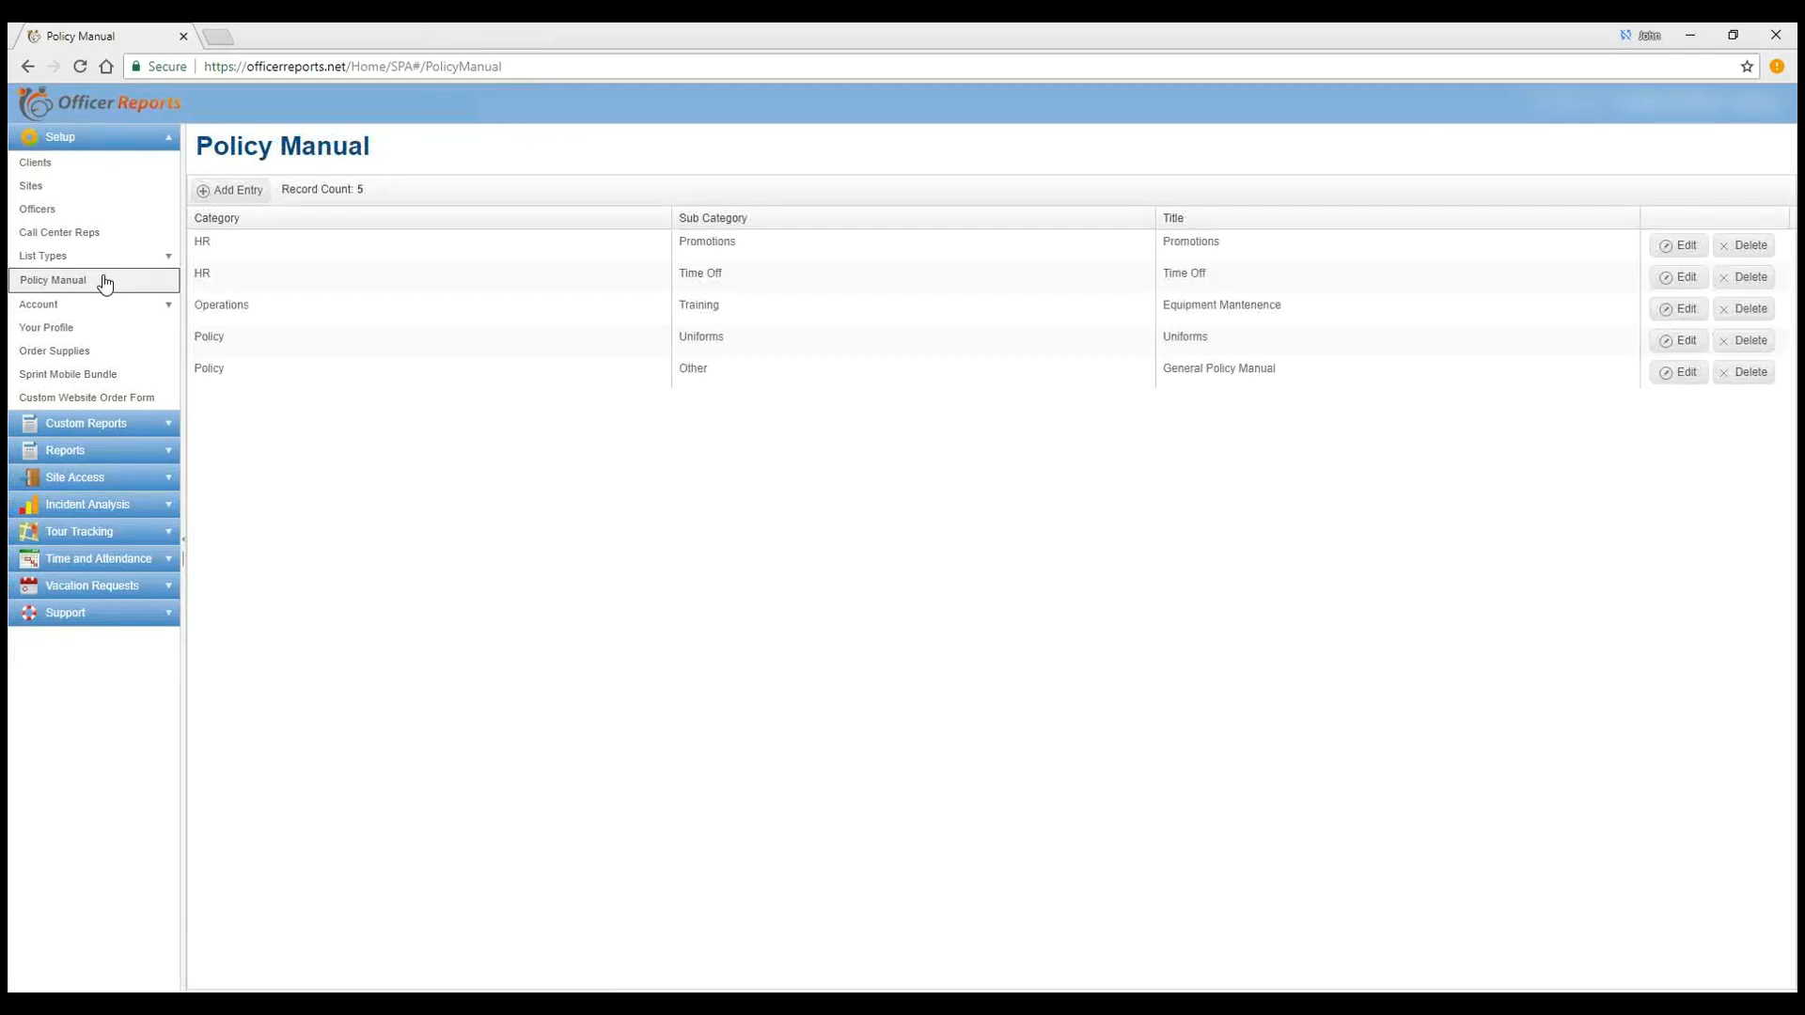
pyautogui.moveTo(420, 436)
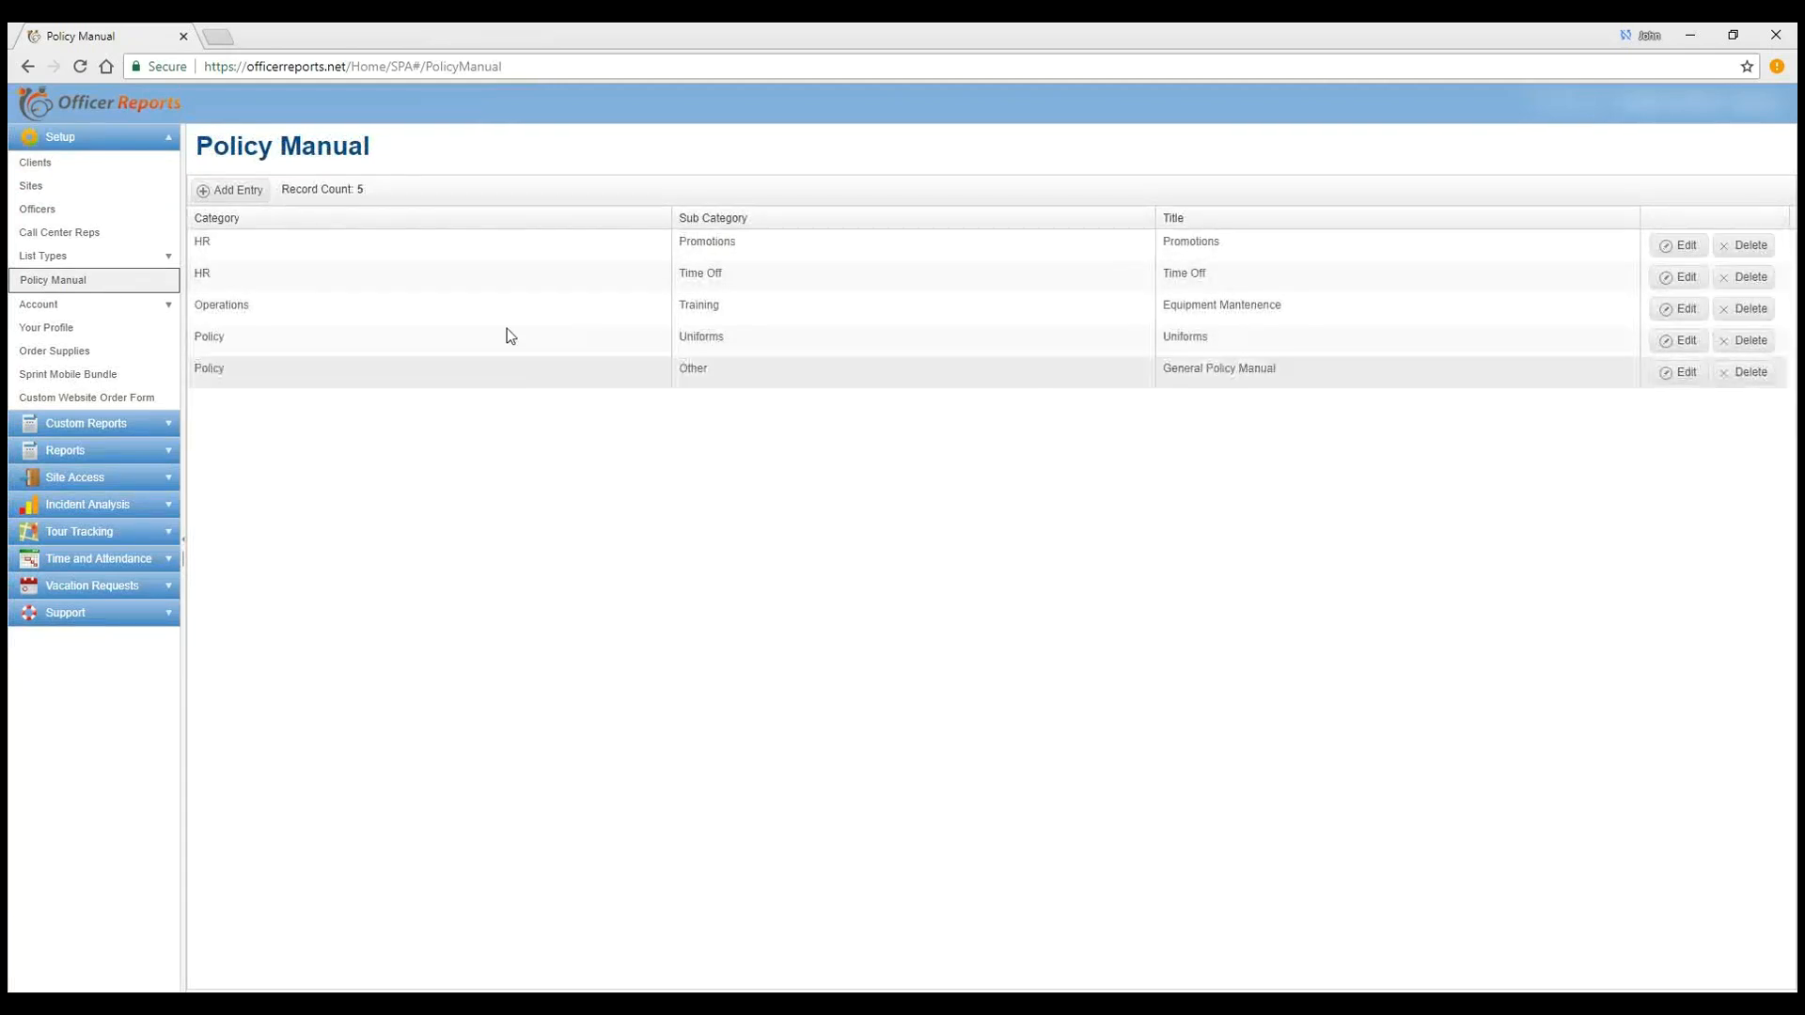
pyautogui.moveTo(306, 368)
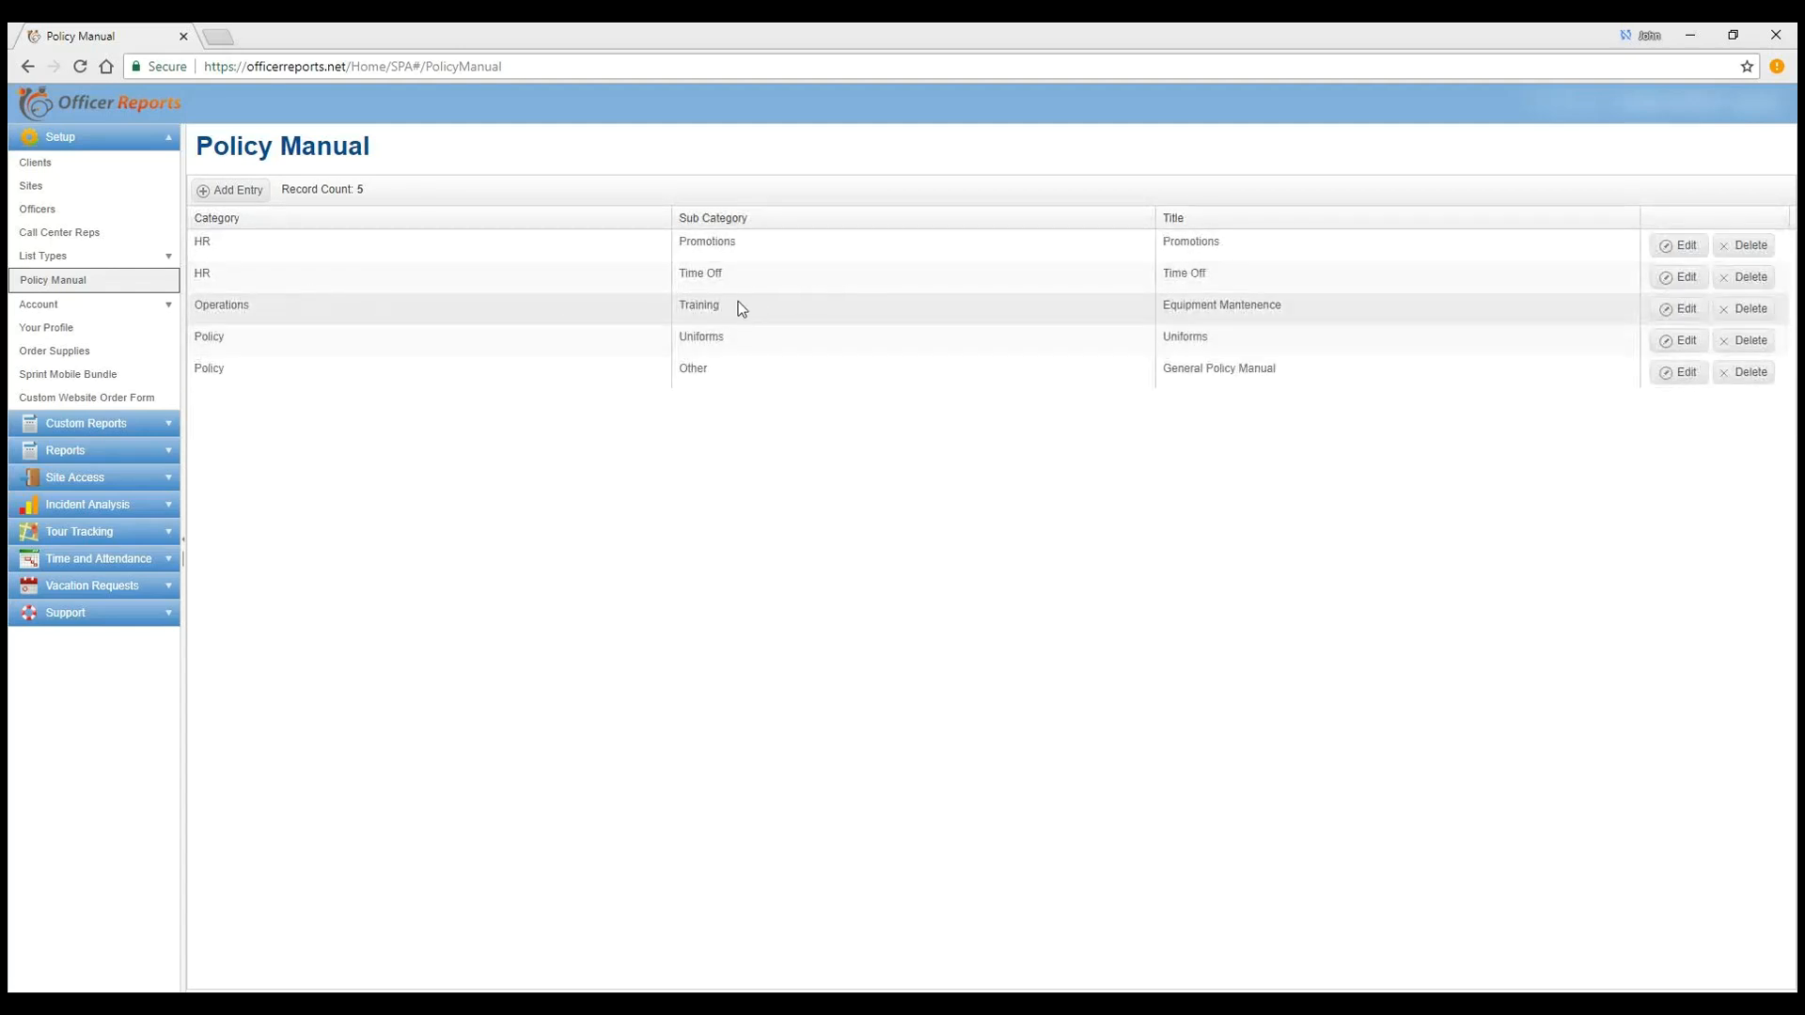
pyautogui.moveTo(685, 347)
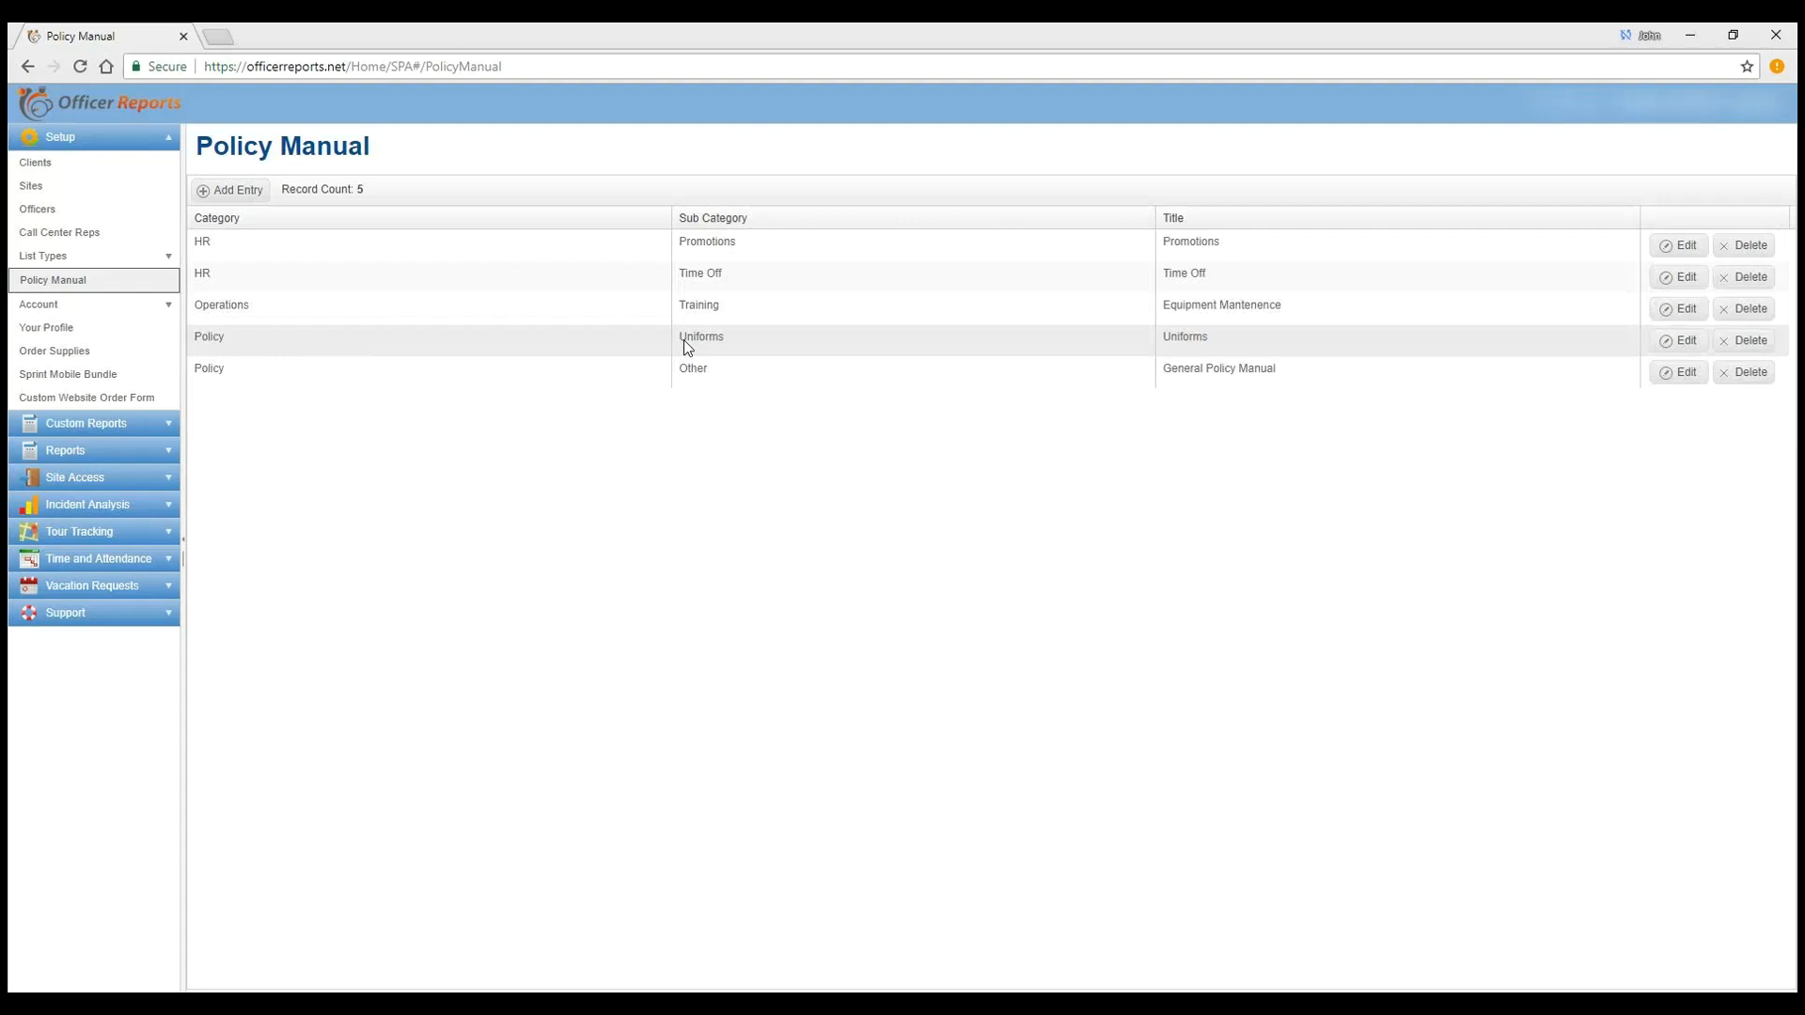
pyautogui.moveTo(655, 368)
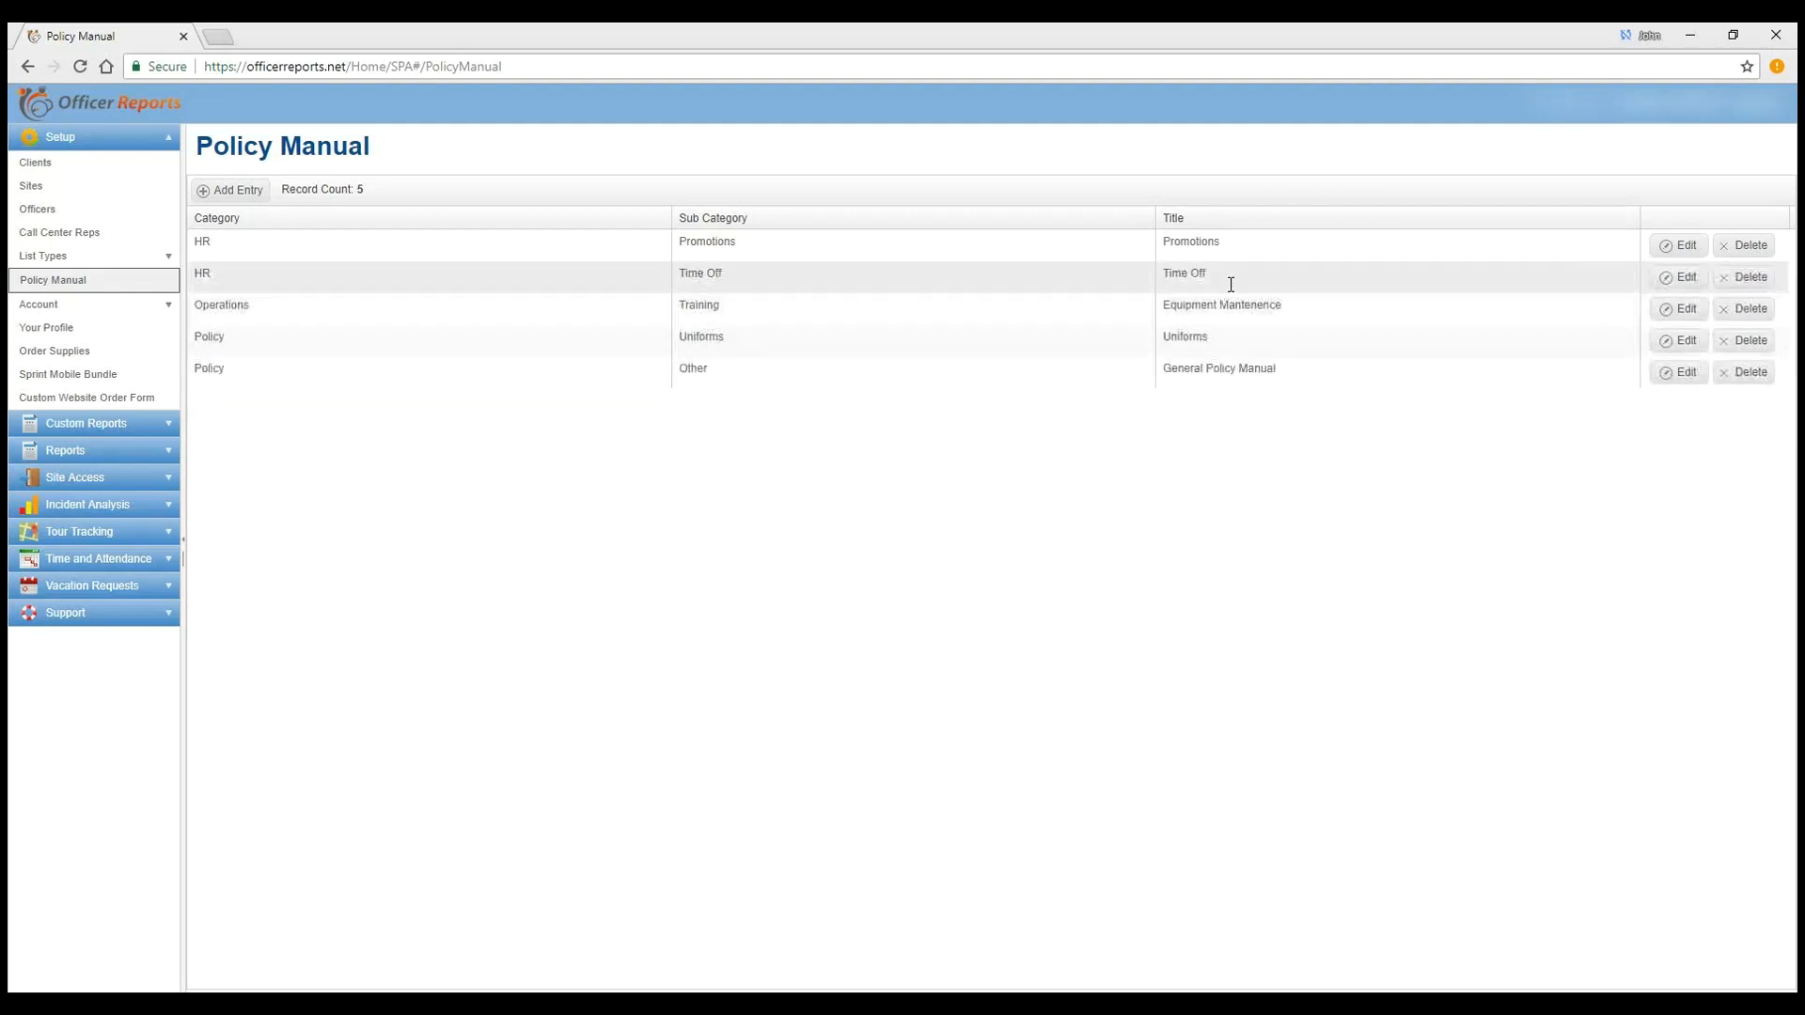
pyautogui.moveTo(277, 237)
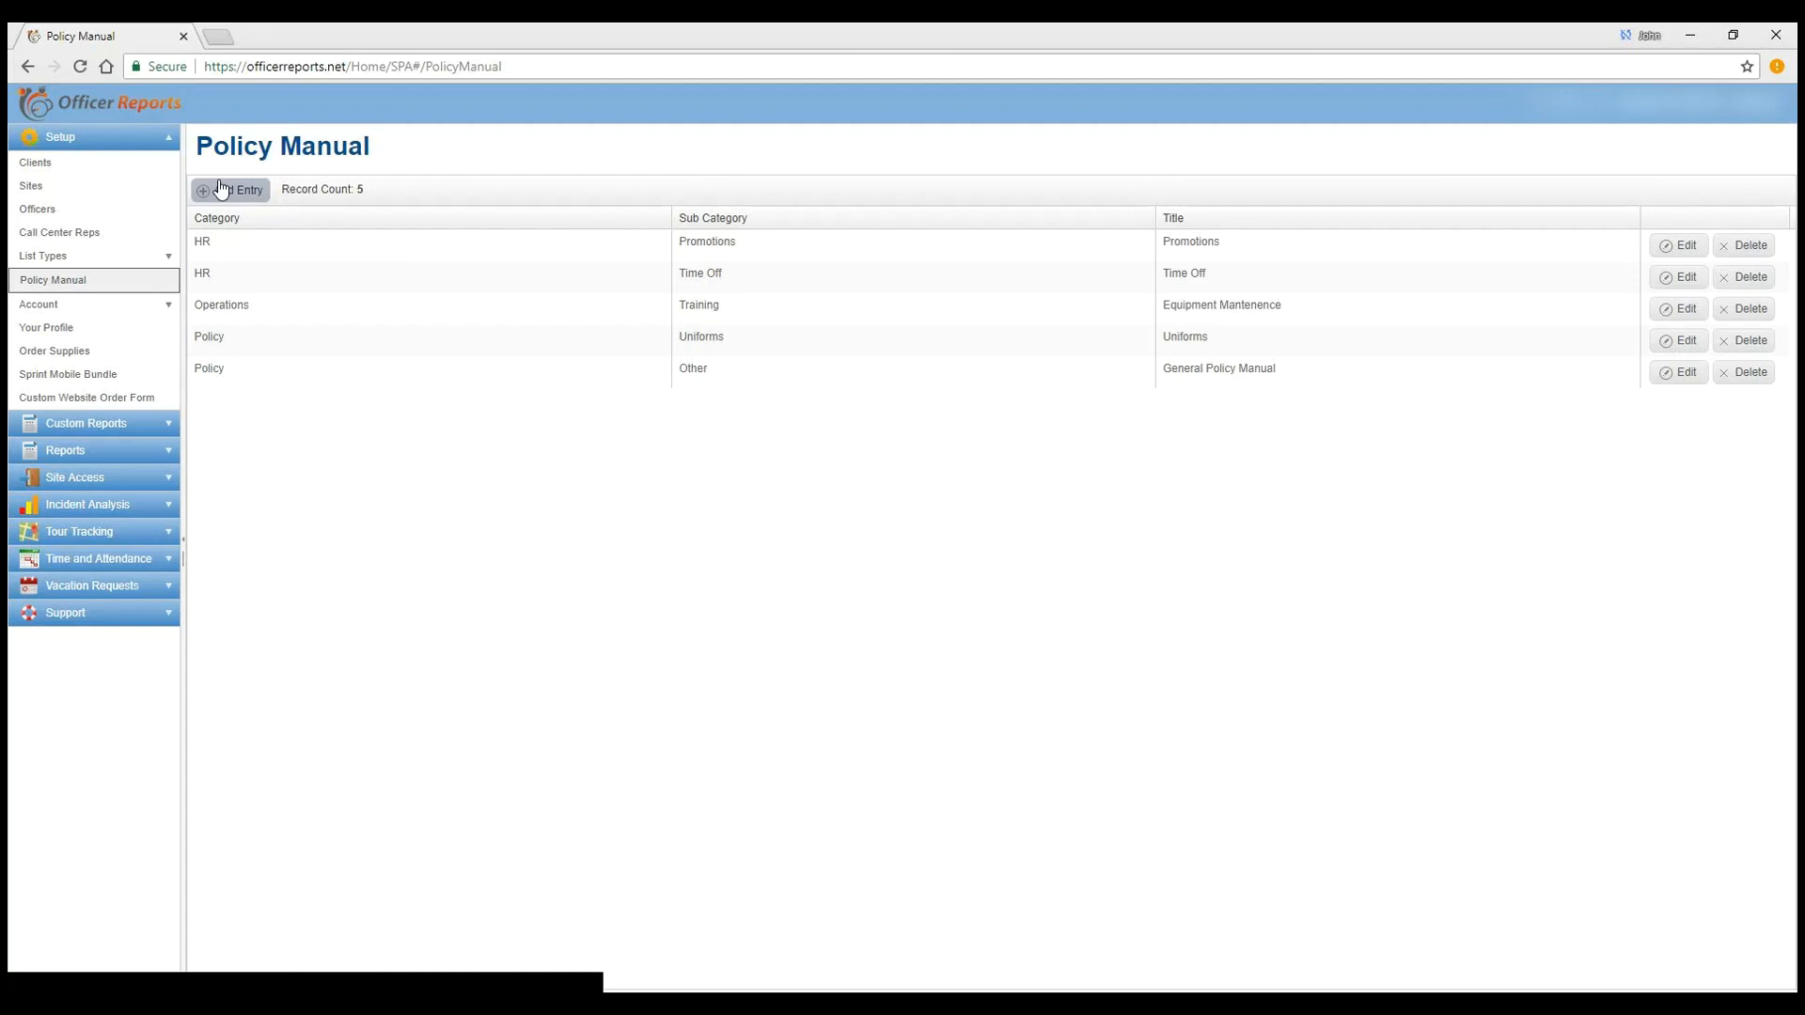
# Step: Start a new Policy Manual entry and list the HR, Operations, Policy, Other categories
pyautogui.click(230, 189)
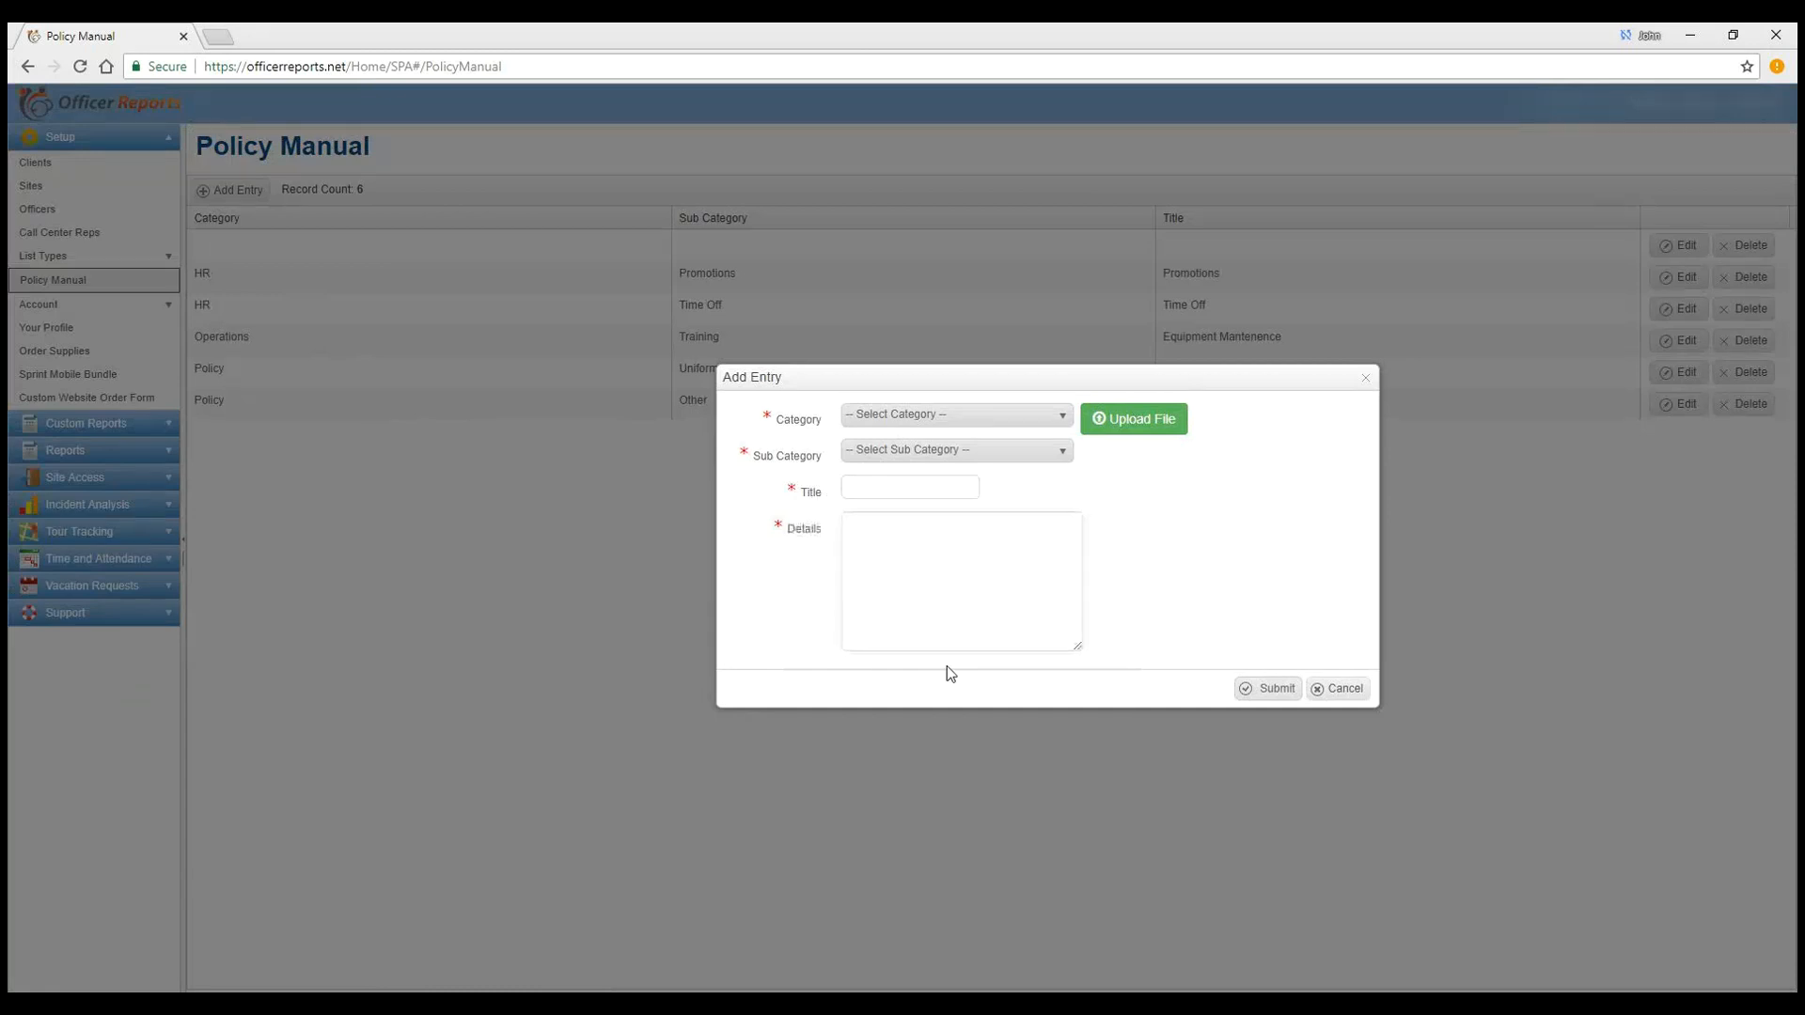
pyautogui.click(953, 415)
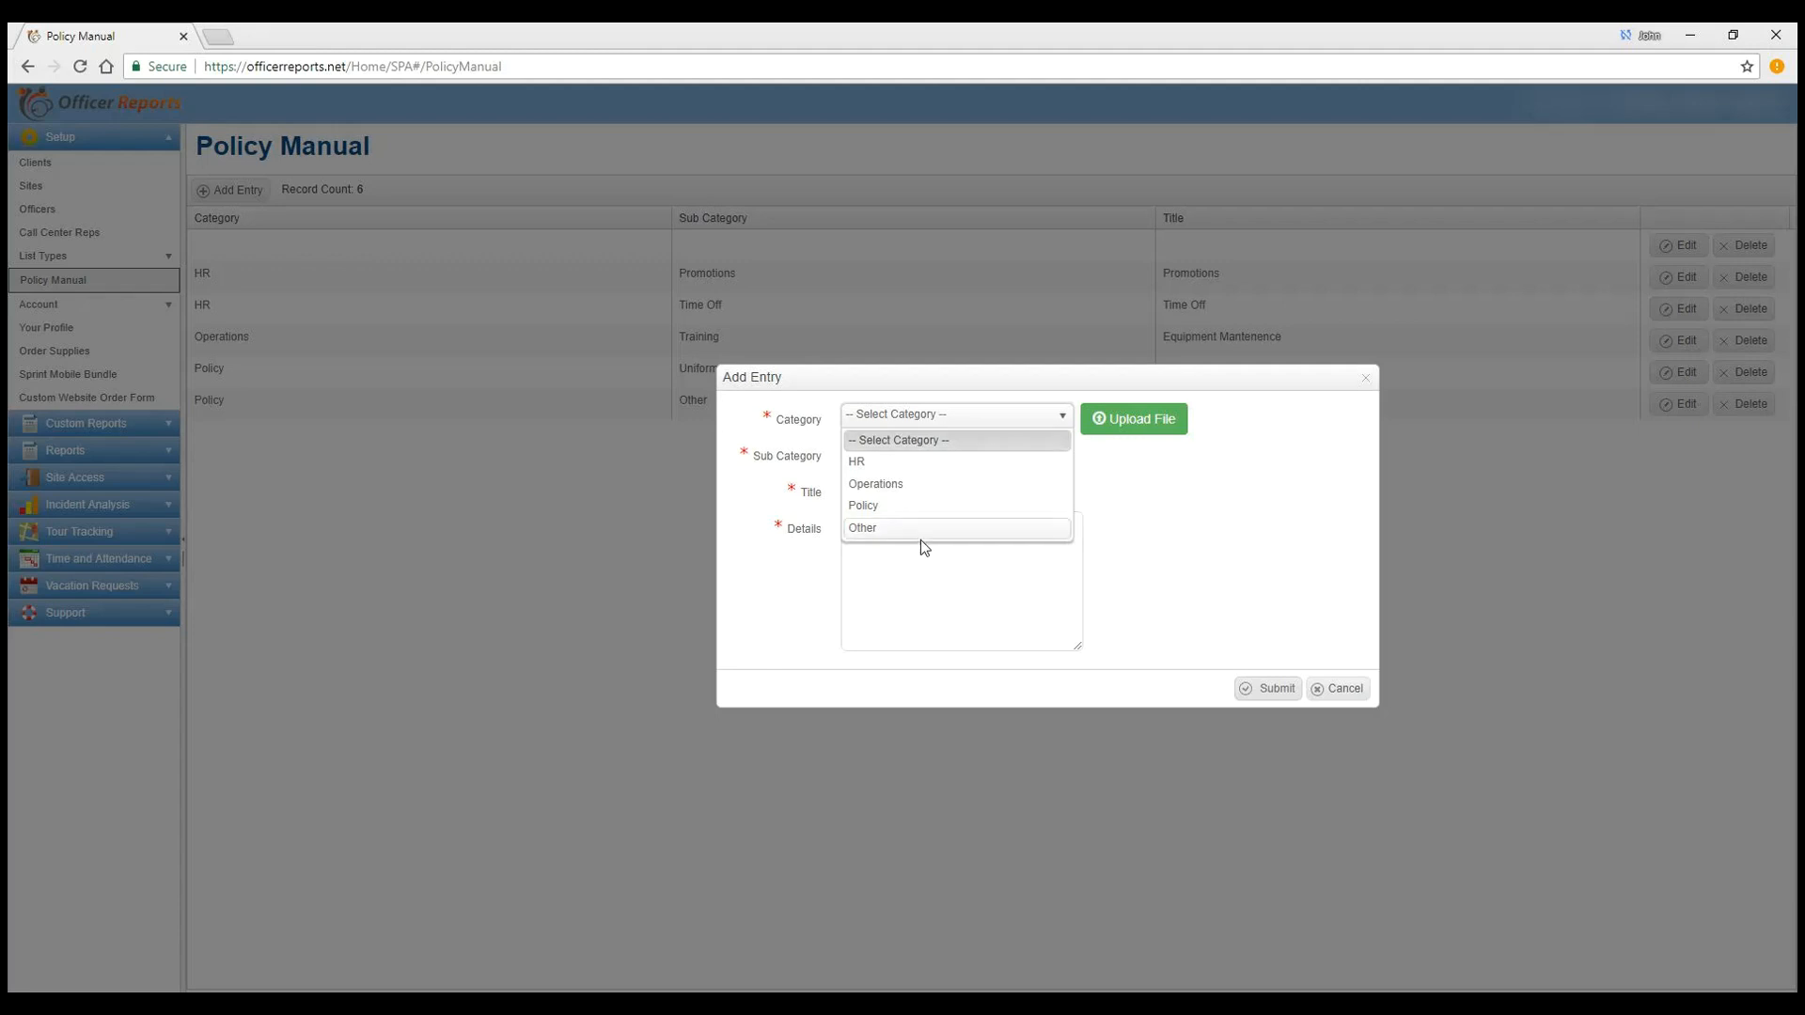
pyautogui.moveTo(923, 461)
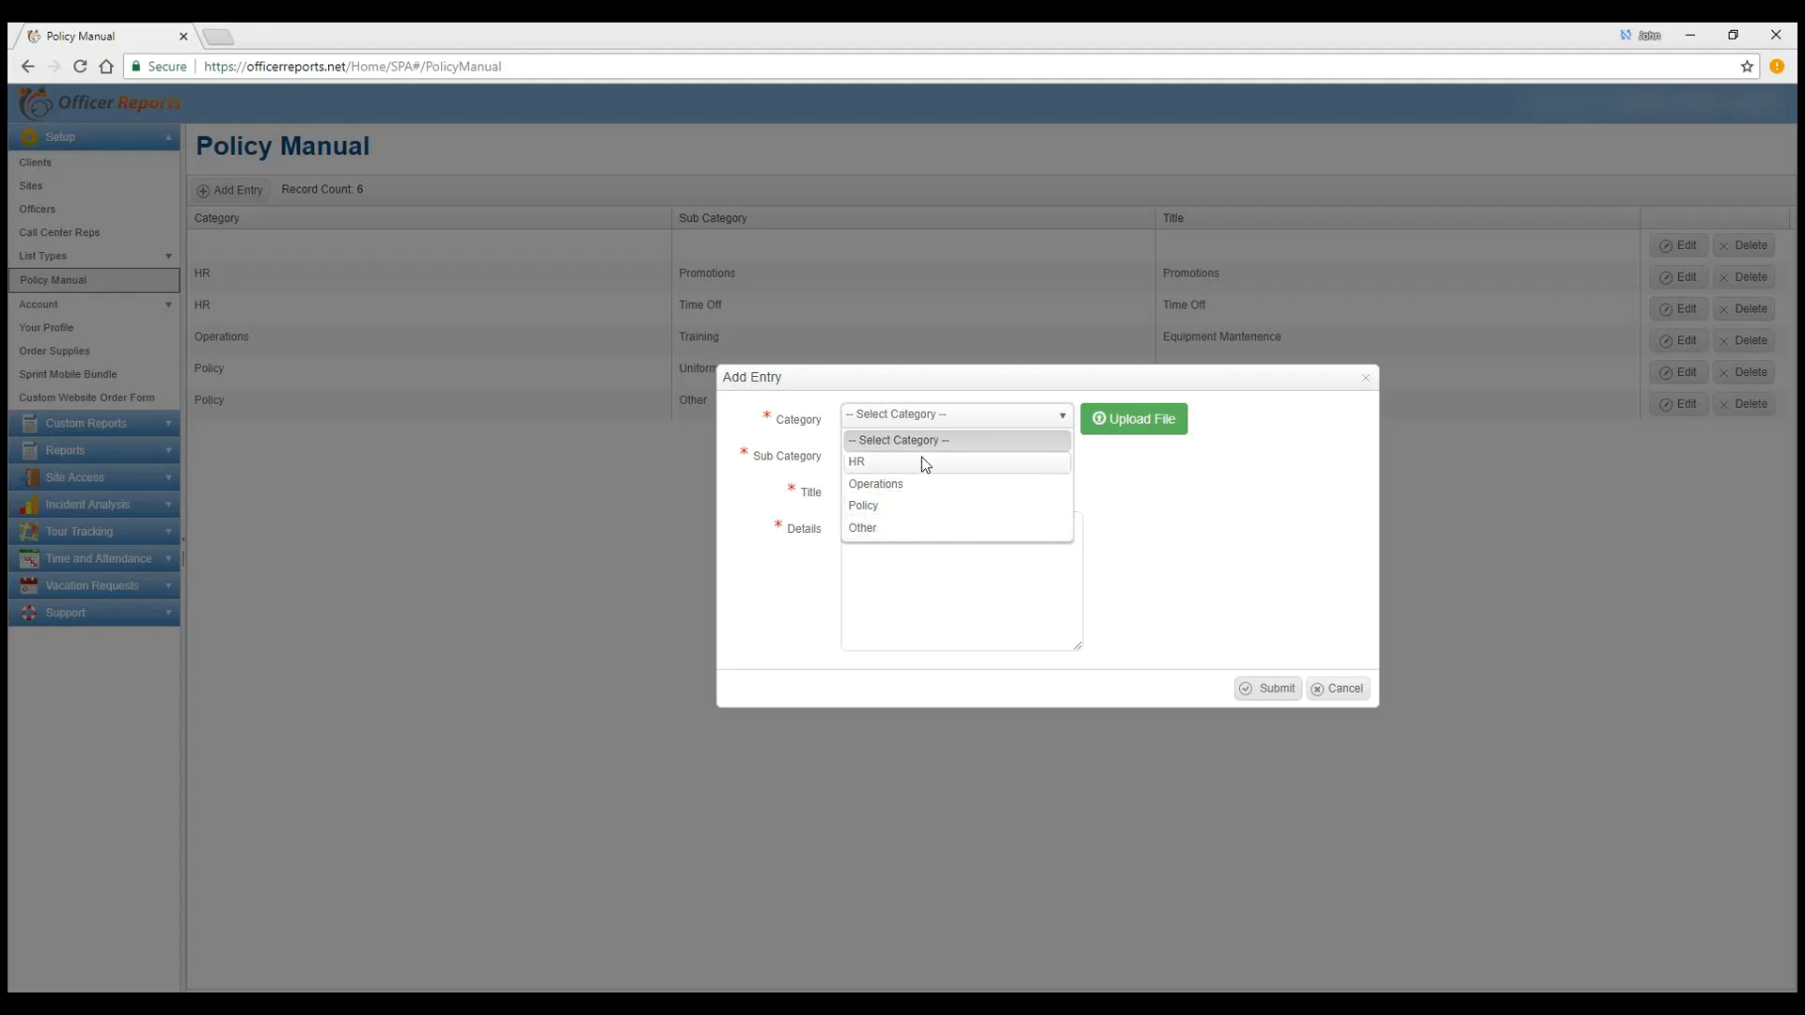
pyautogui.moveTo(914, 527)
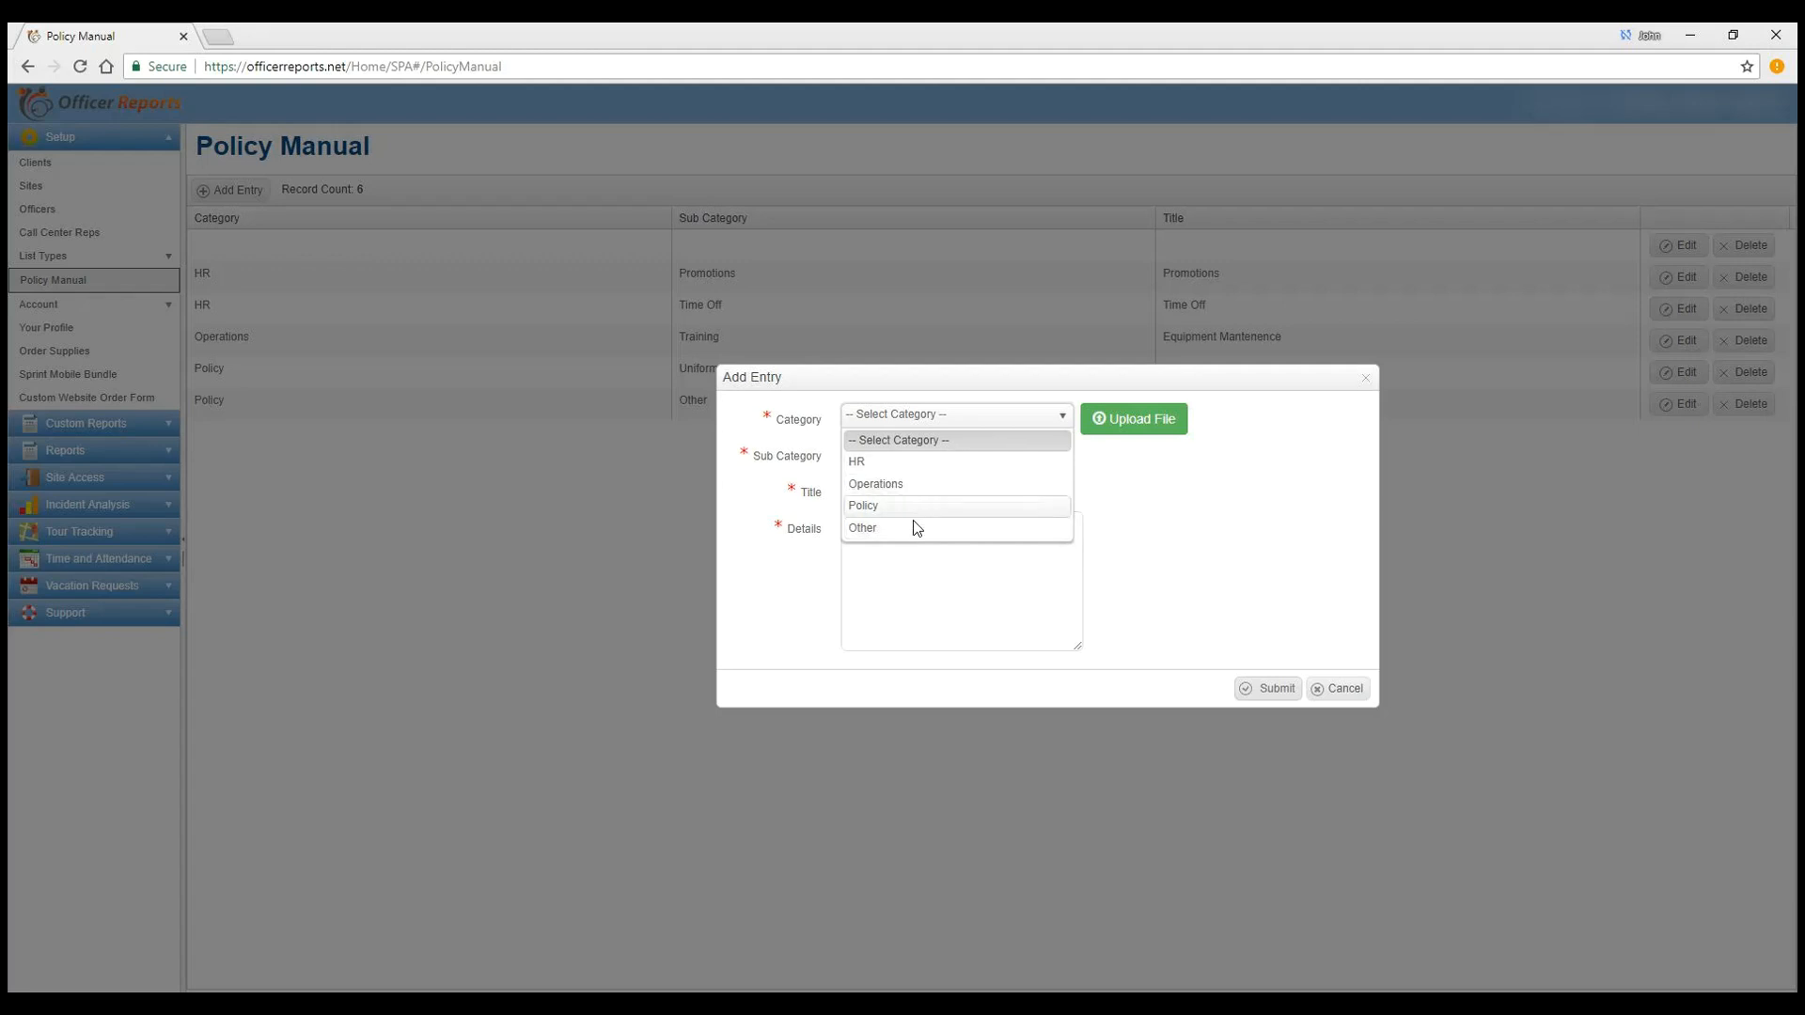
pyautogui.moveTo(918, 446)
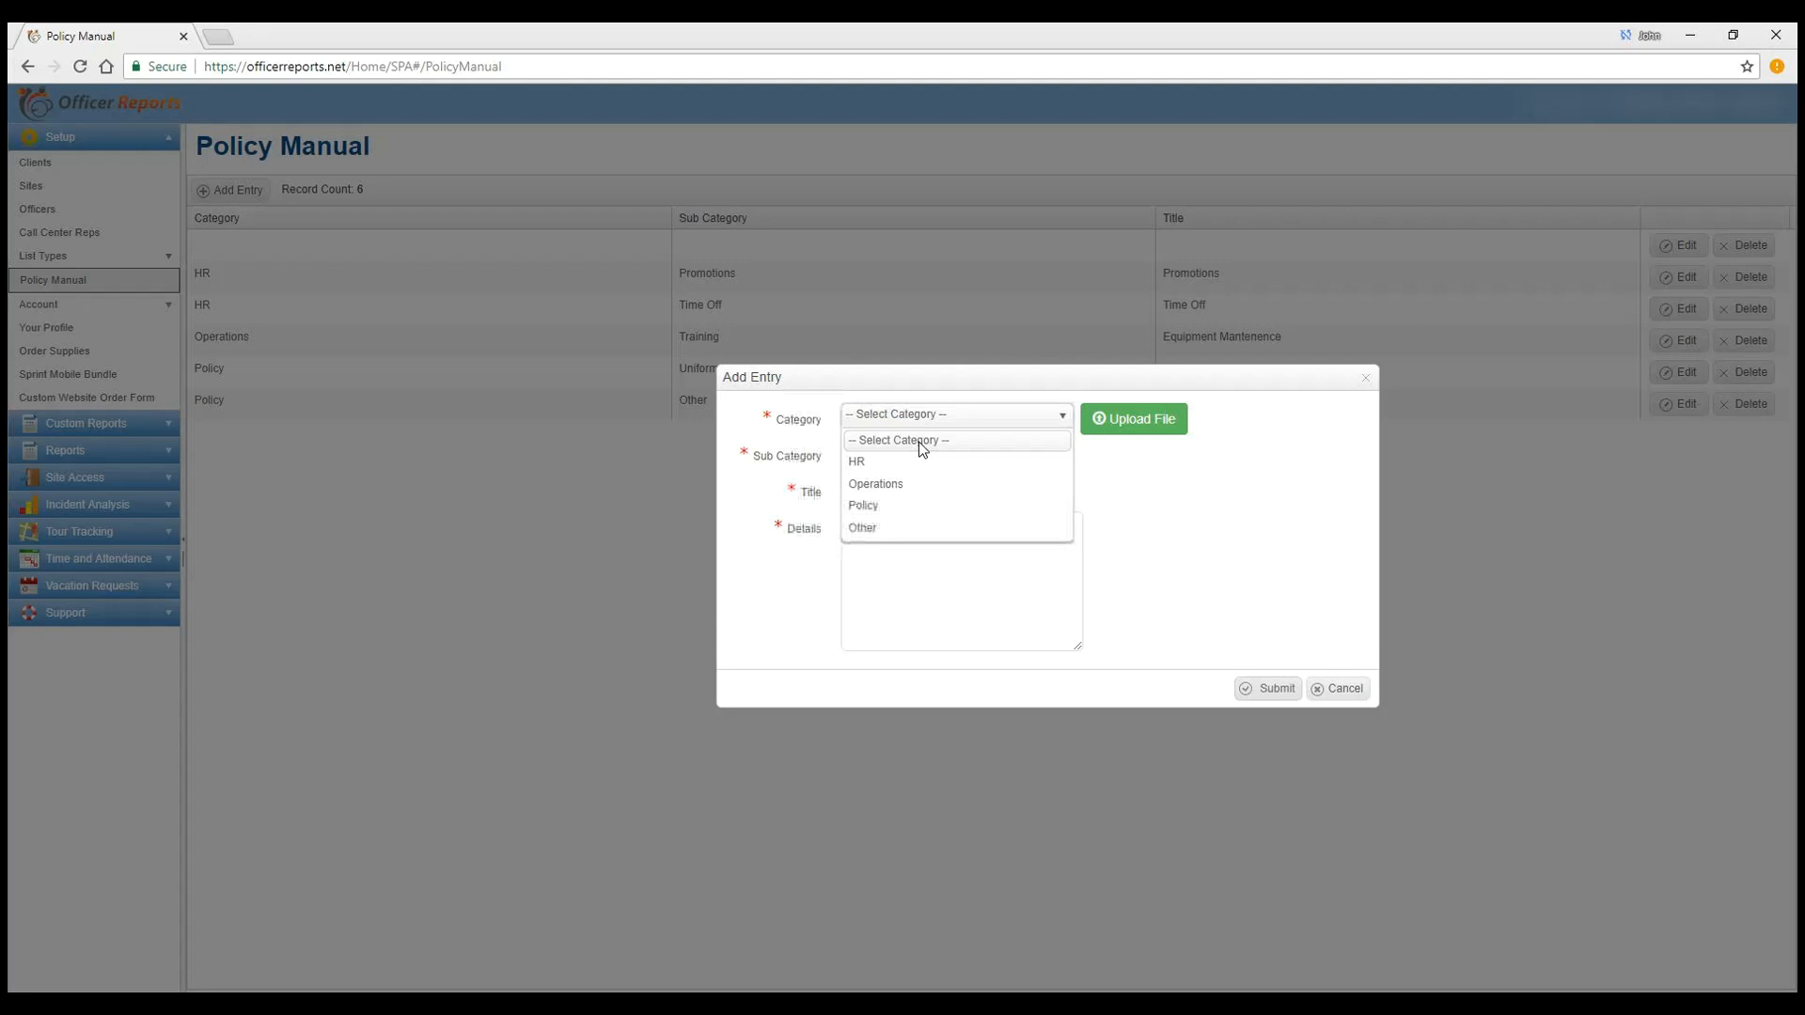
# Step: Compare Policy, Other and HR sub-categories, then settle on HR and list its sub-categories
pyautogui.click(855, 461)
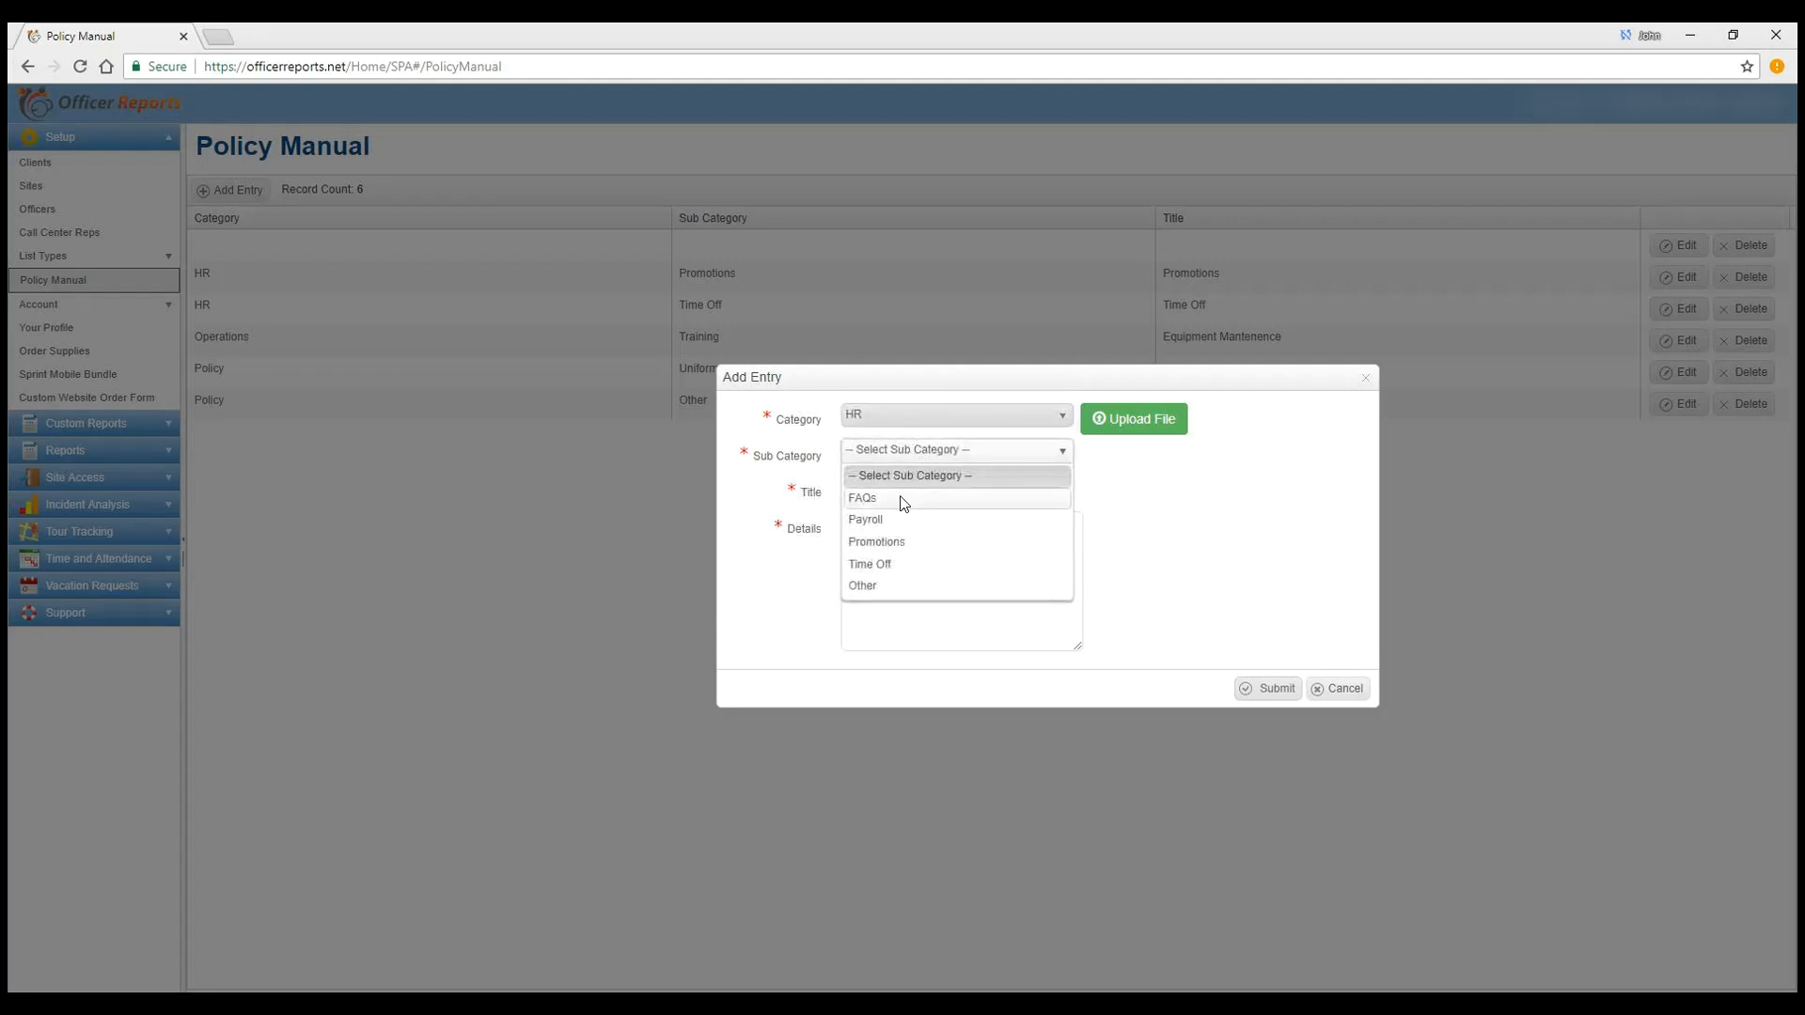
pyautogui.moveTo(910, 527)
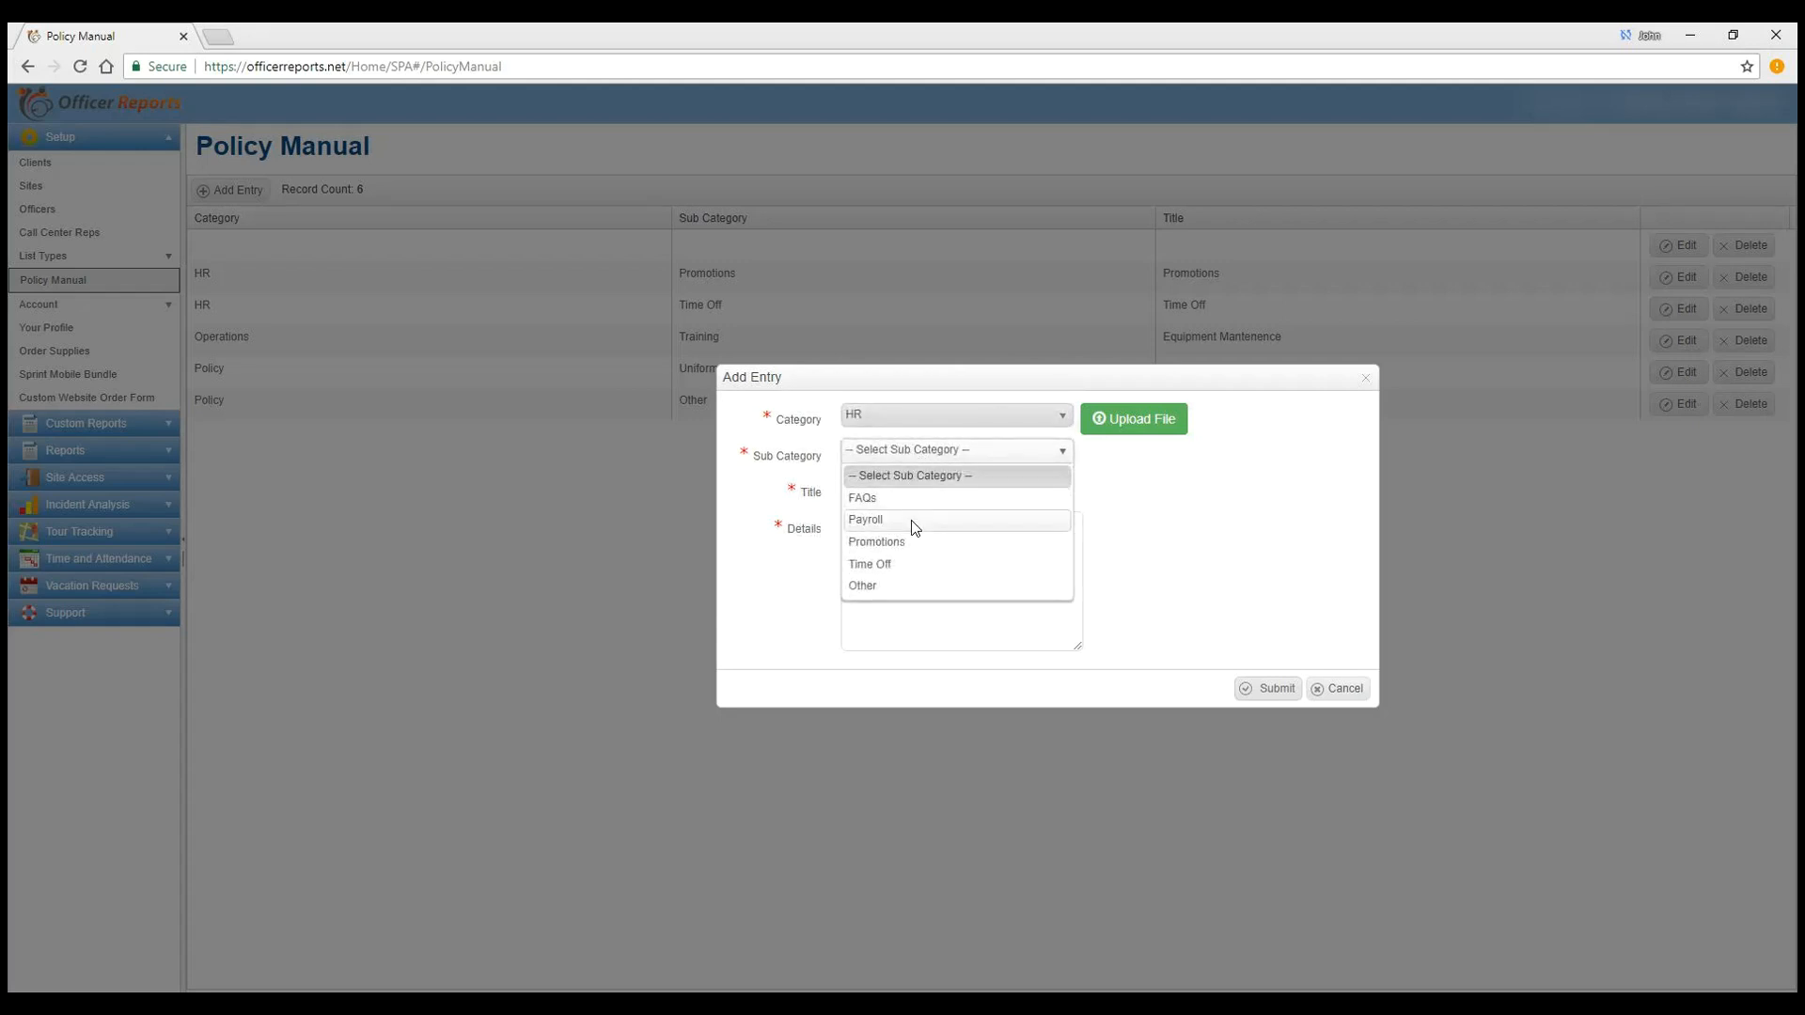
pyautogui.moveTo(921, 564)
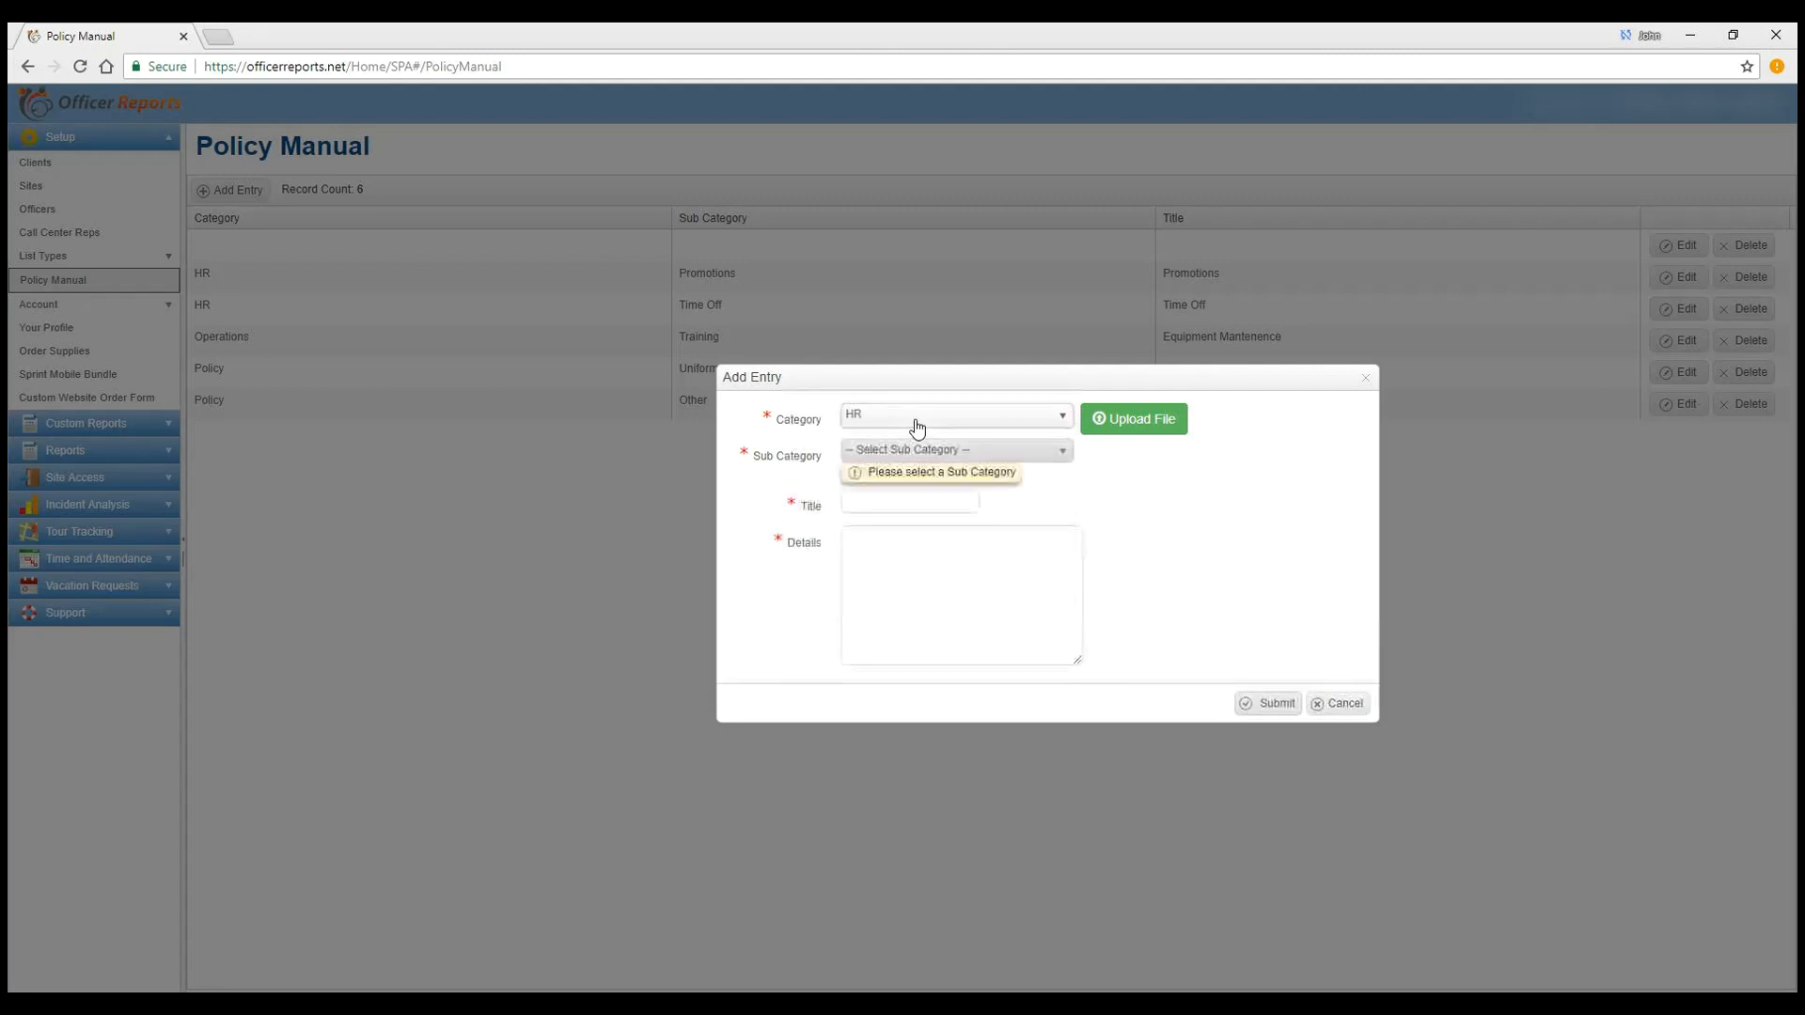
pyautogui.click(953, 449)
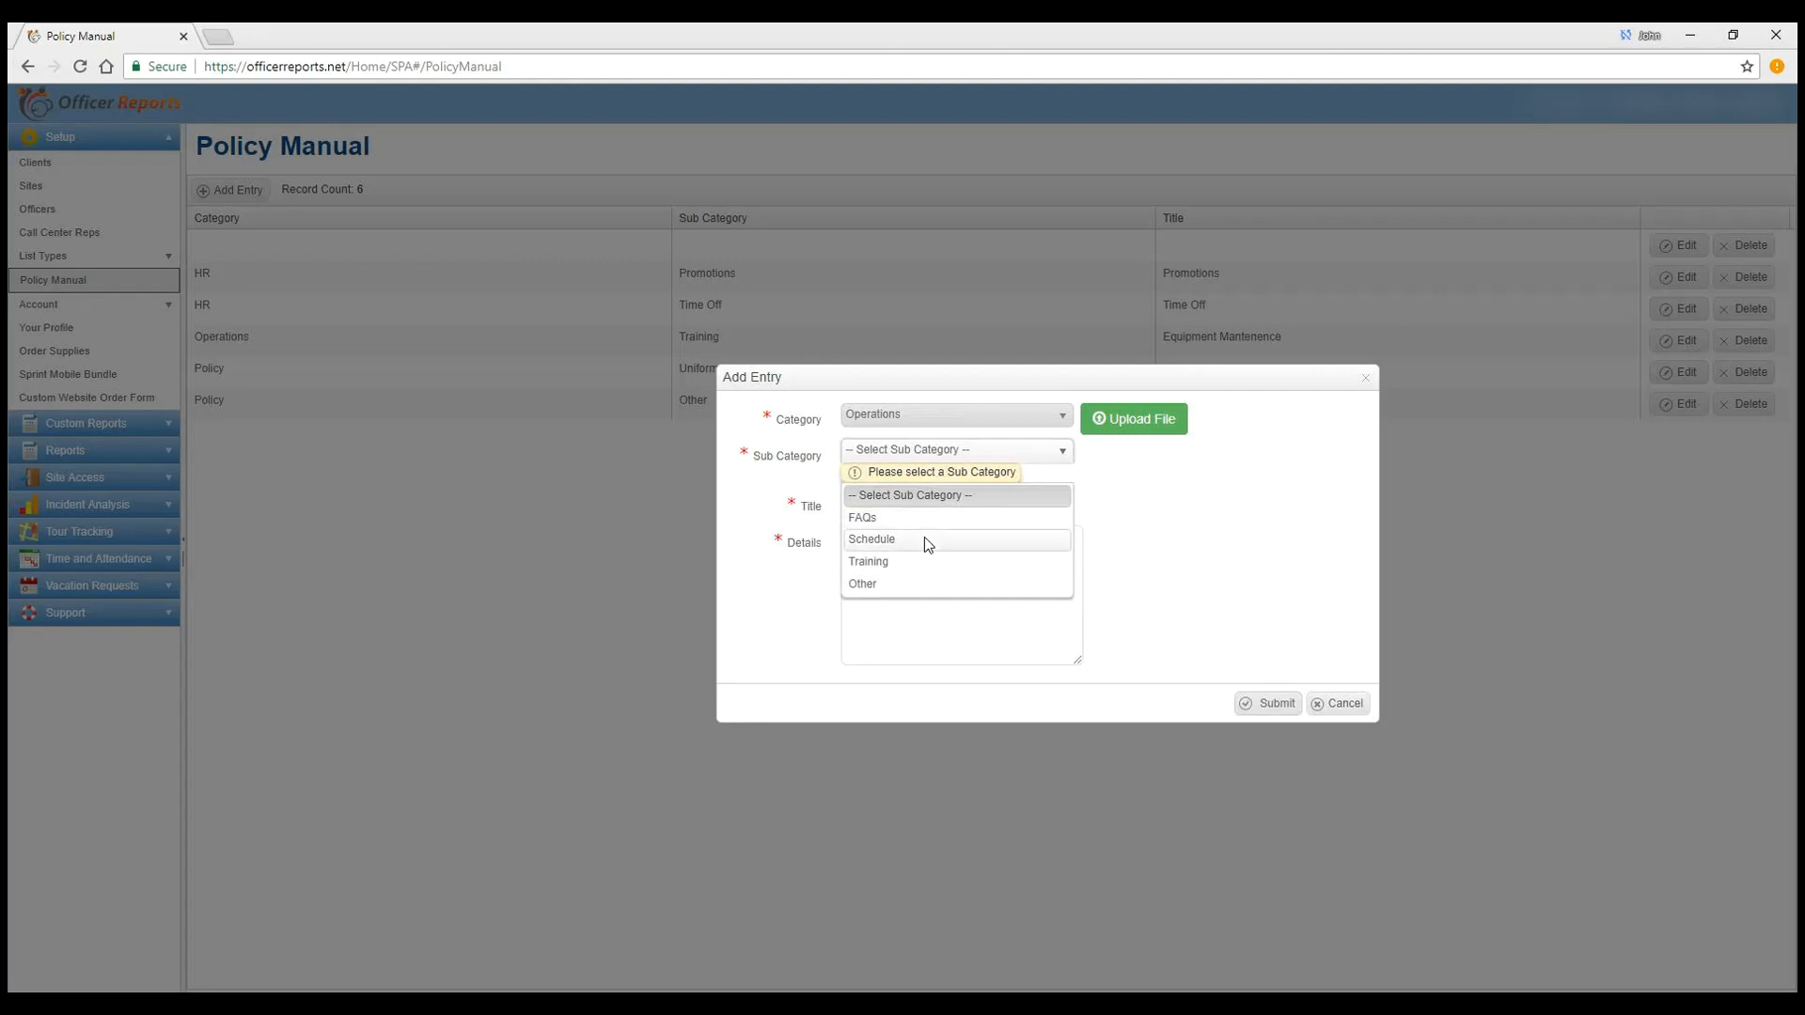
pyautogui.moveTo(921, 562)
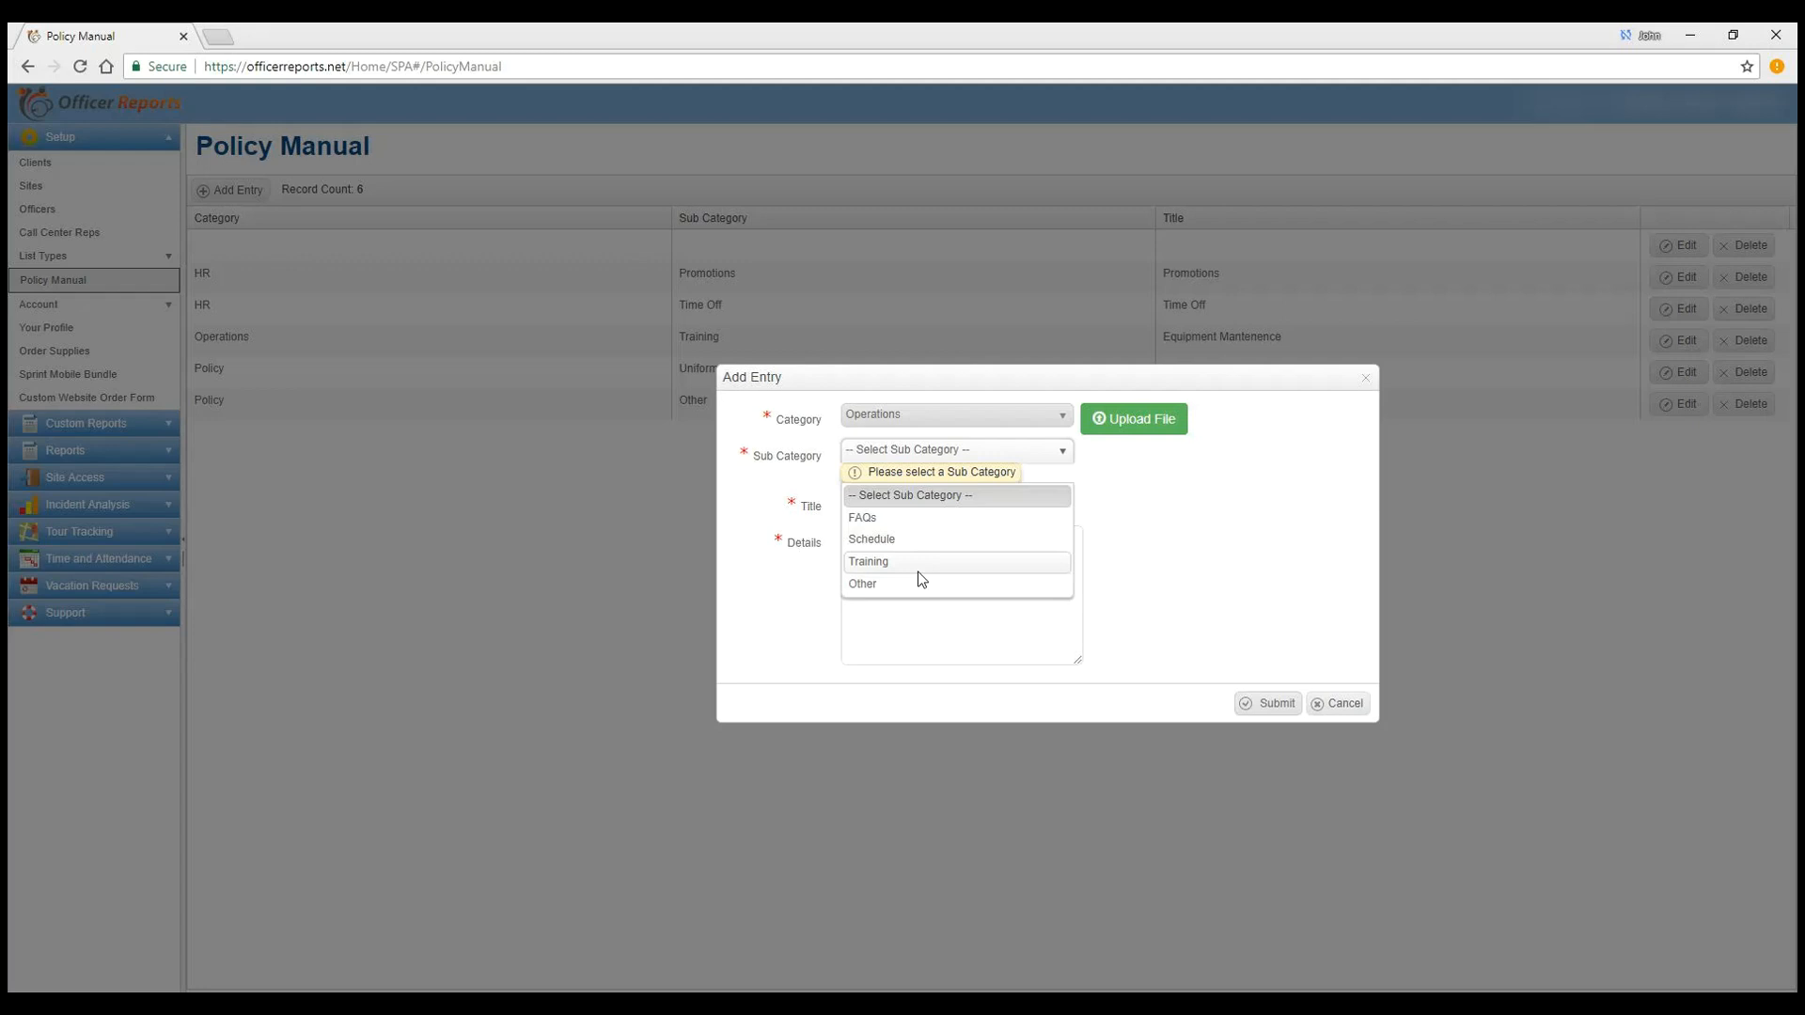
pyautogui.click(955, 415)
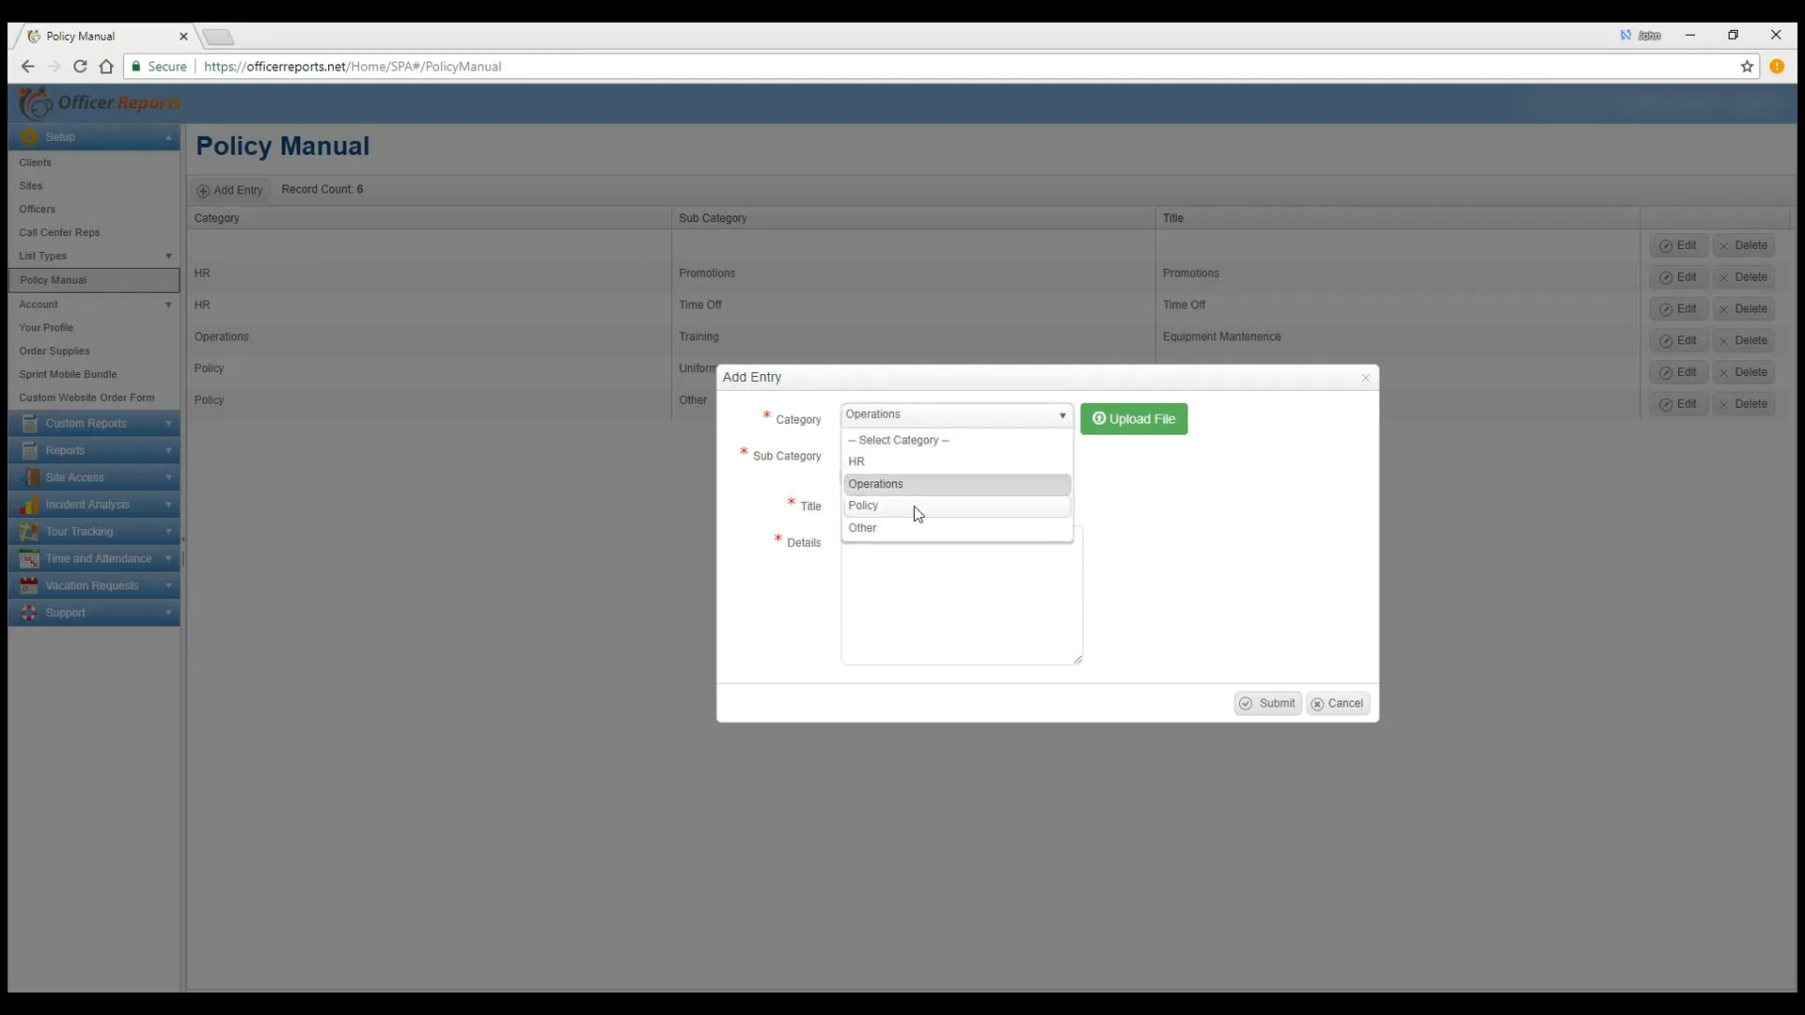
pyautogui.click(861, 506)
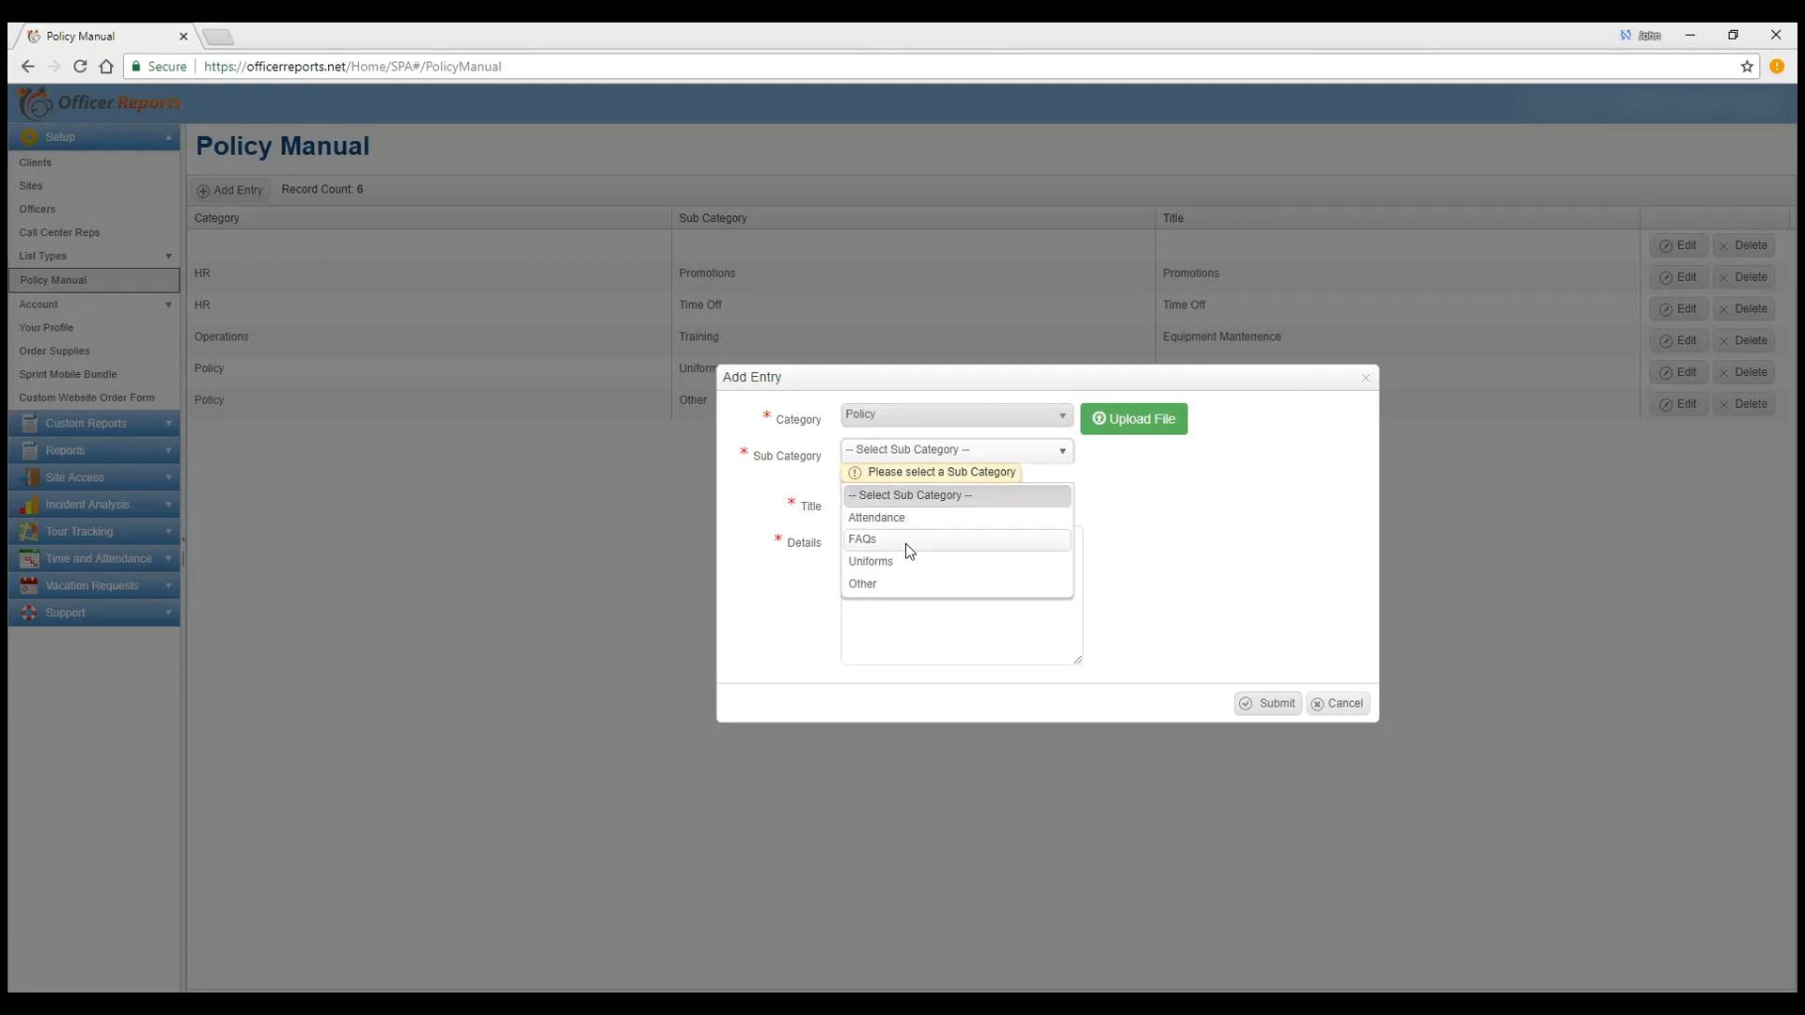
pyautogui.moveTo(921, 562)
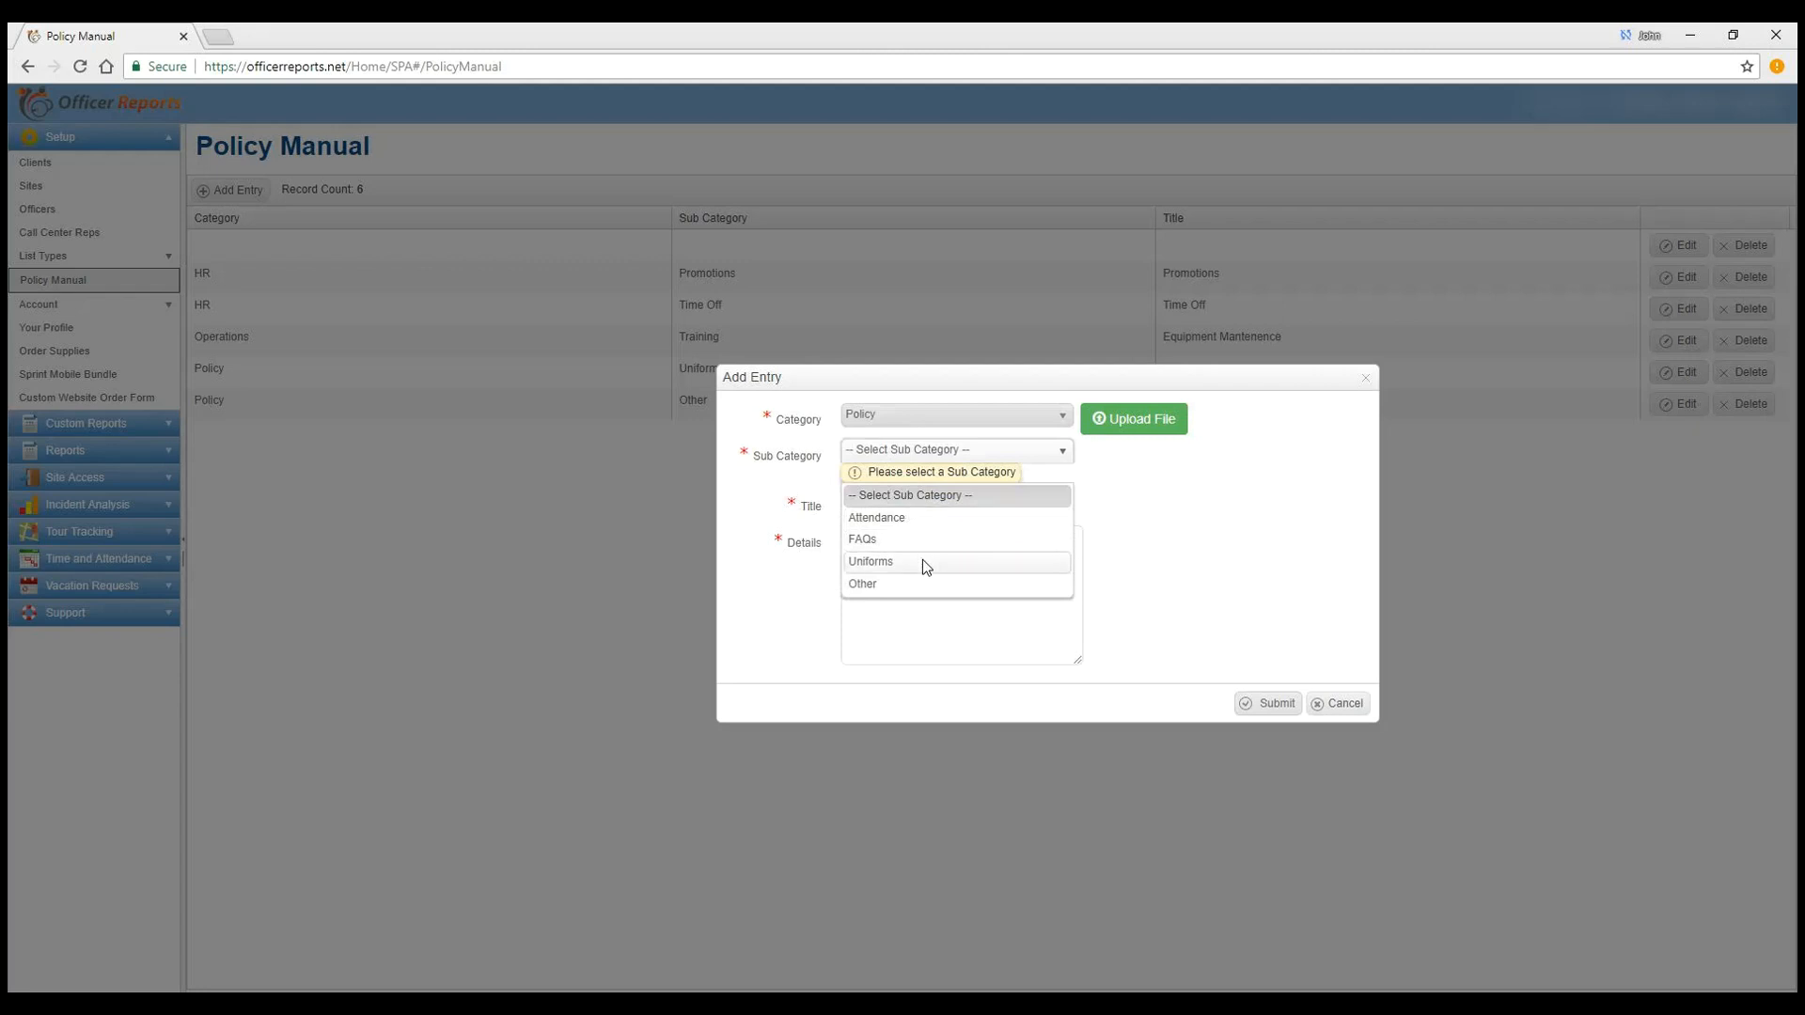
pyautogui.click(955, 415)
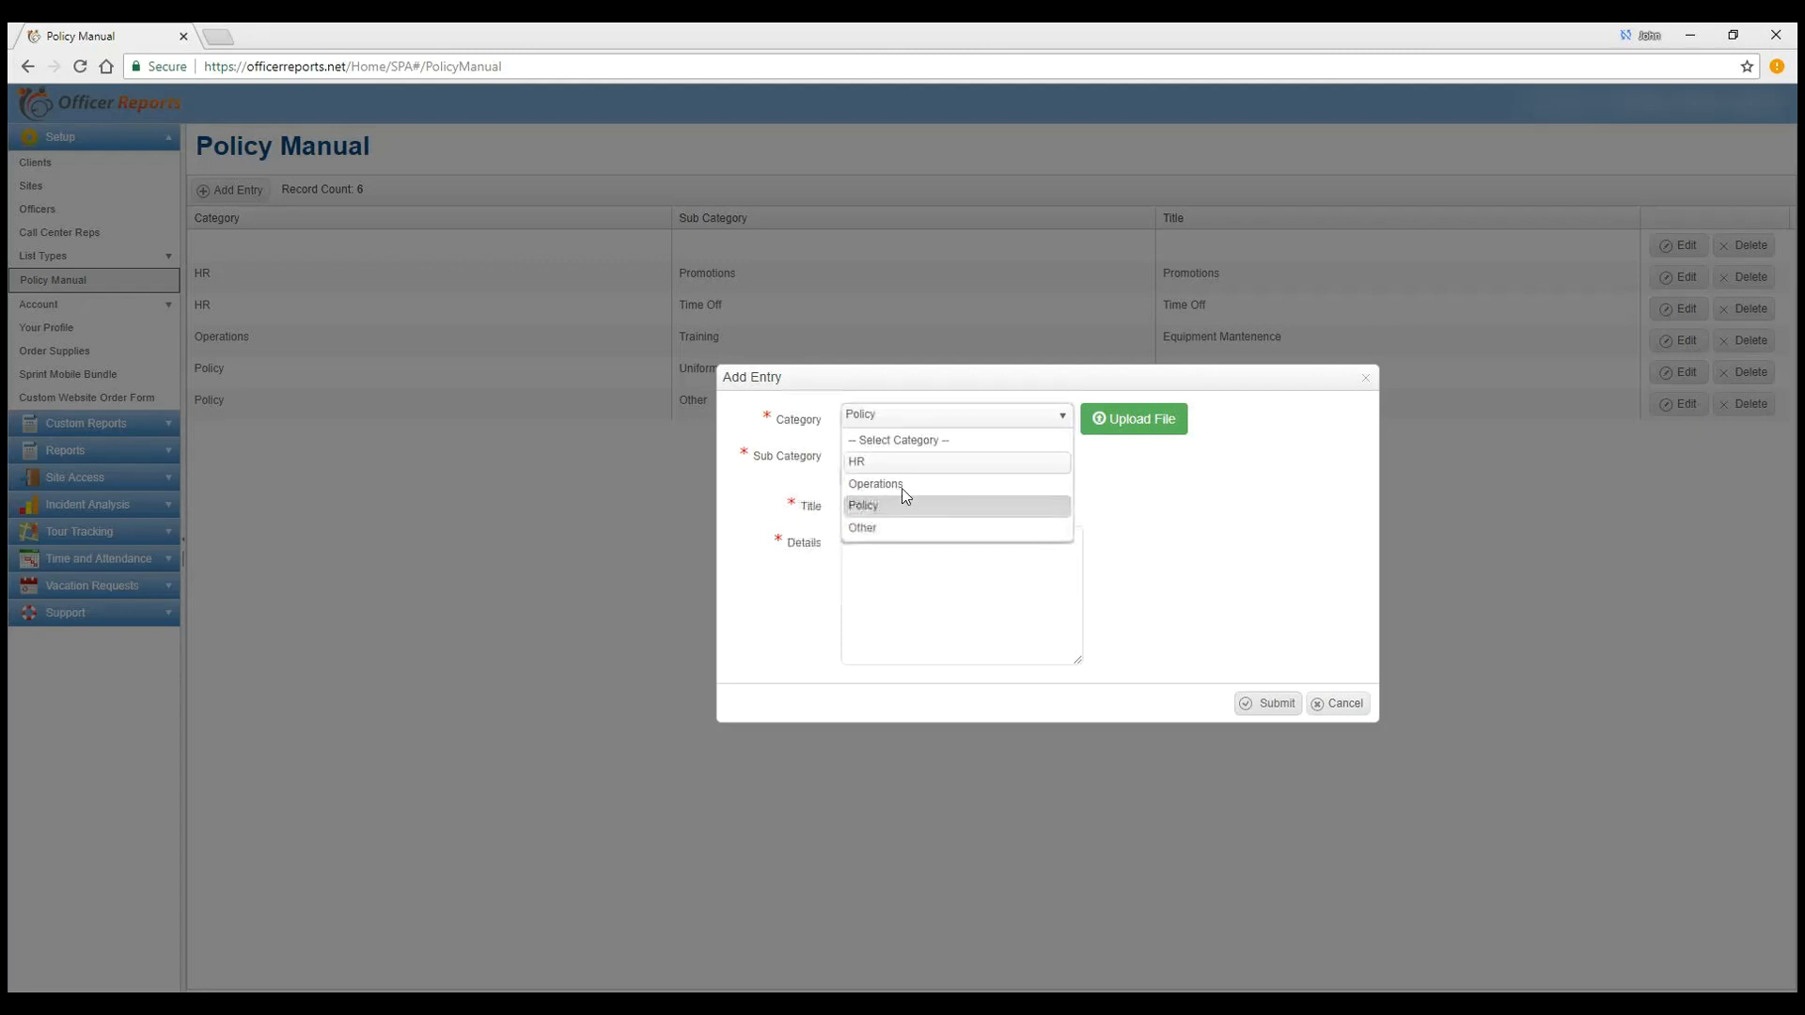
pyautogui.click(861, 527)
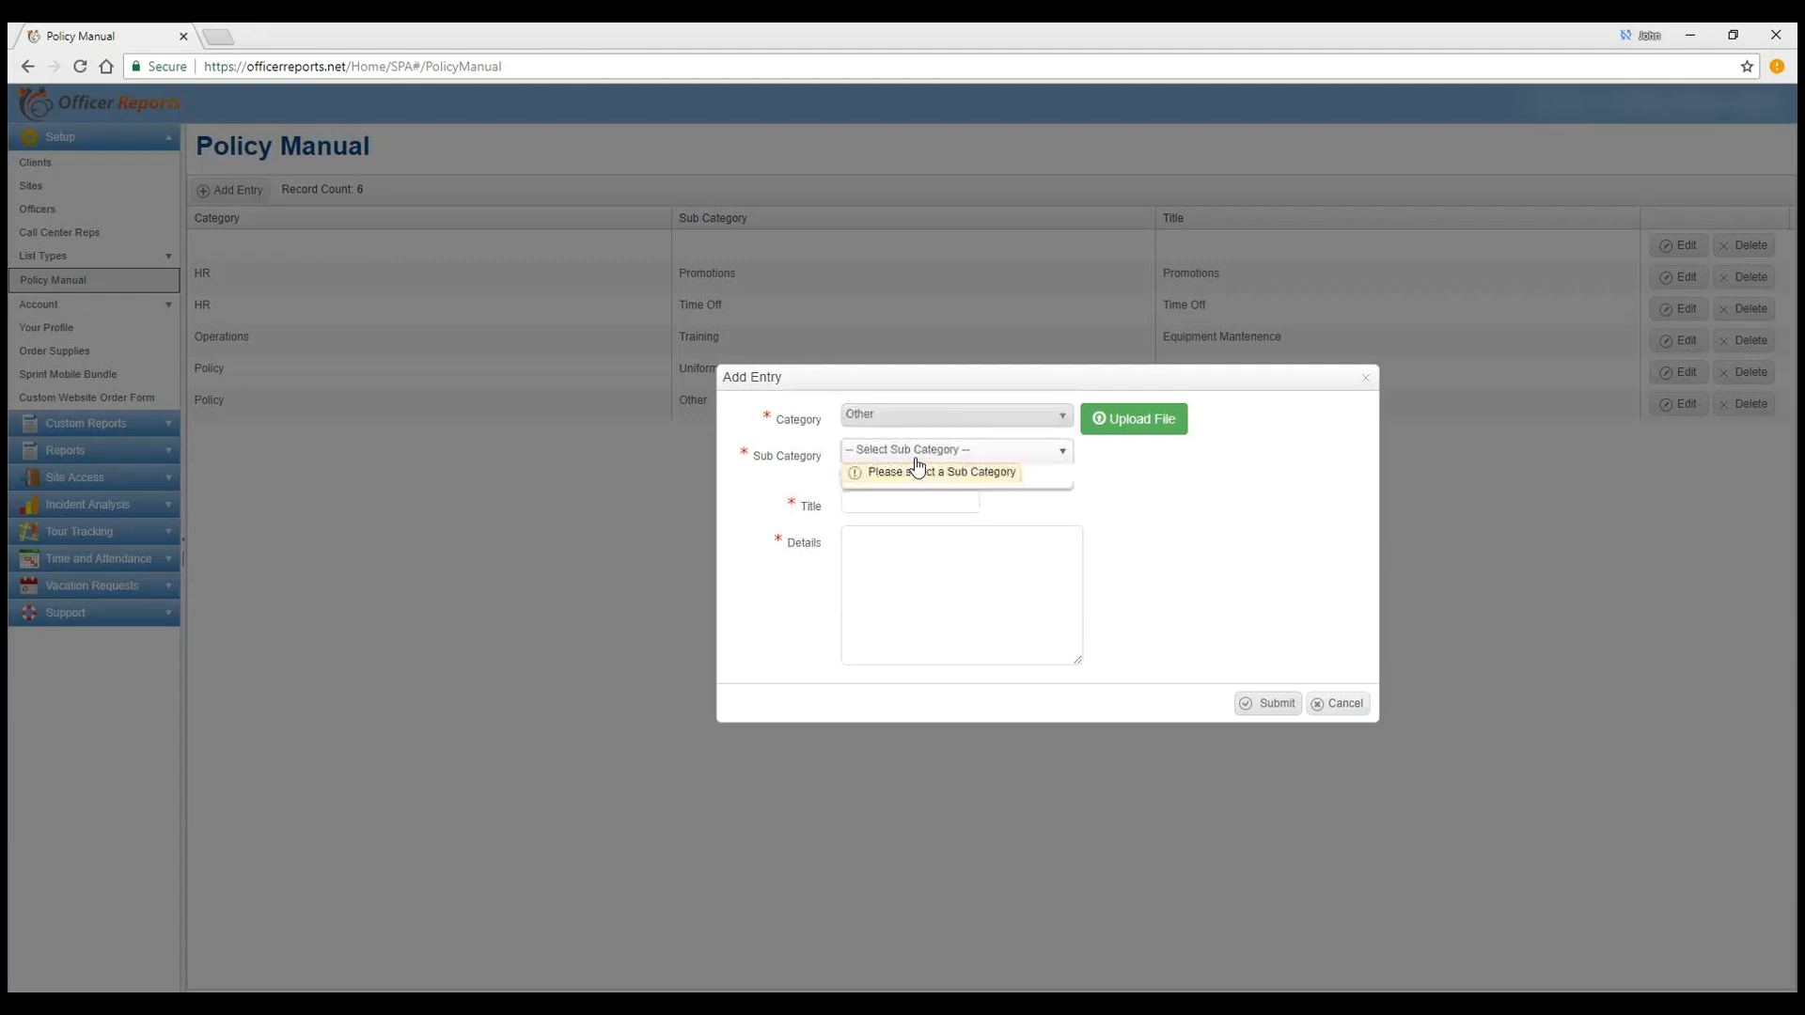
pyautogui.click(953, 449)
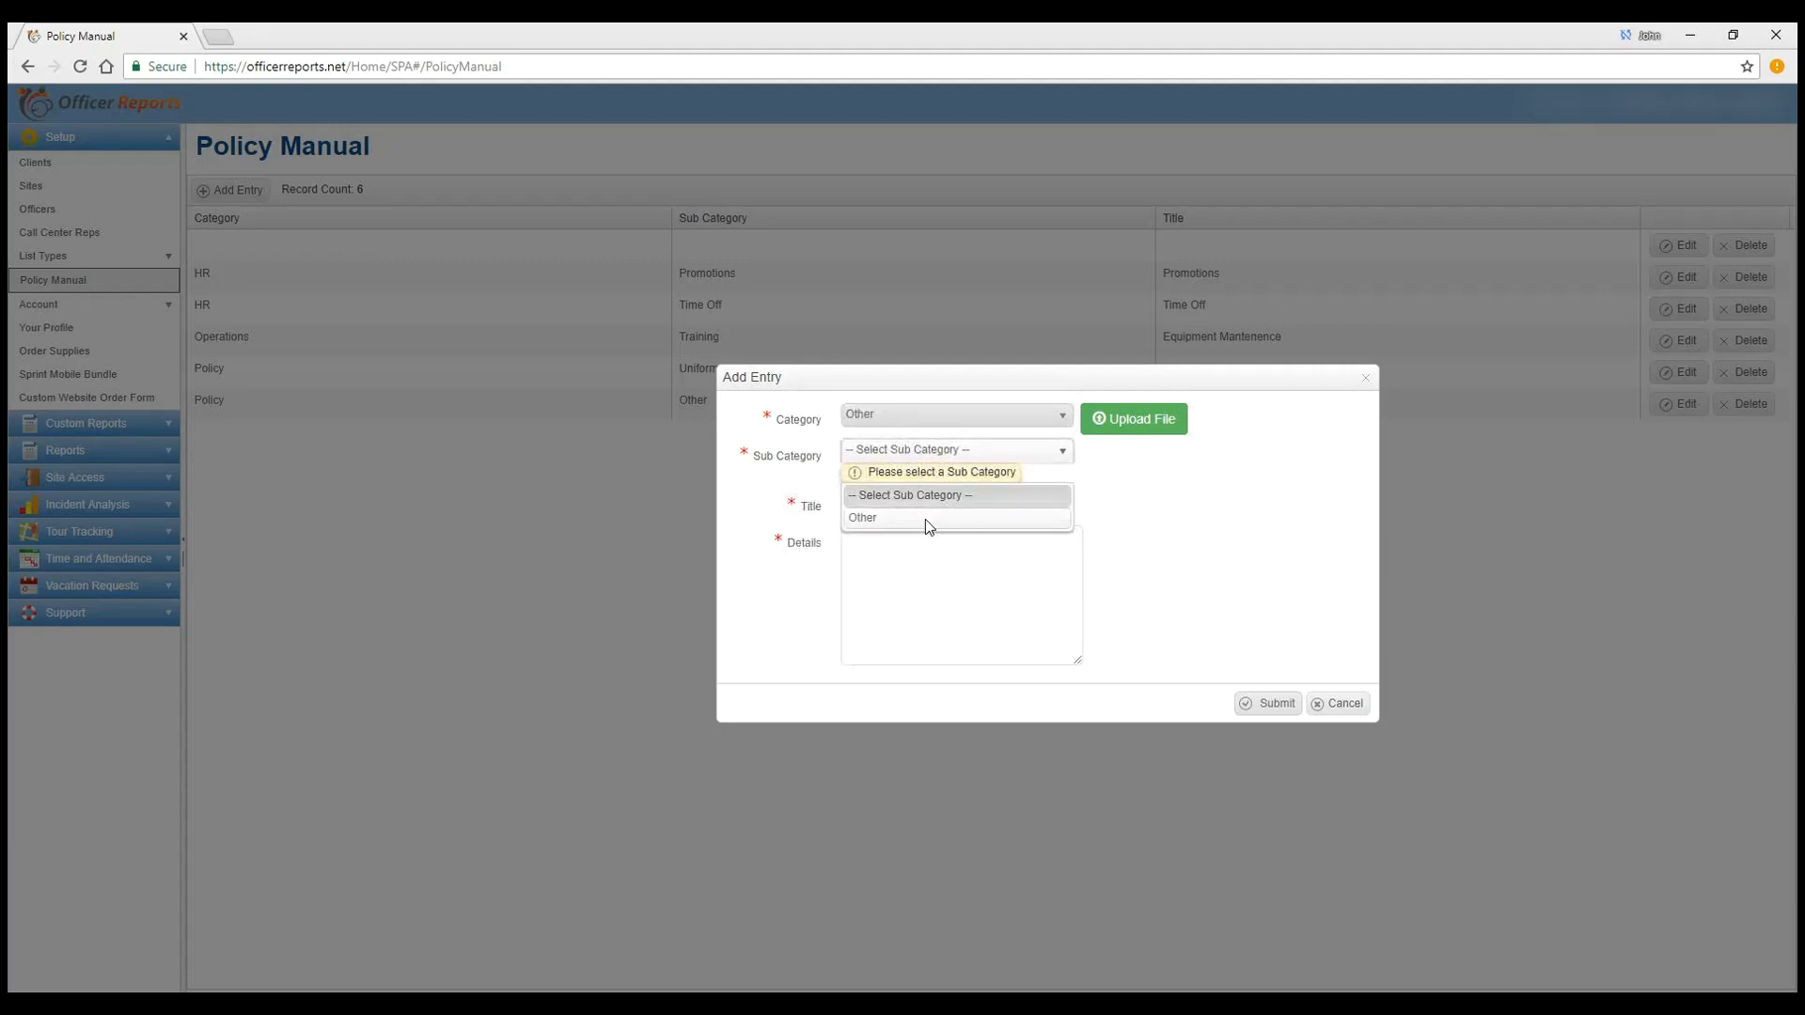
pyautogui.click(954, 414)
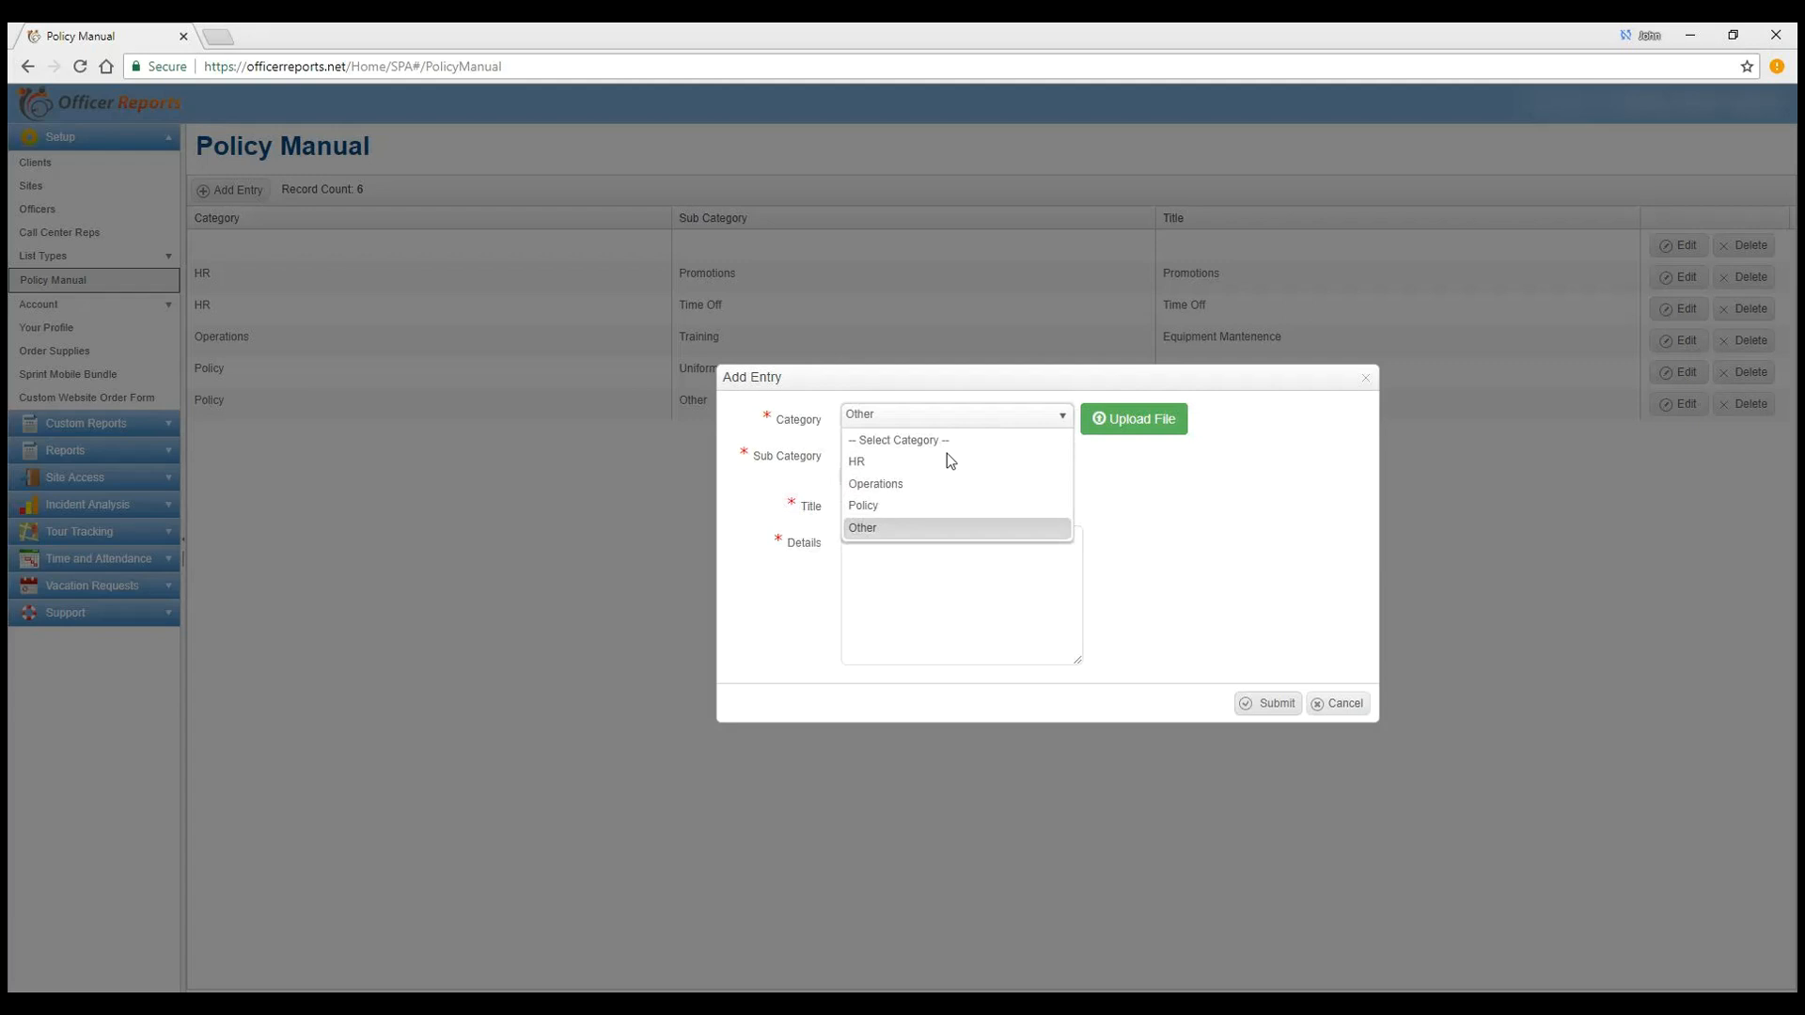
pyautogui.moveTo(927, 461)
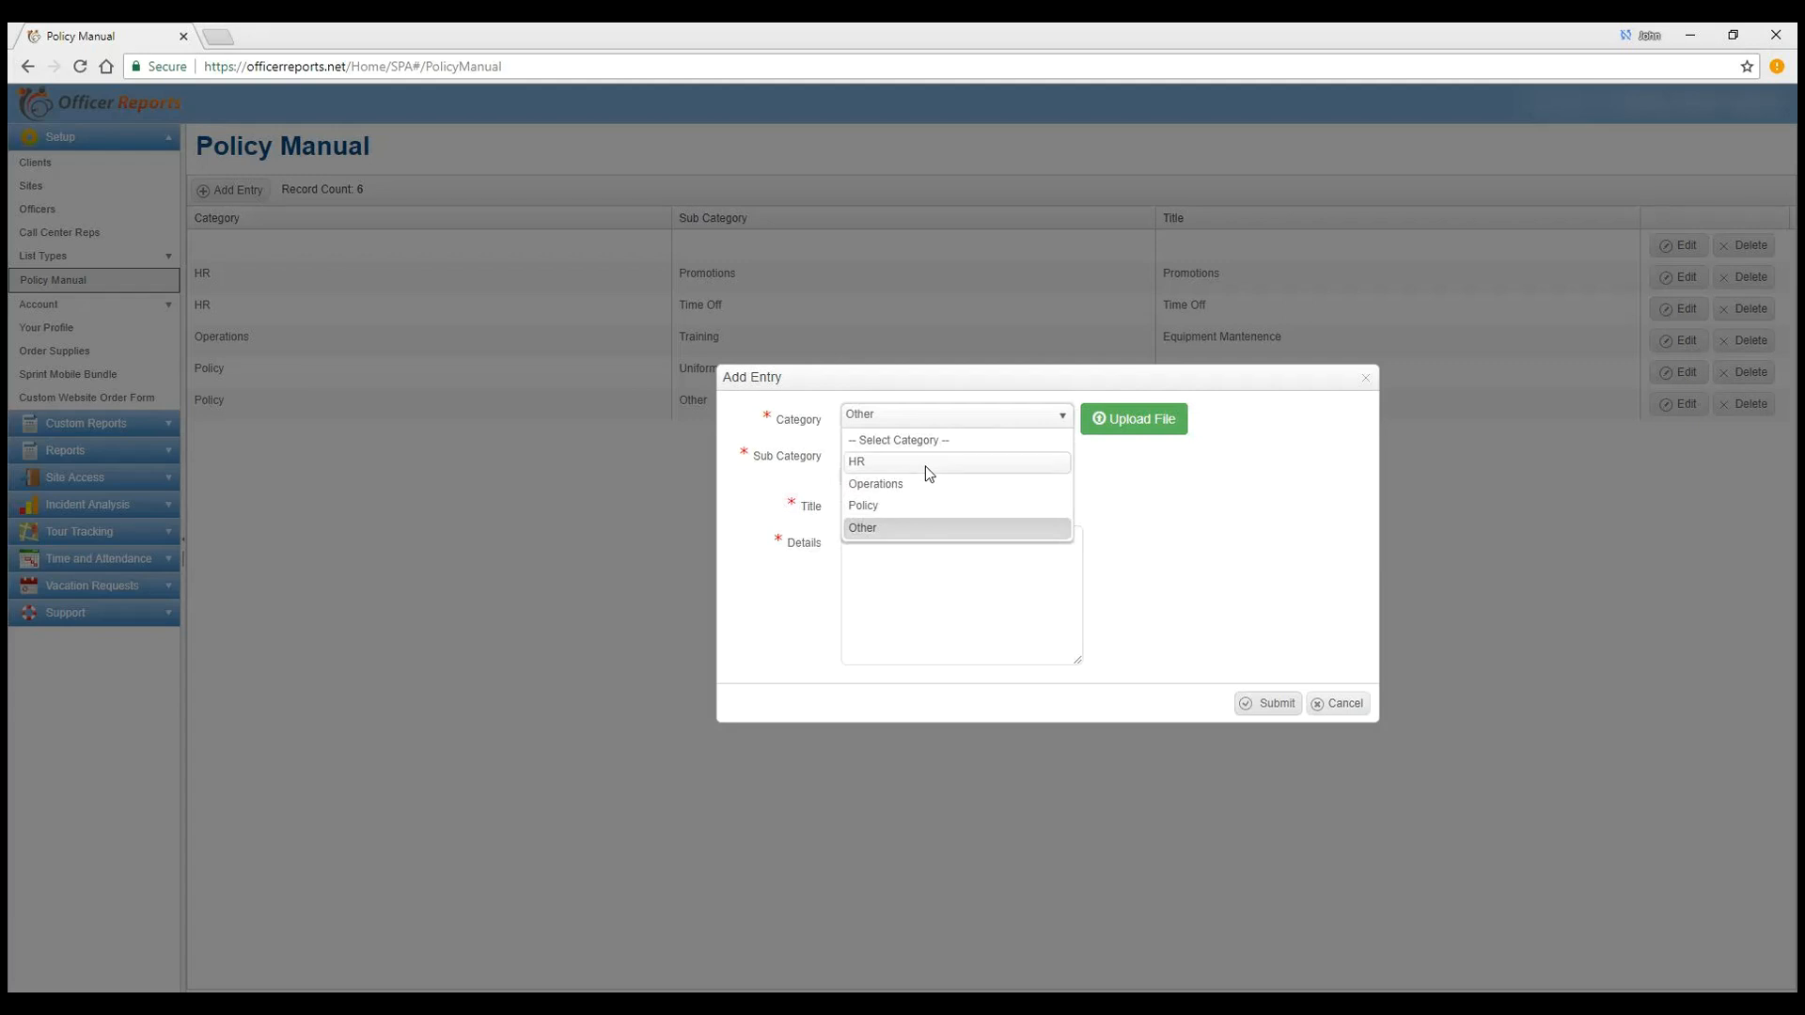
pyautogui.click(857, 462)
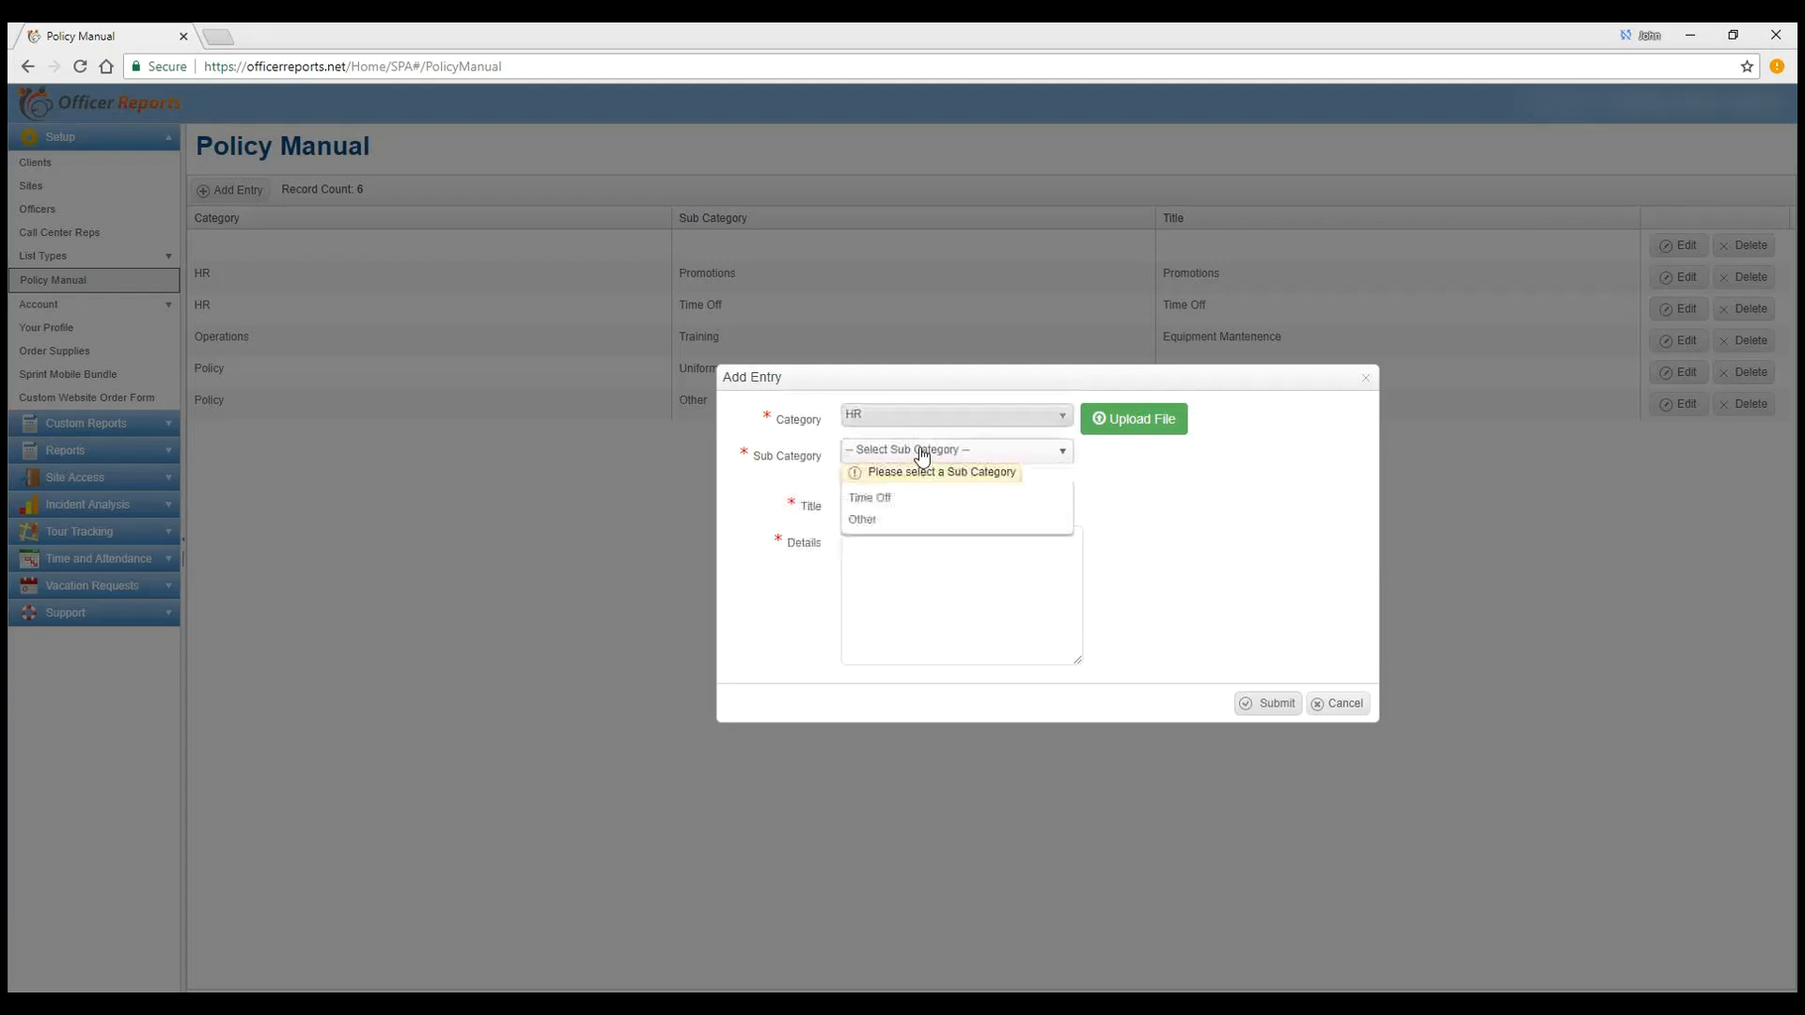
pyautogui.click(953, 450)
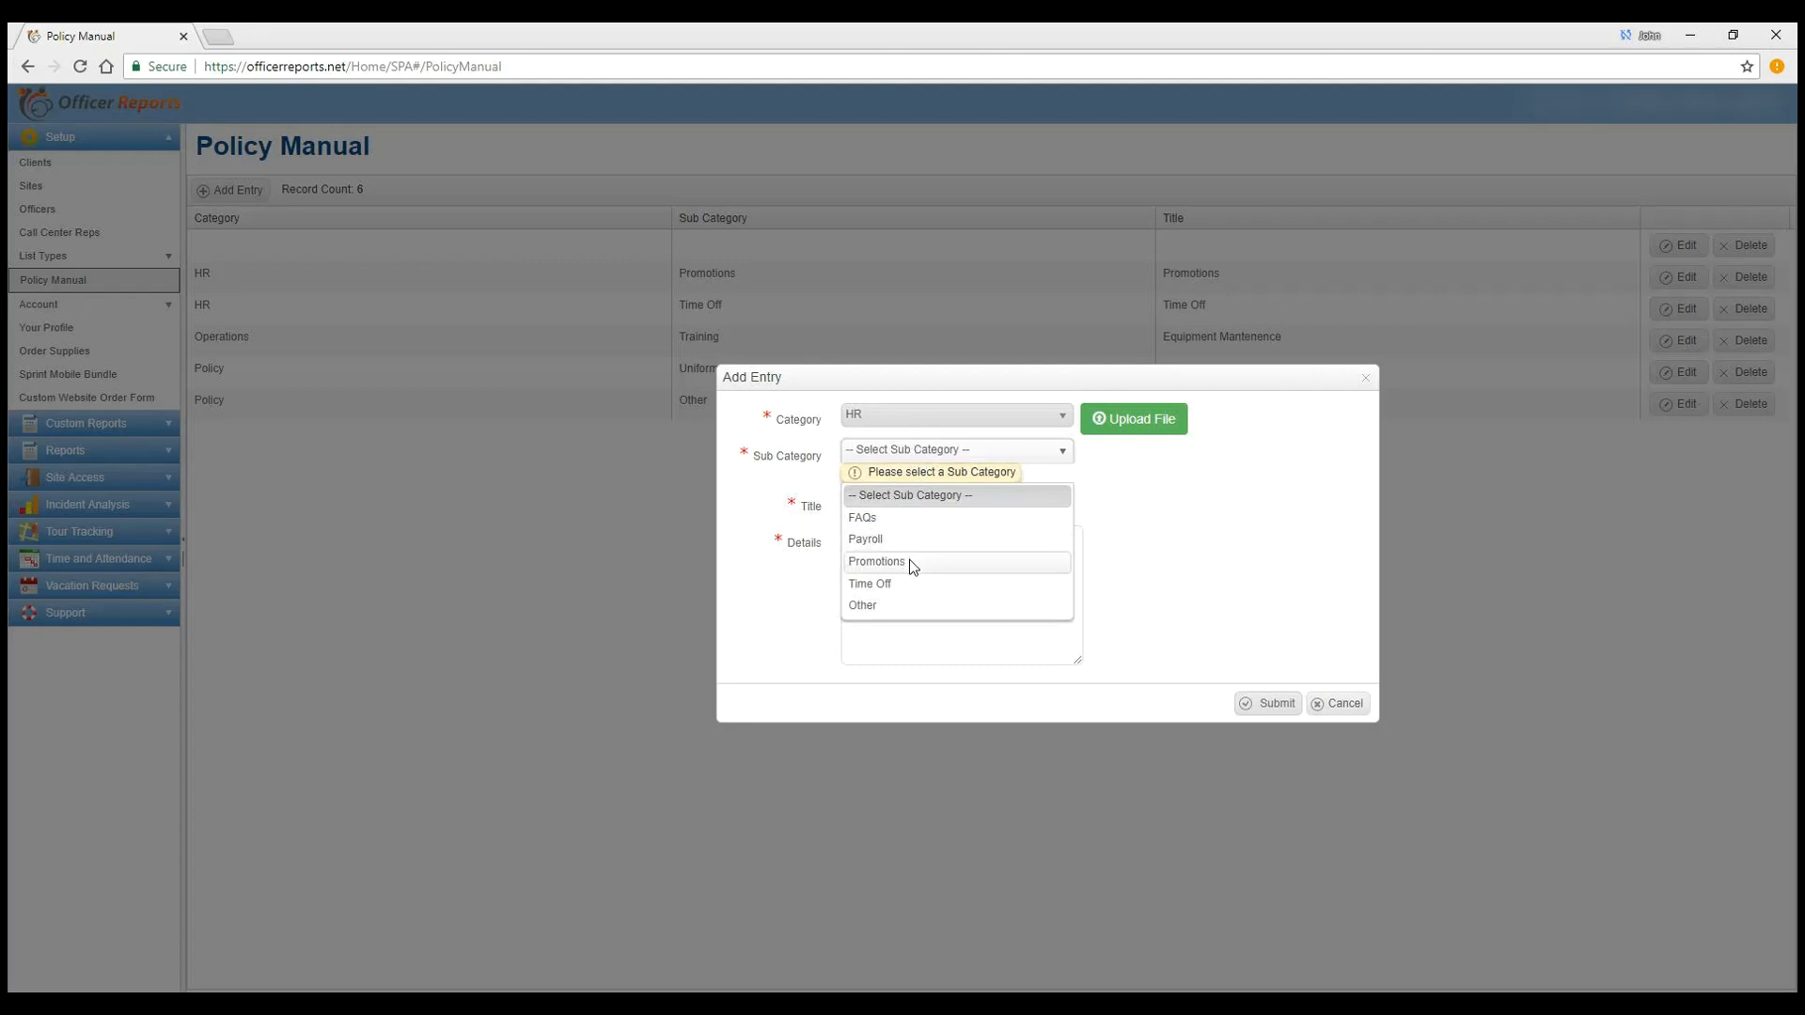
pyautogui.moveTo(932, 538)
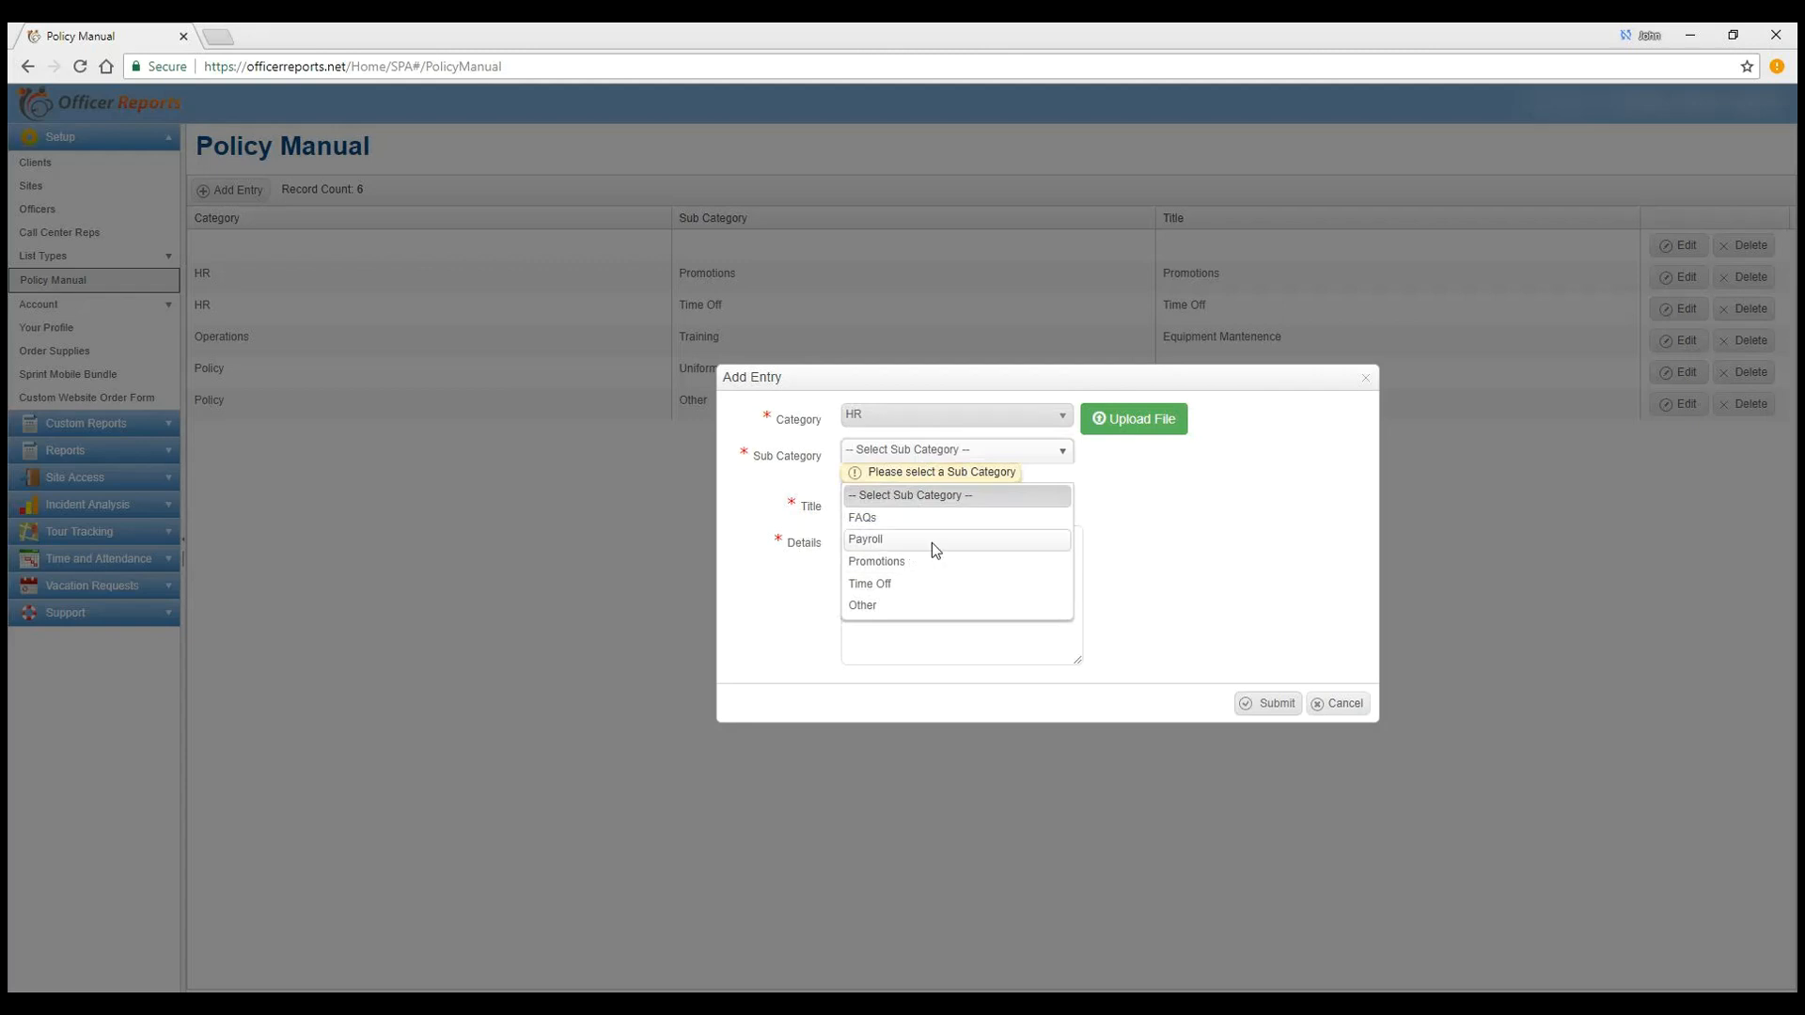
# Step: Choose Payroll sub-category, title the entry 'Payroll' and add pay and direct deposit details
pyautogui.click(866, 539)
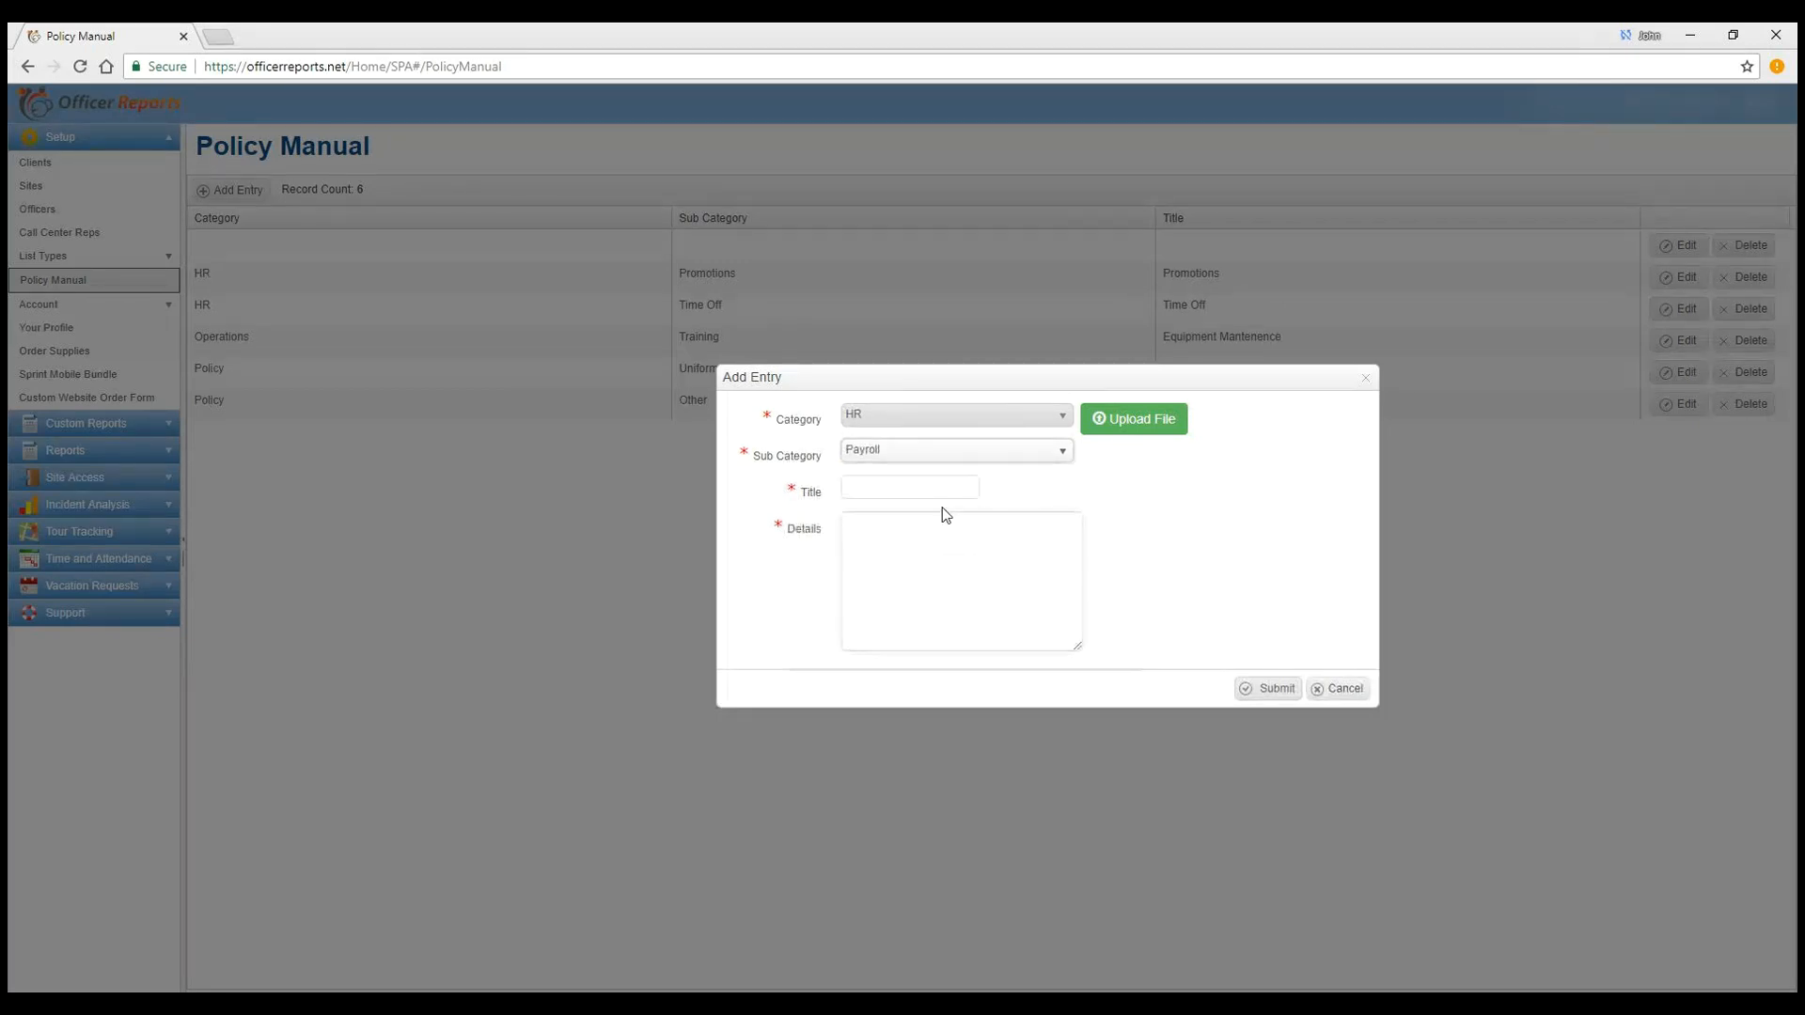
pyautogui.click(908, 487)
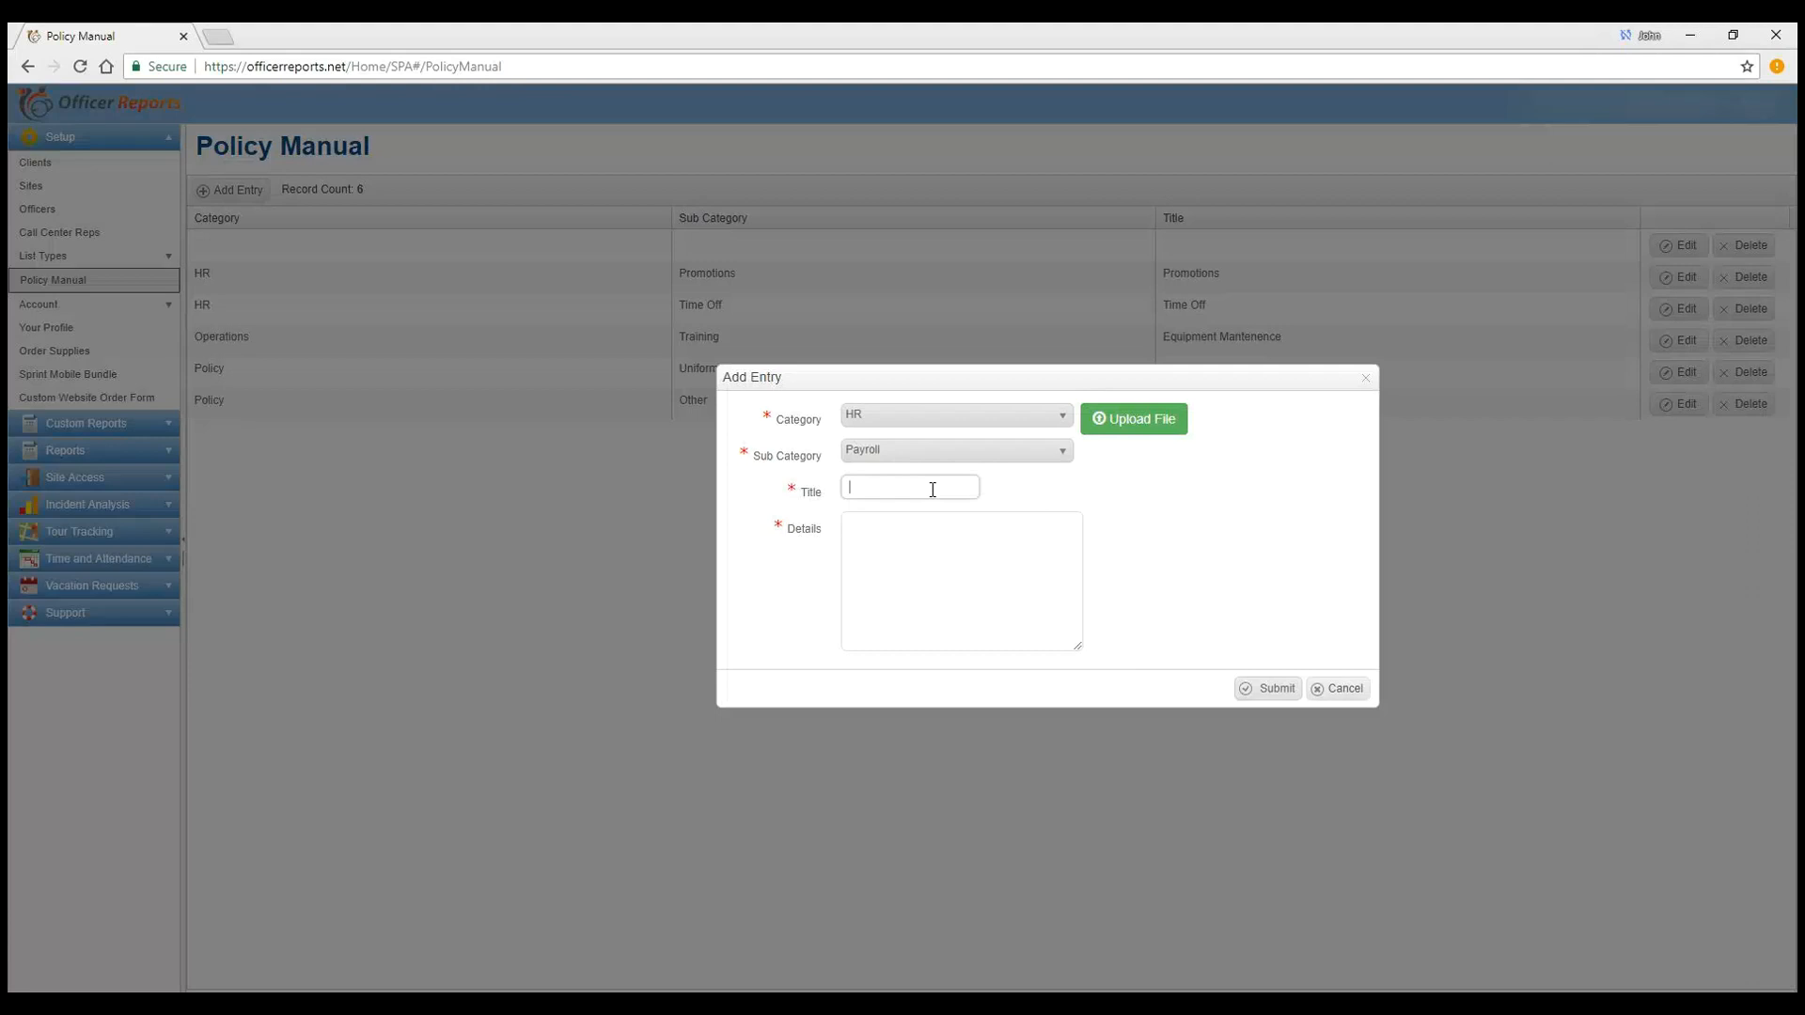
pyautogui.write('Payroll')
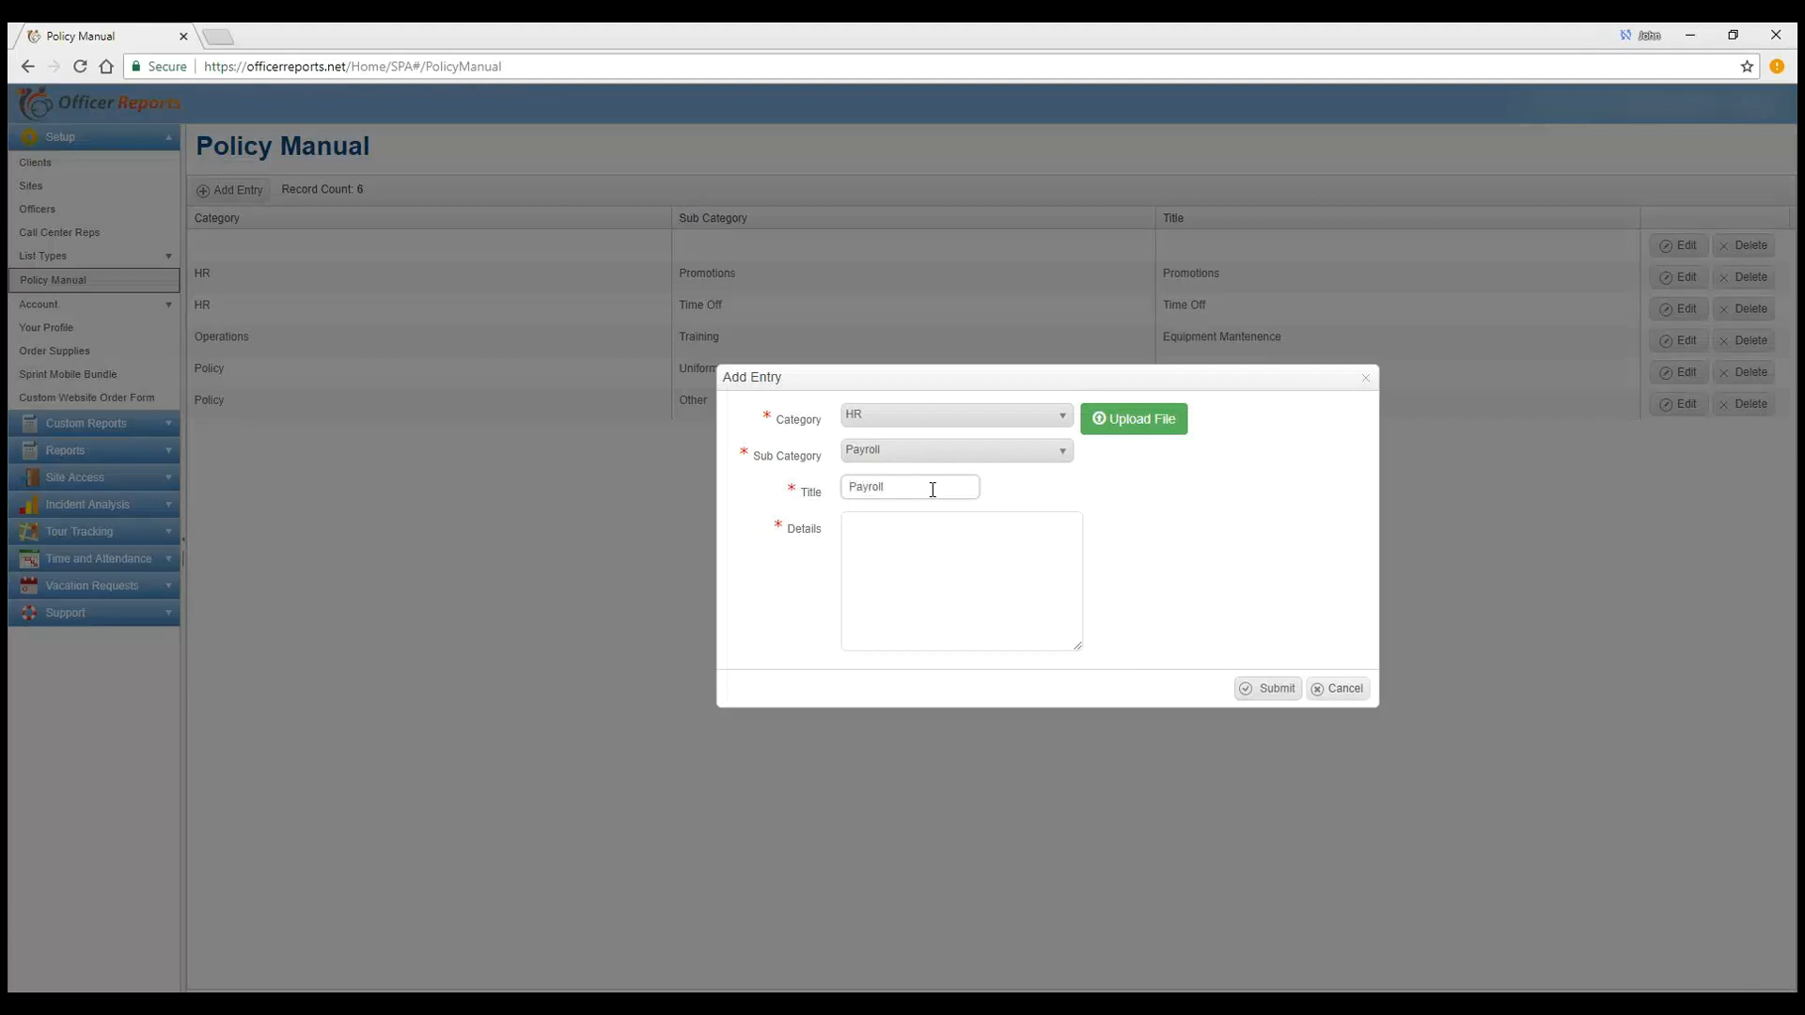
pyautogui.write('/')
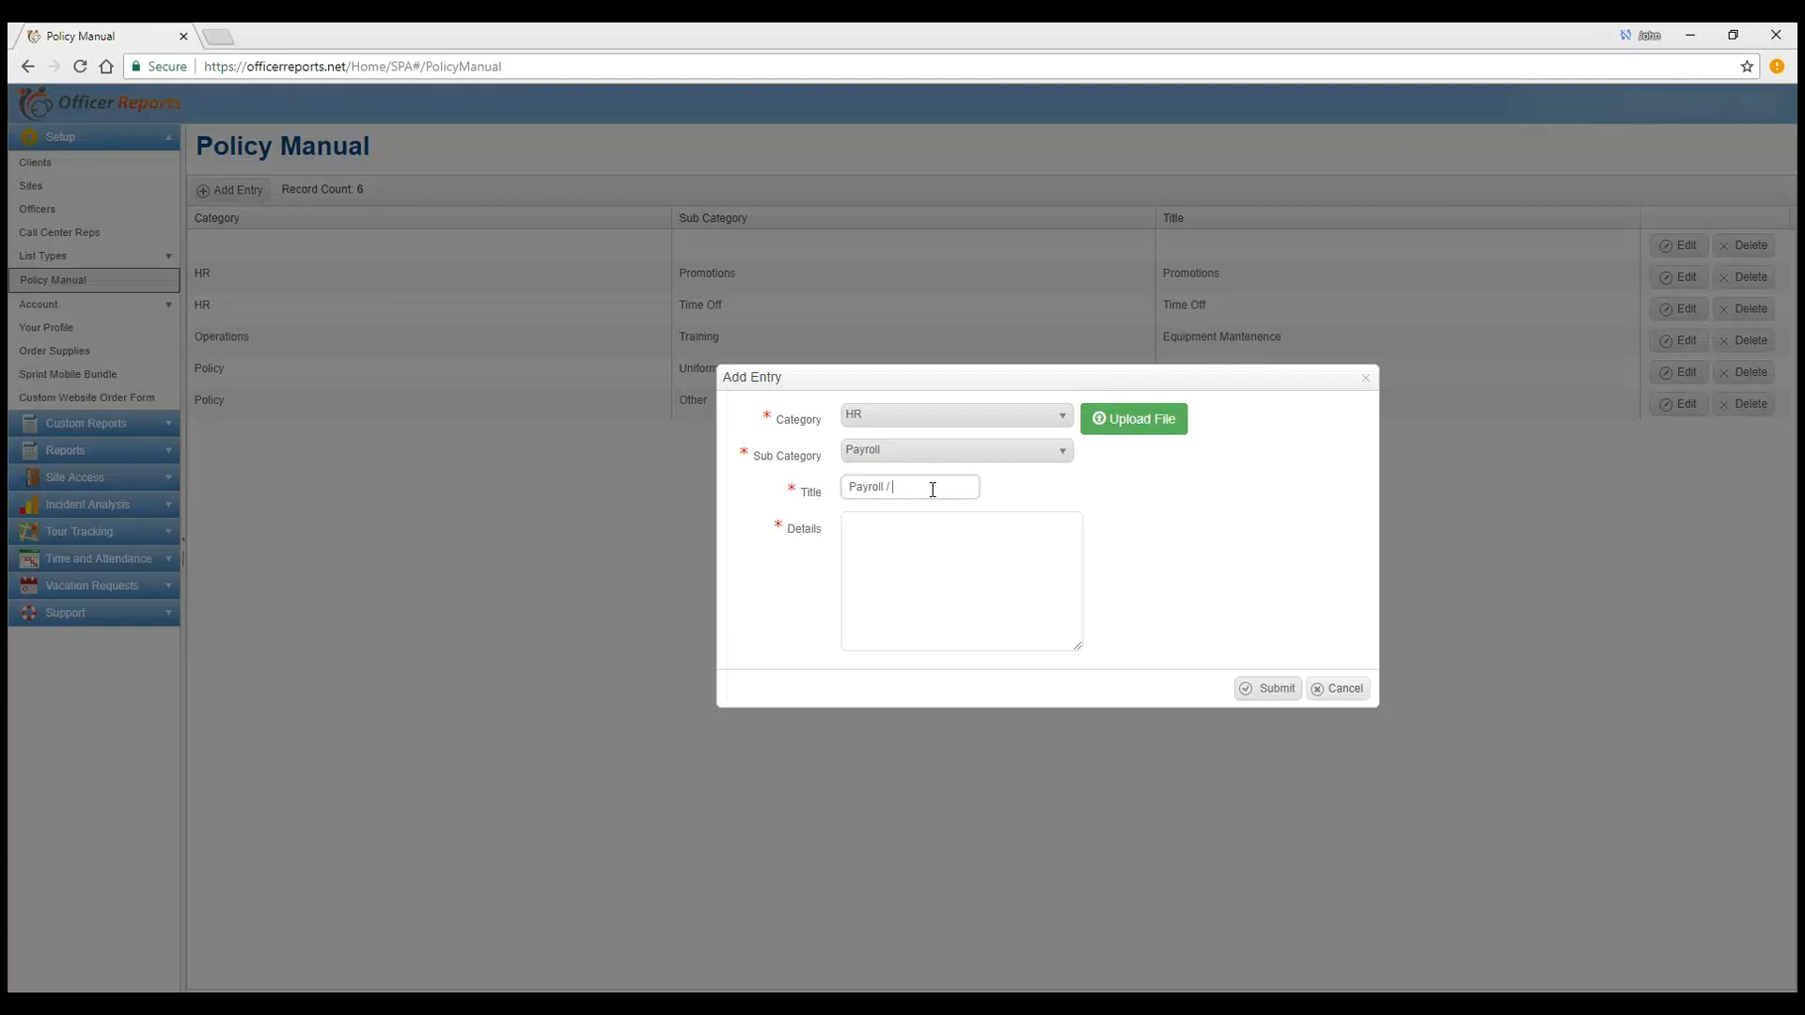
pyautogui.press('ctrl+a')
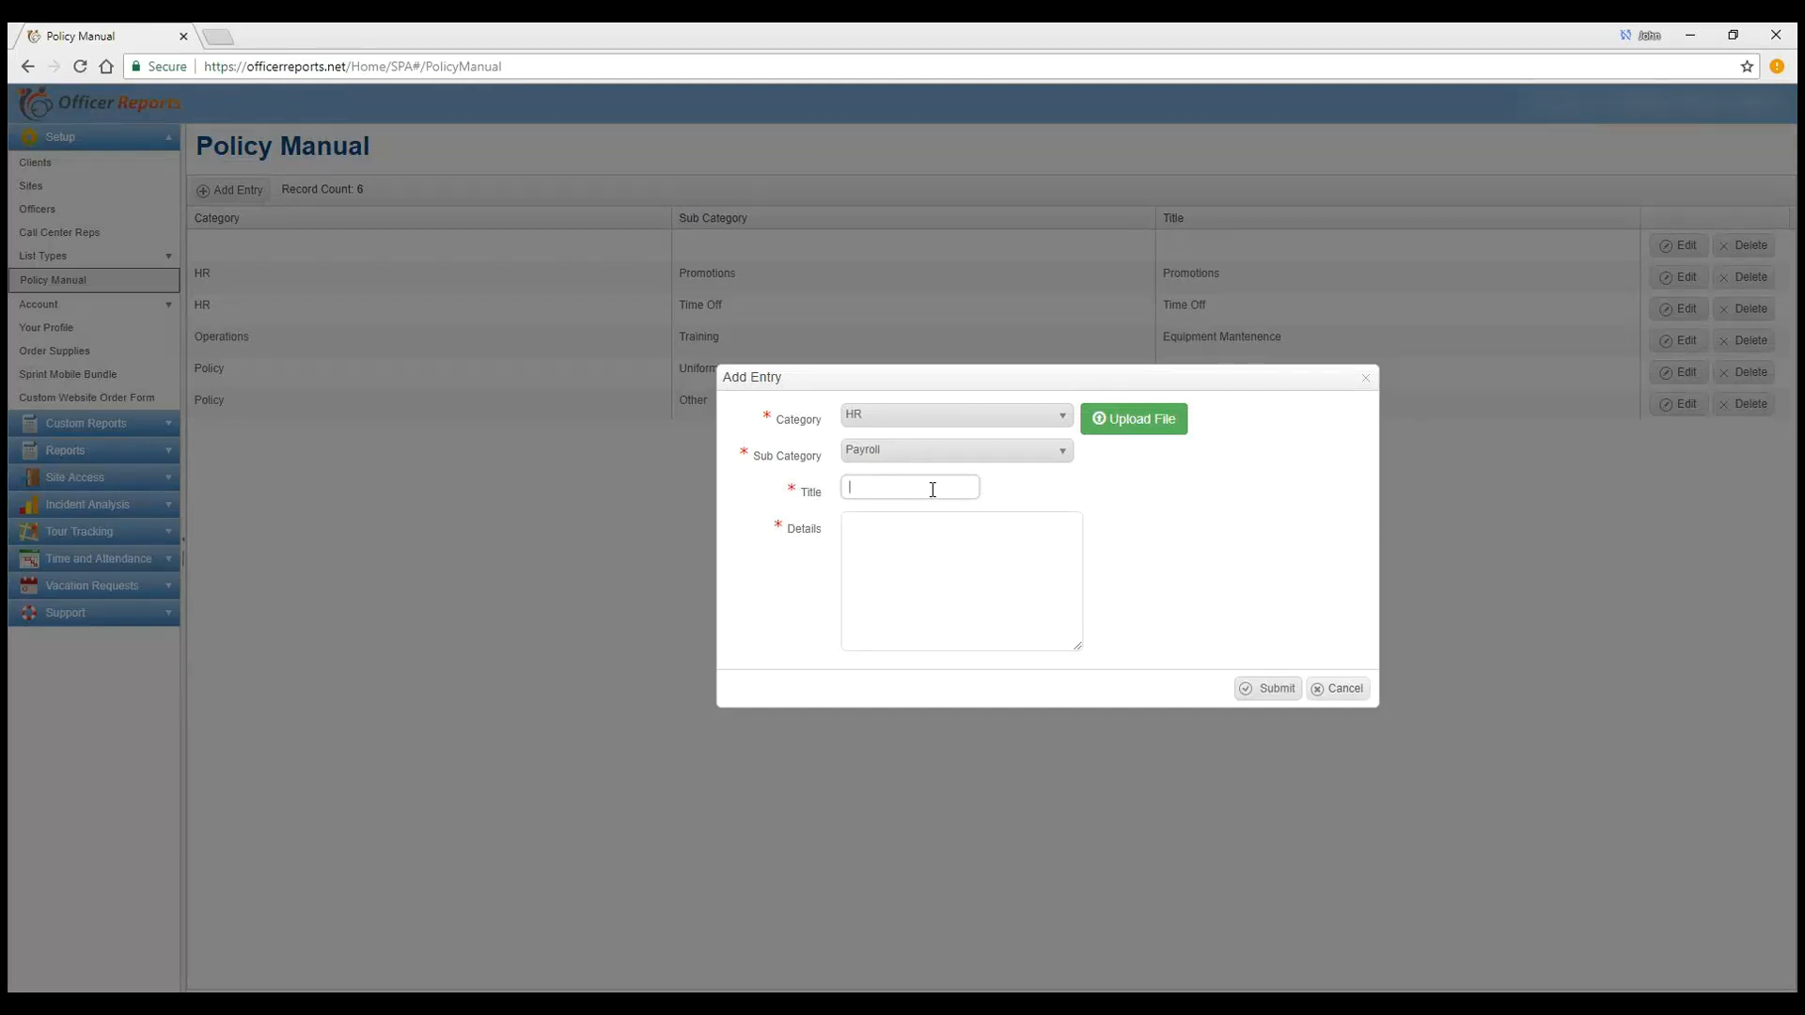
pyautogui.write('Payroll')
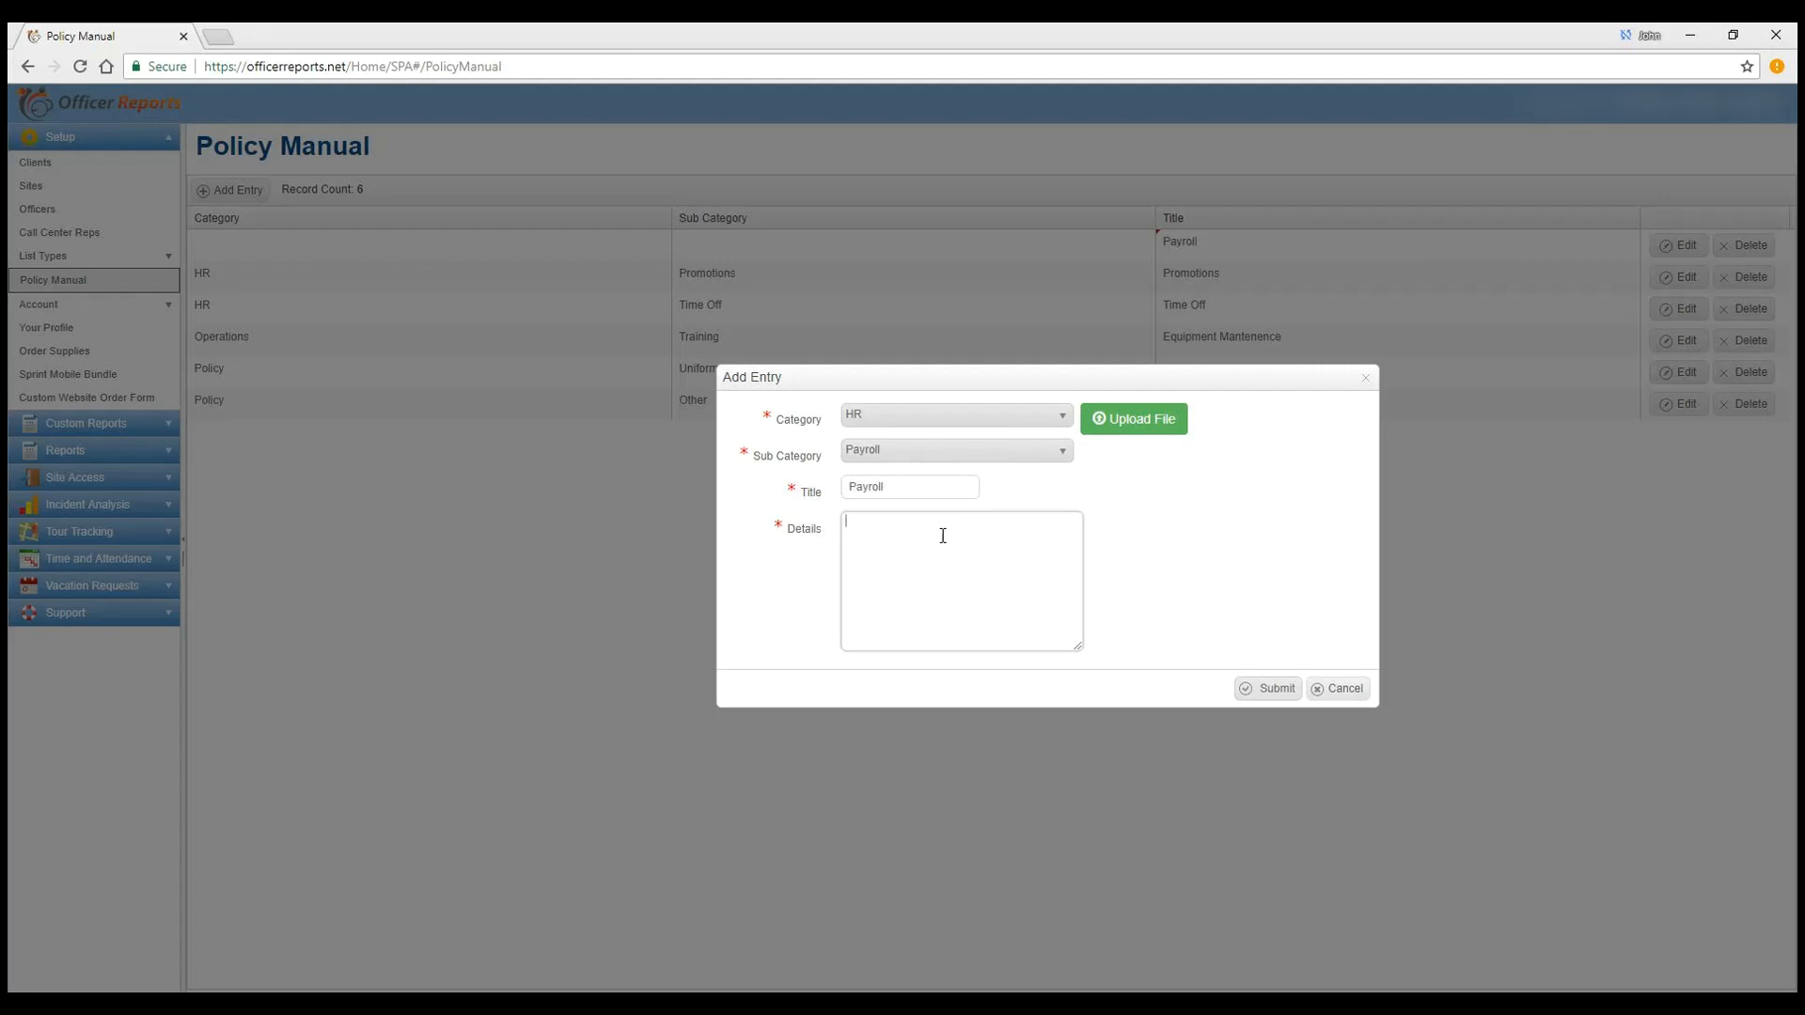
pyautogui.write('Pay Dates')
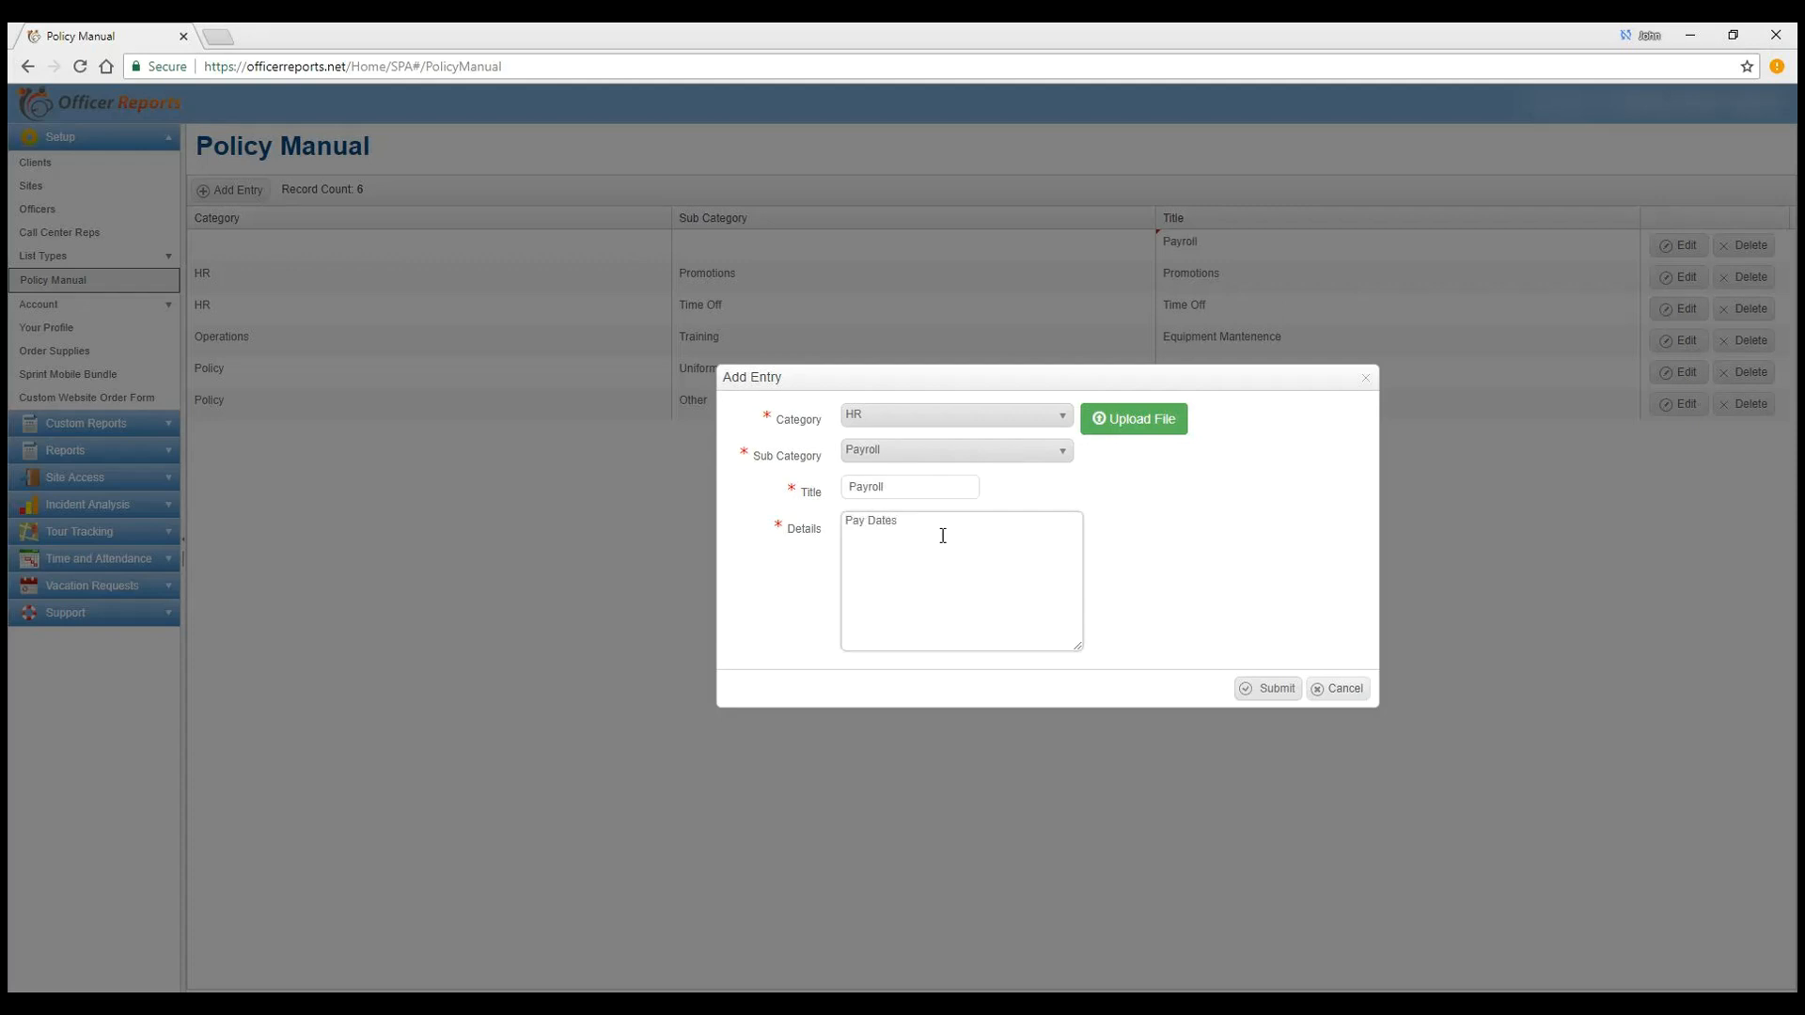
pyautogui.write('and D')
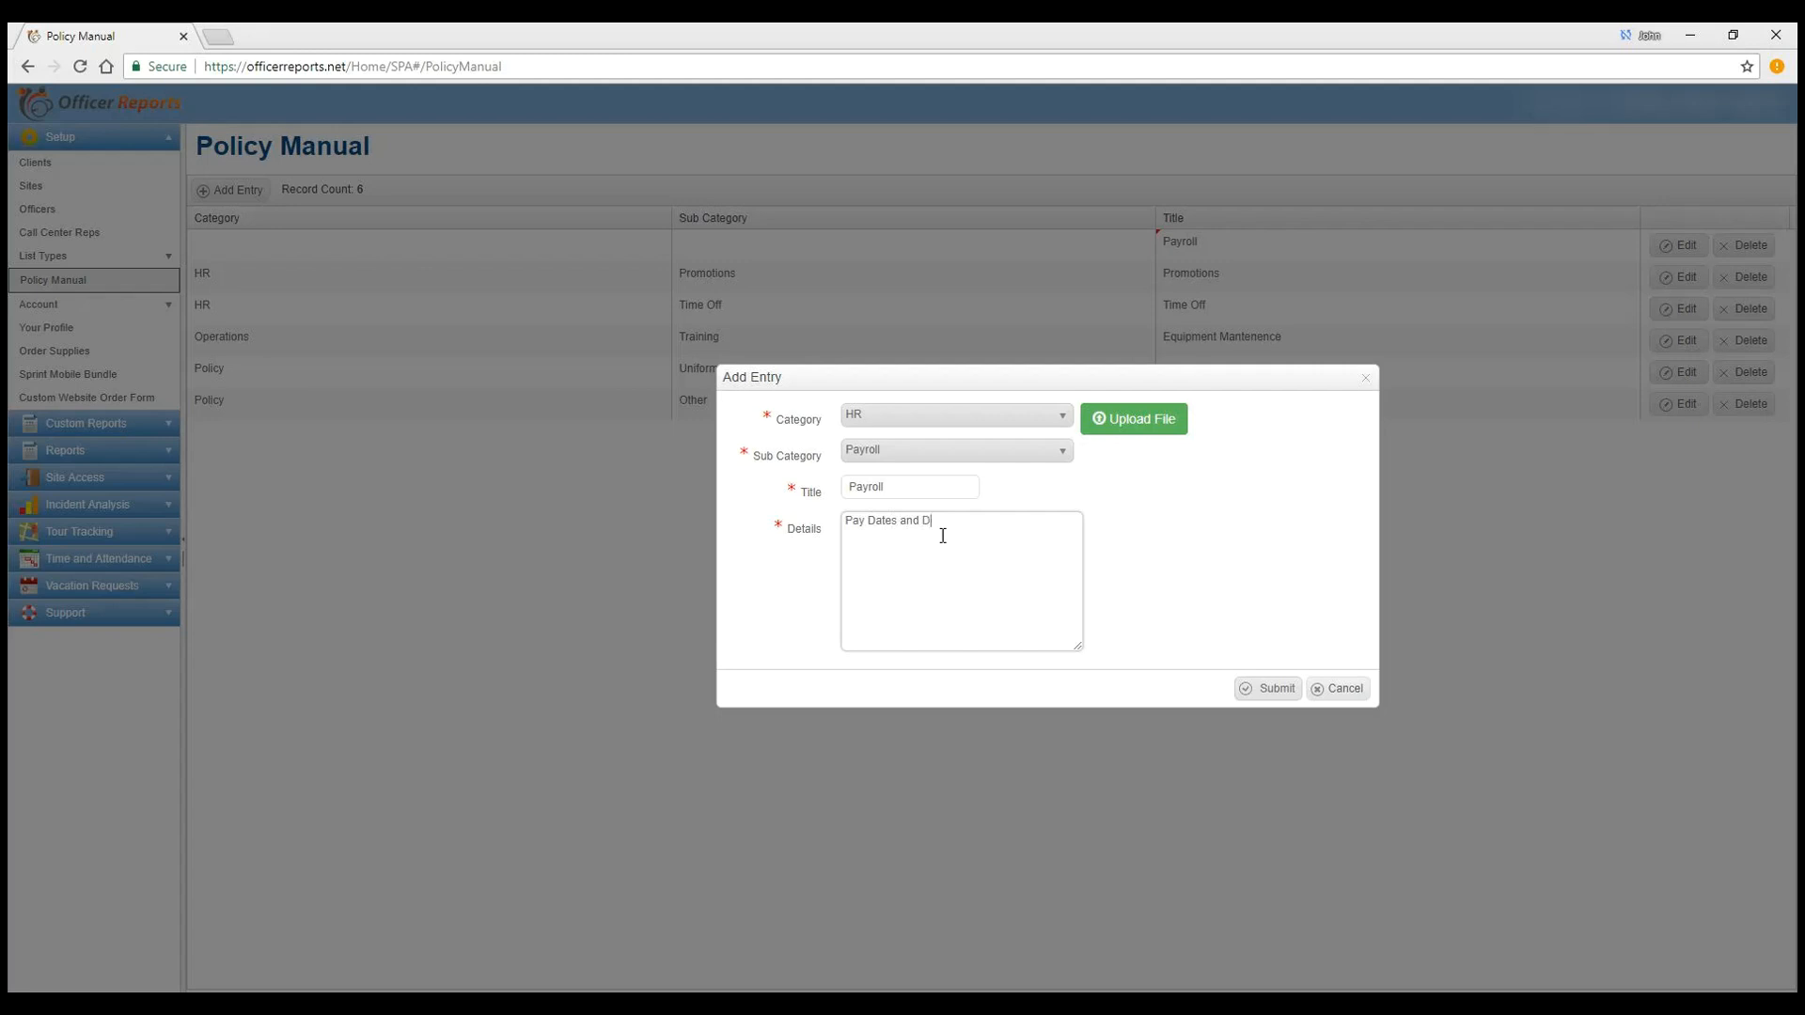
pyautogui.write('irect Deposit')
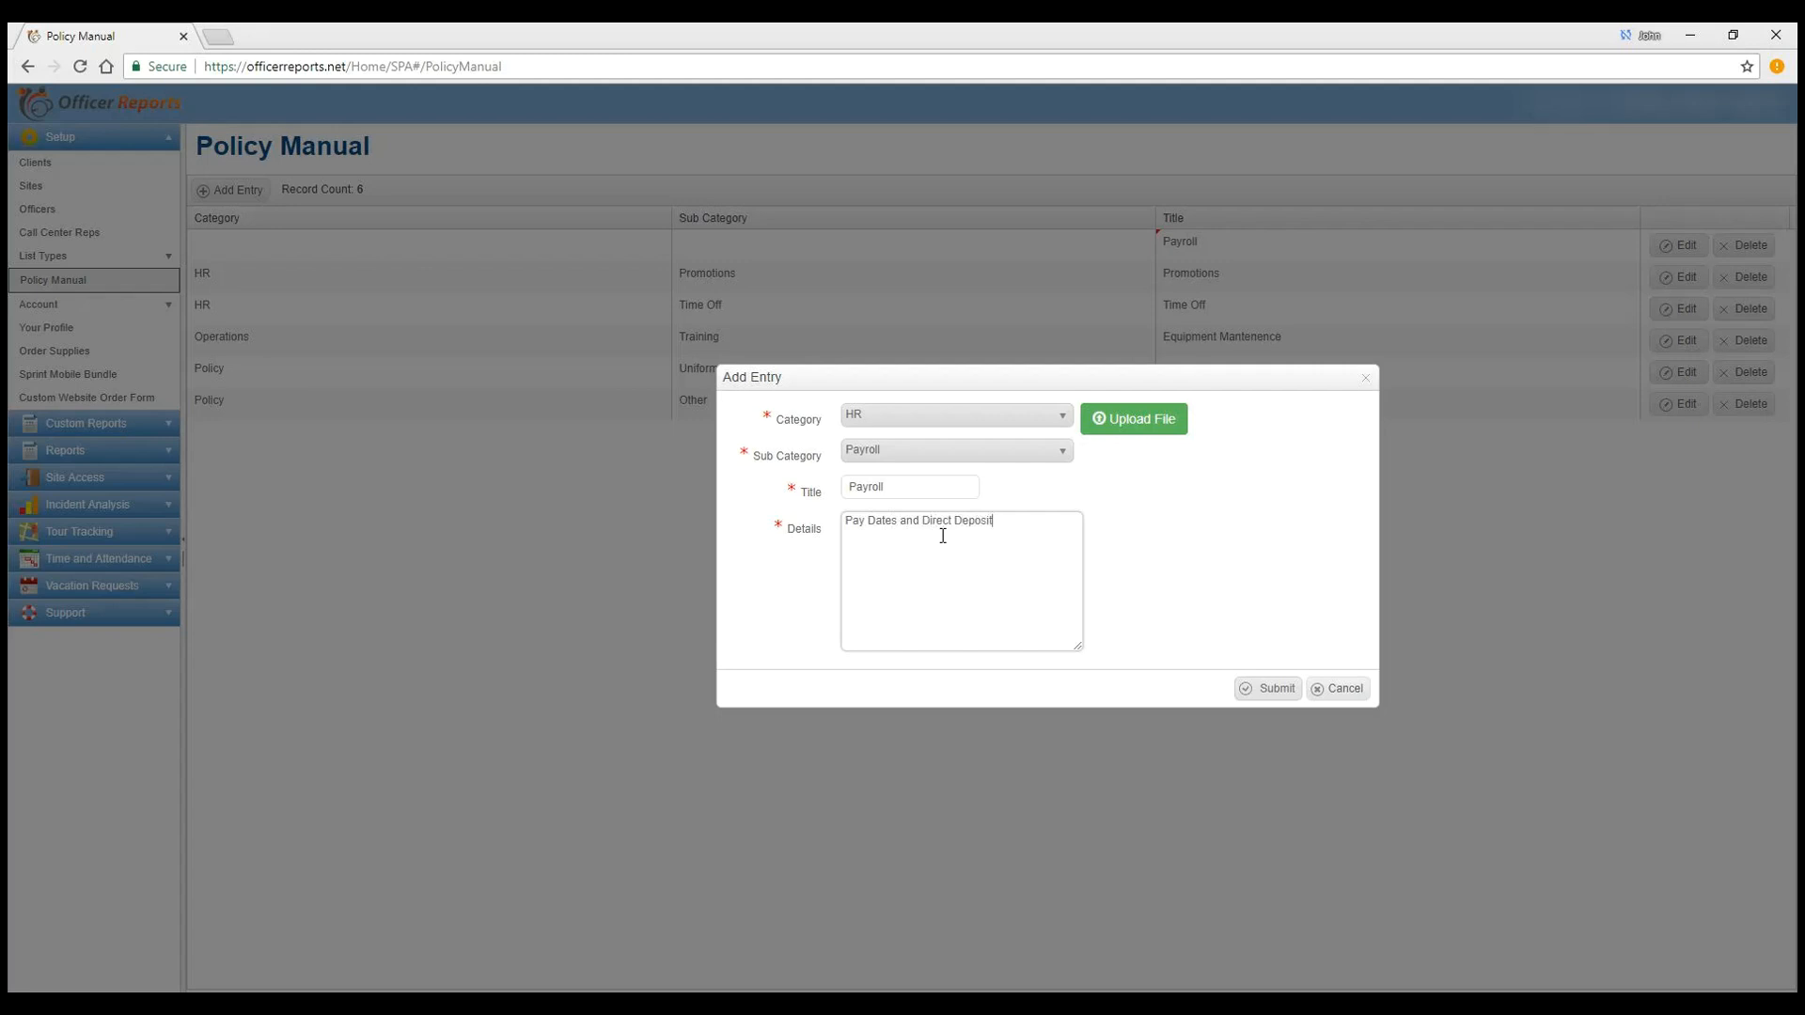
pyautogui.write('Information')
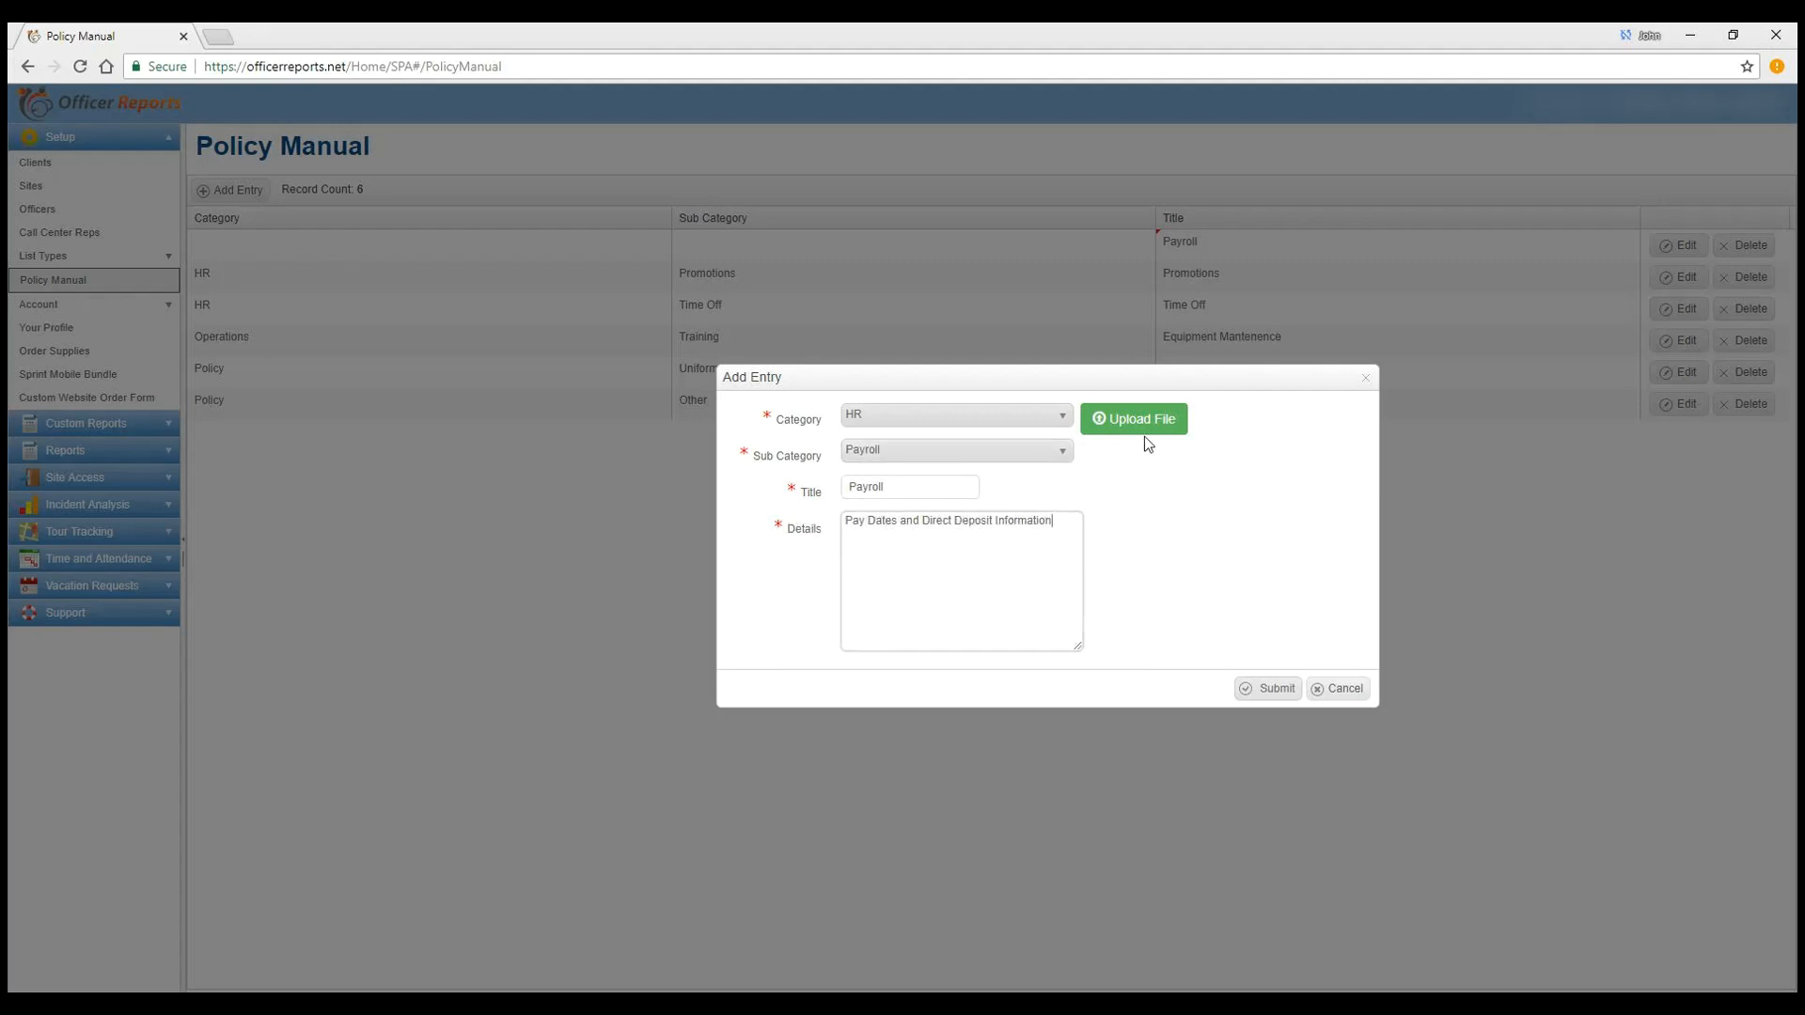
# Step: Attach Policy Manual.pdf and submit the new Payroll entry
pyautogui.click(1133, 417)
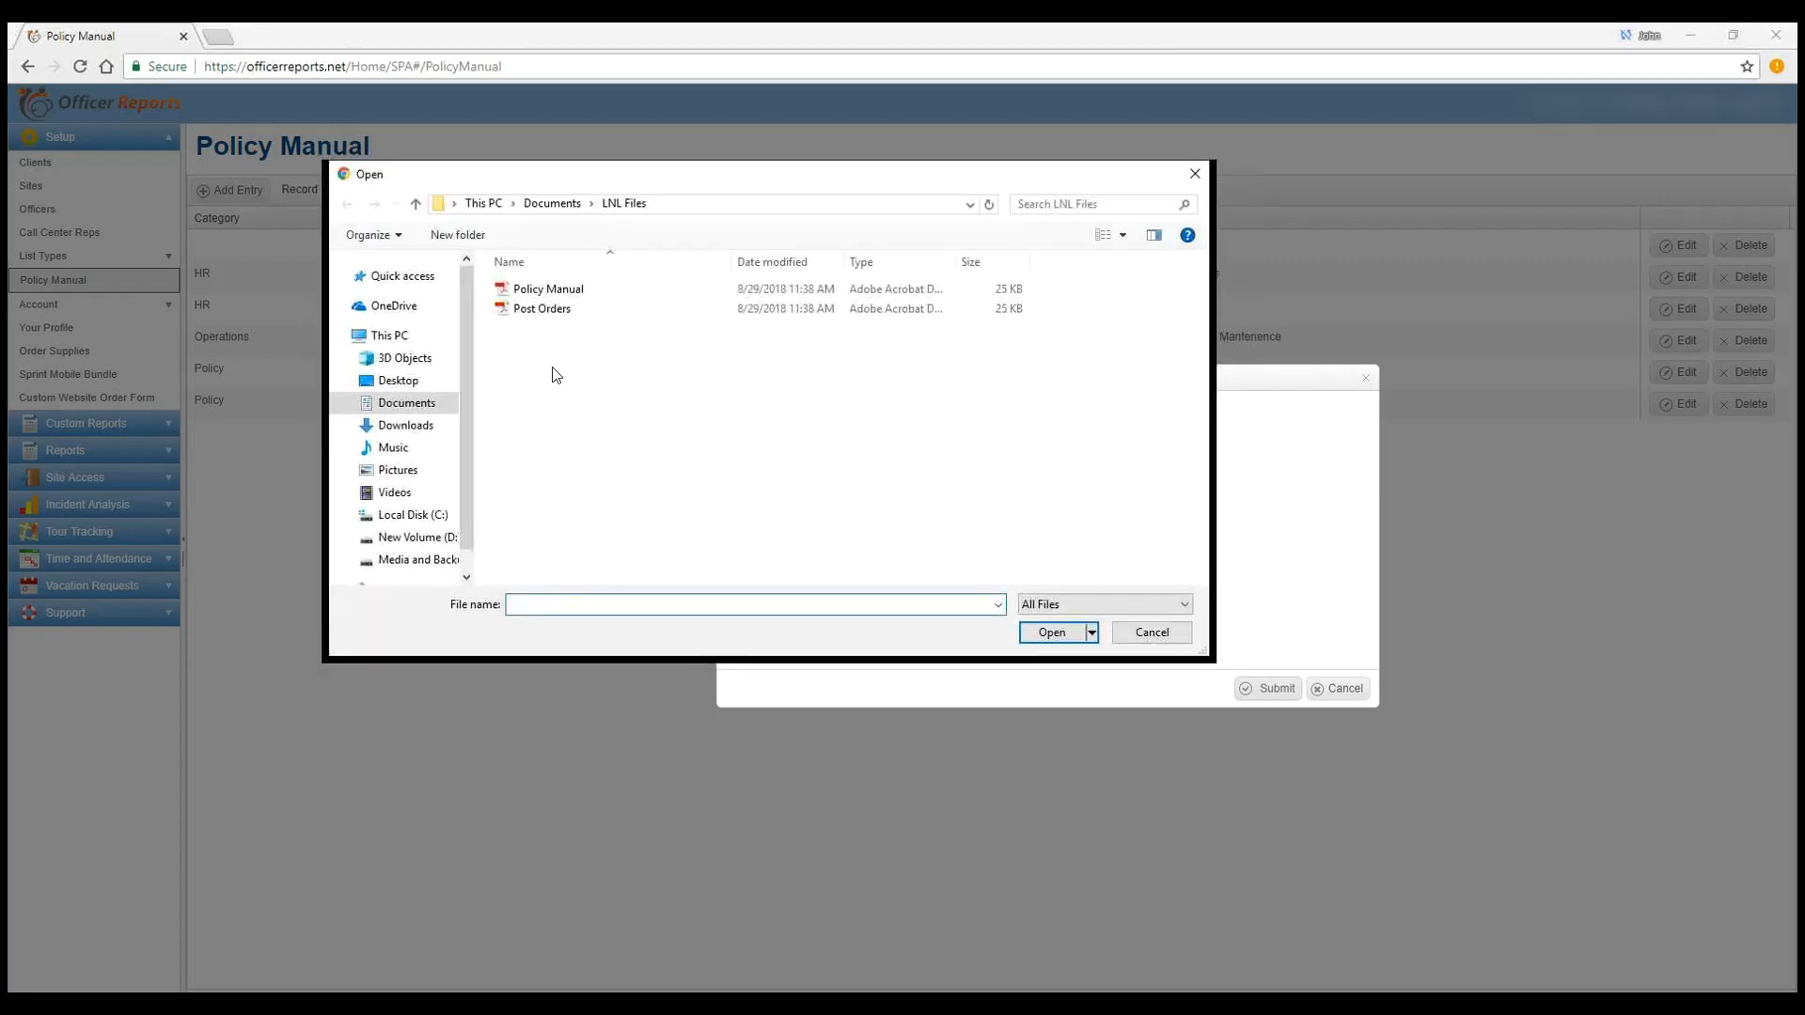
pyautogui.click(548, 289)
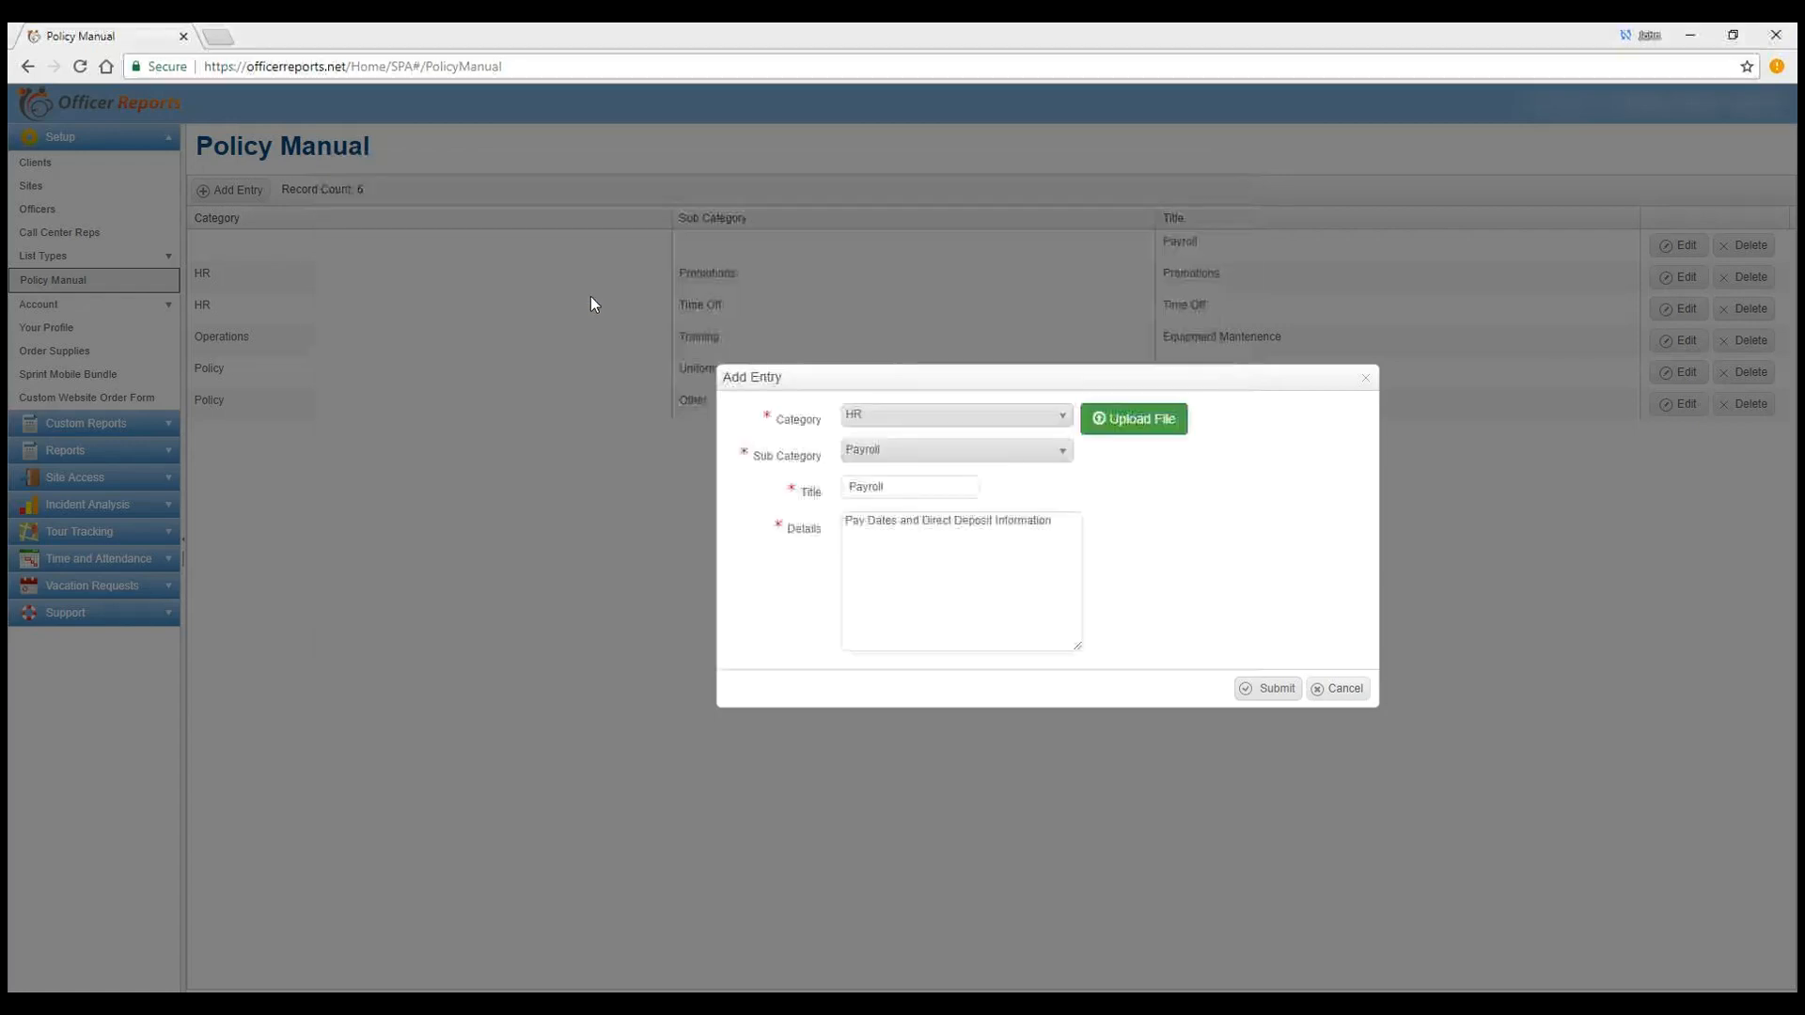
pyautogui.click(1133, 417)
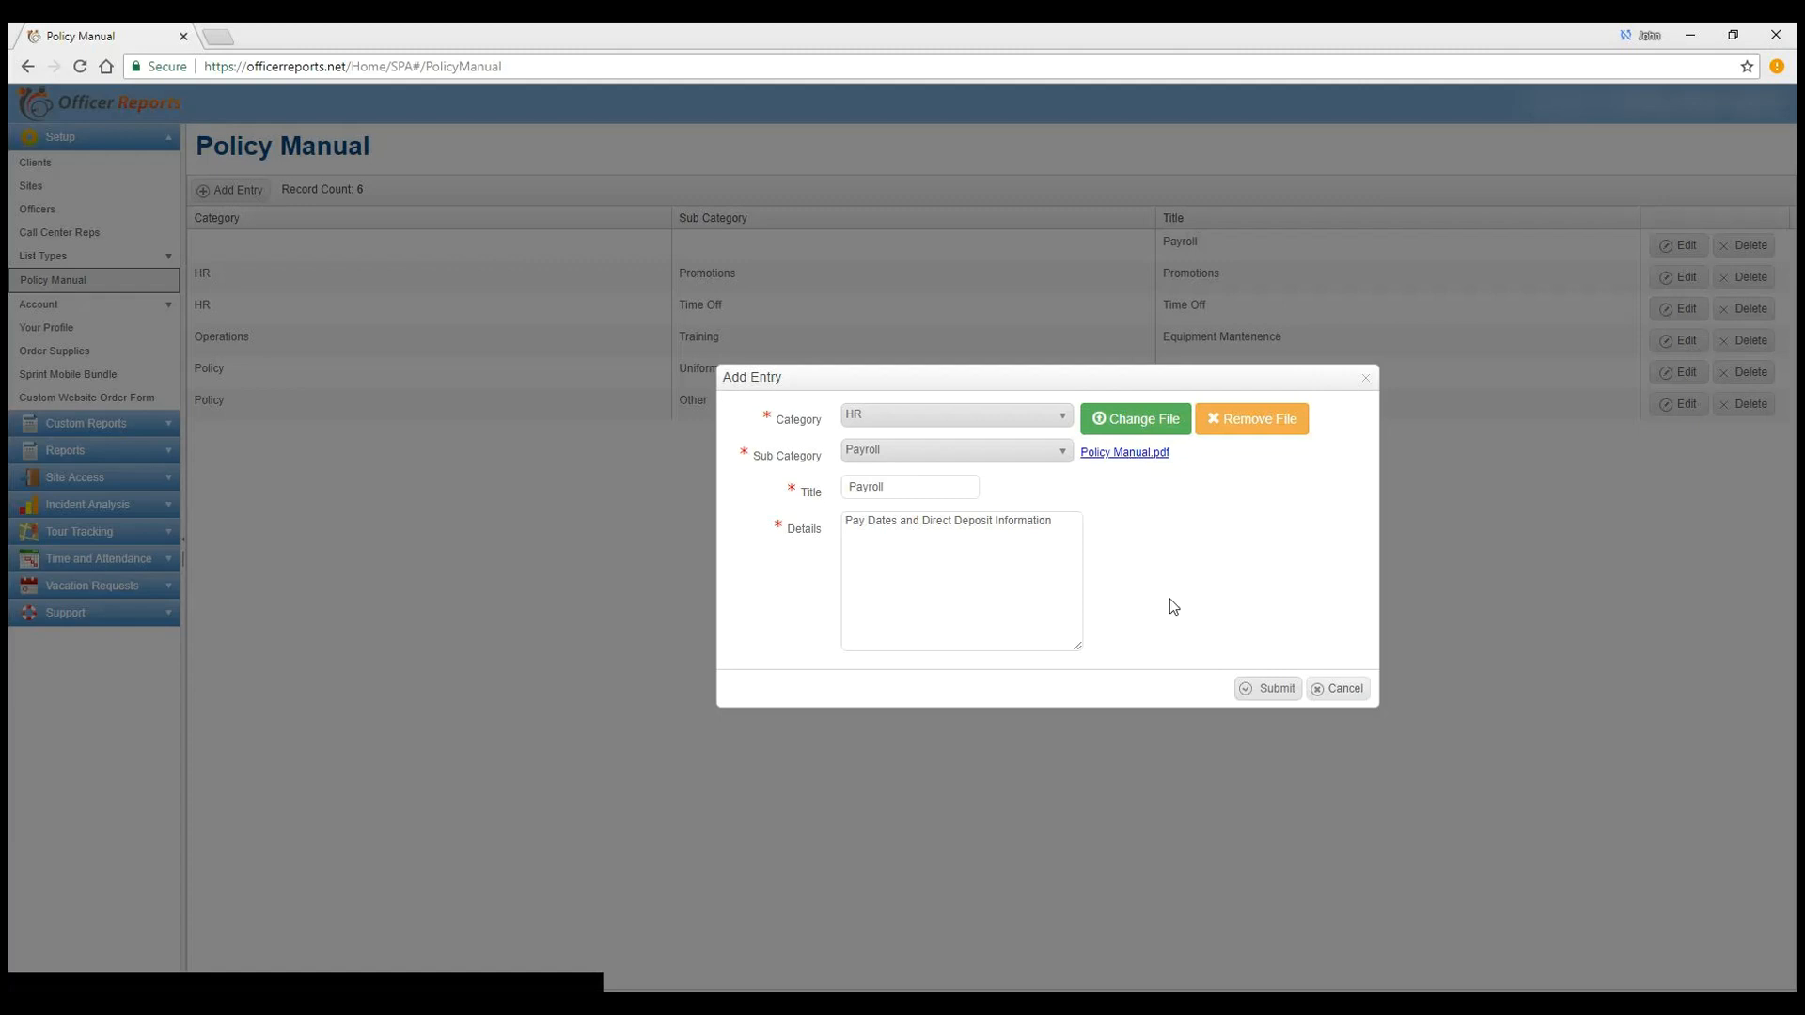
pyautogui.click(1266, 687)
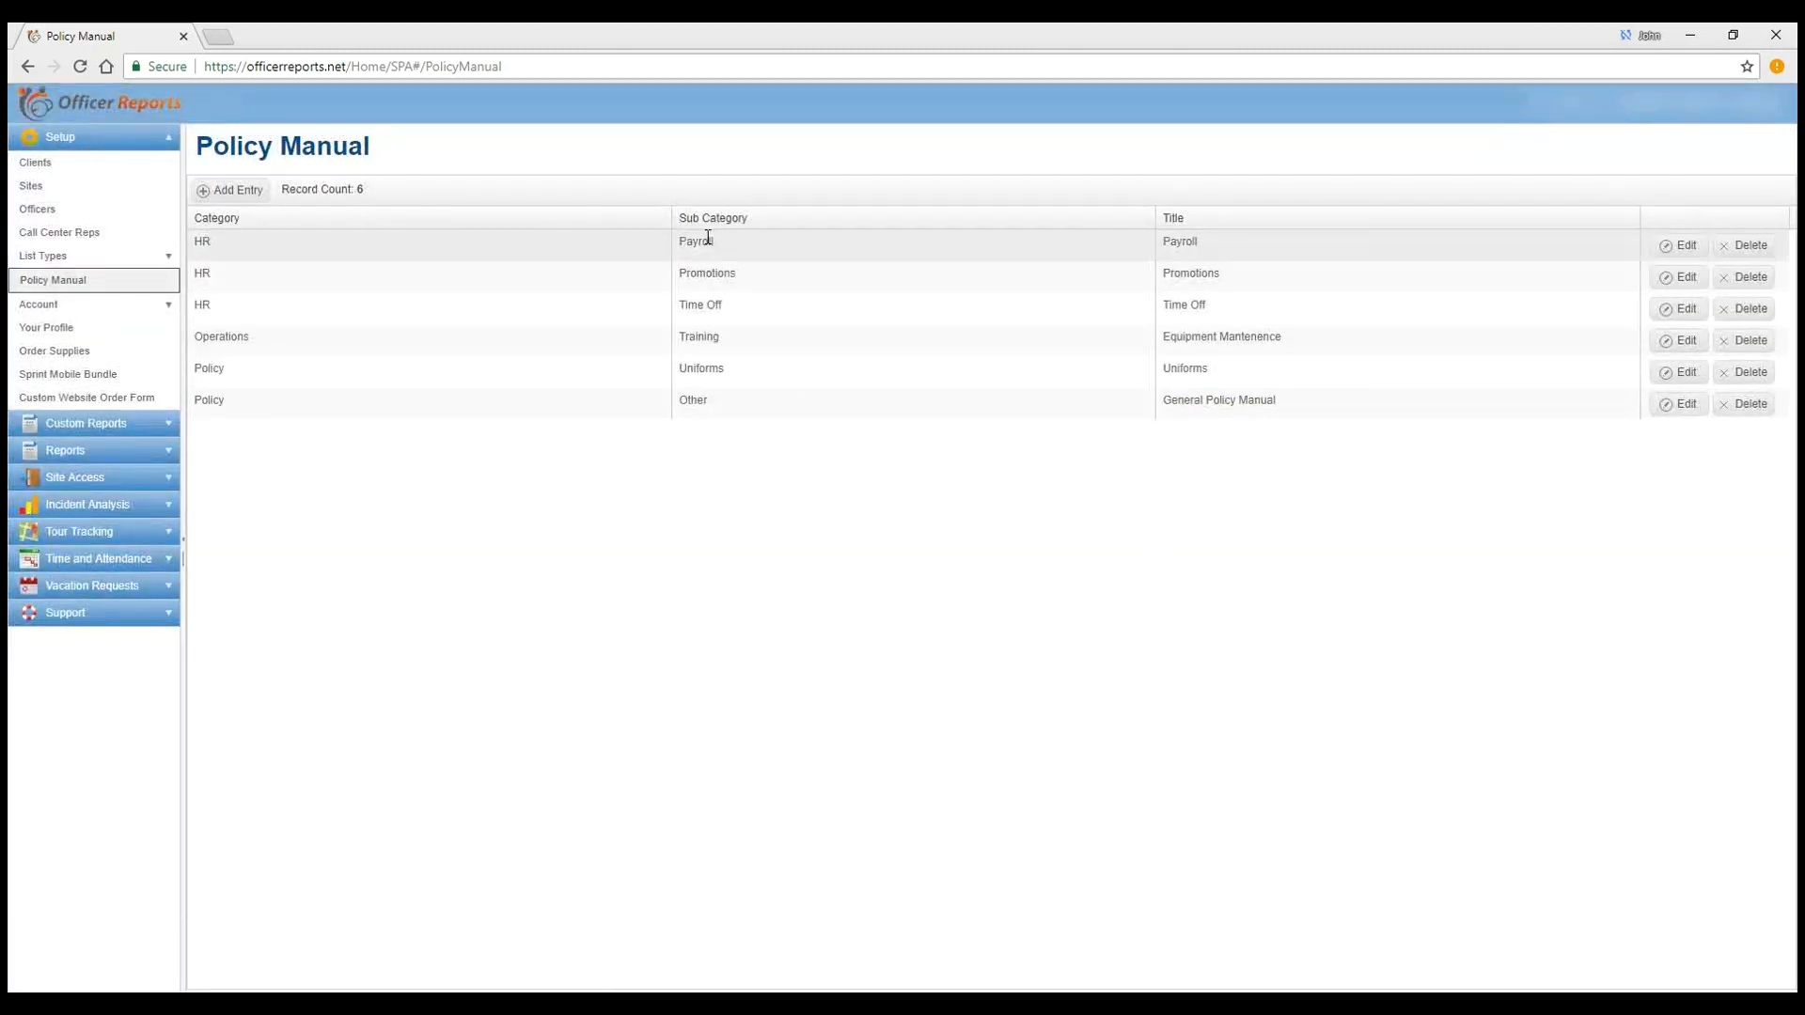
pyautogui.moveTo(731, 265)
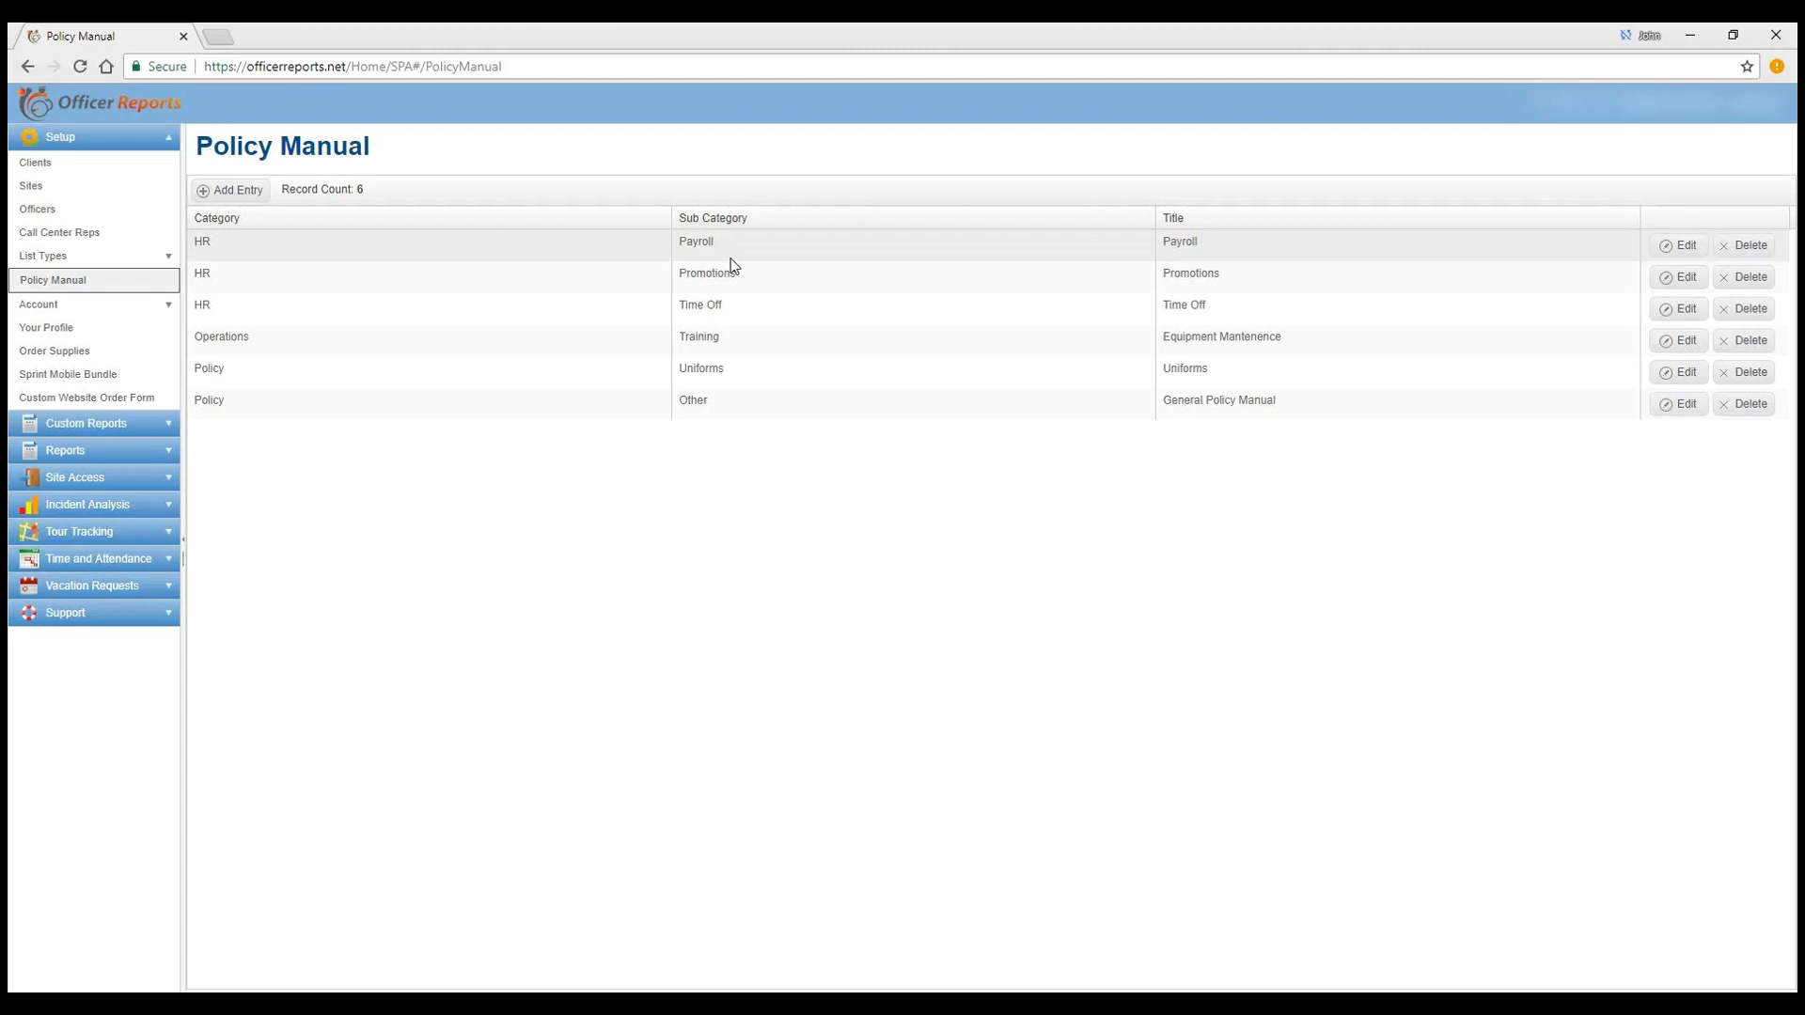
pyautogui.moveTo(733, 265)
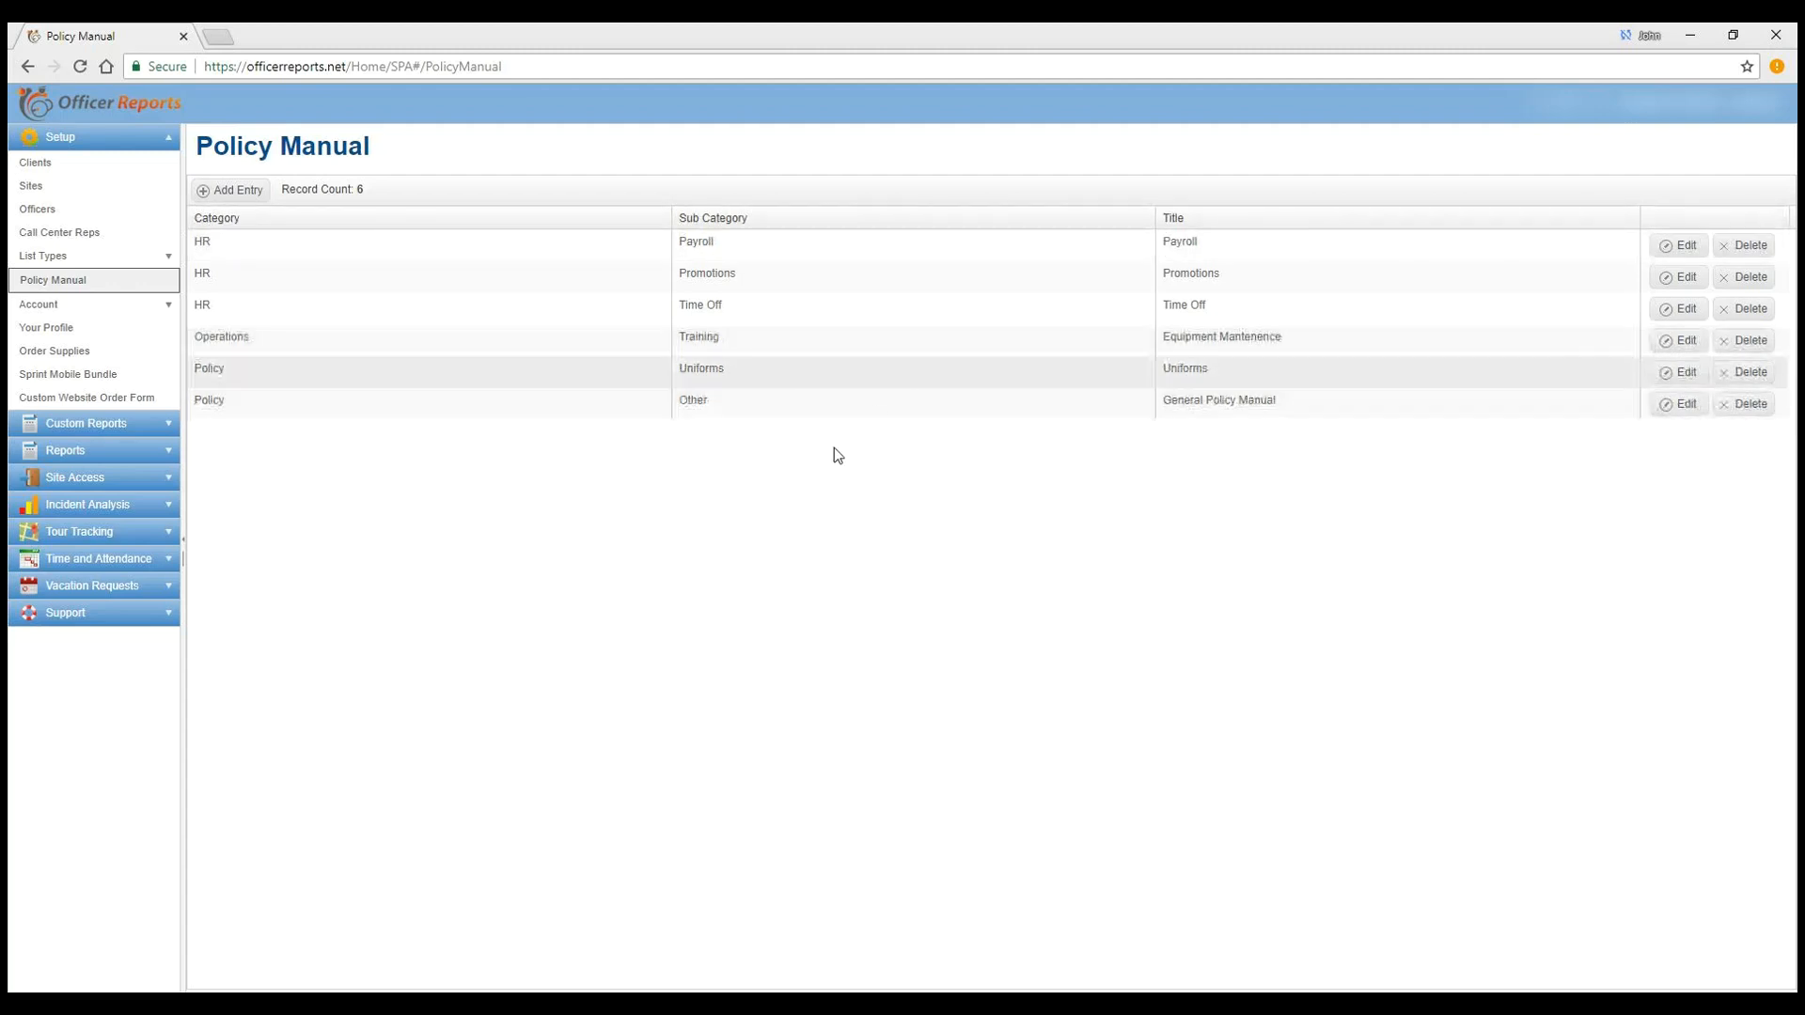
pyautogui.moveTo(589, 485)
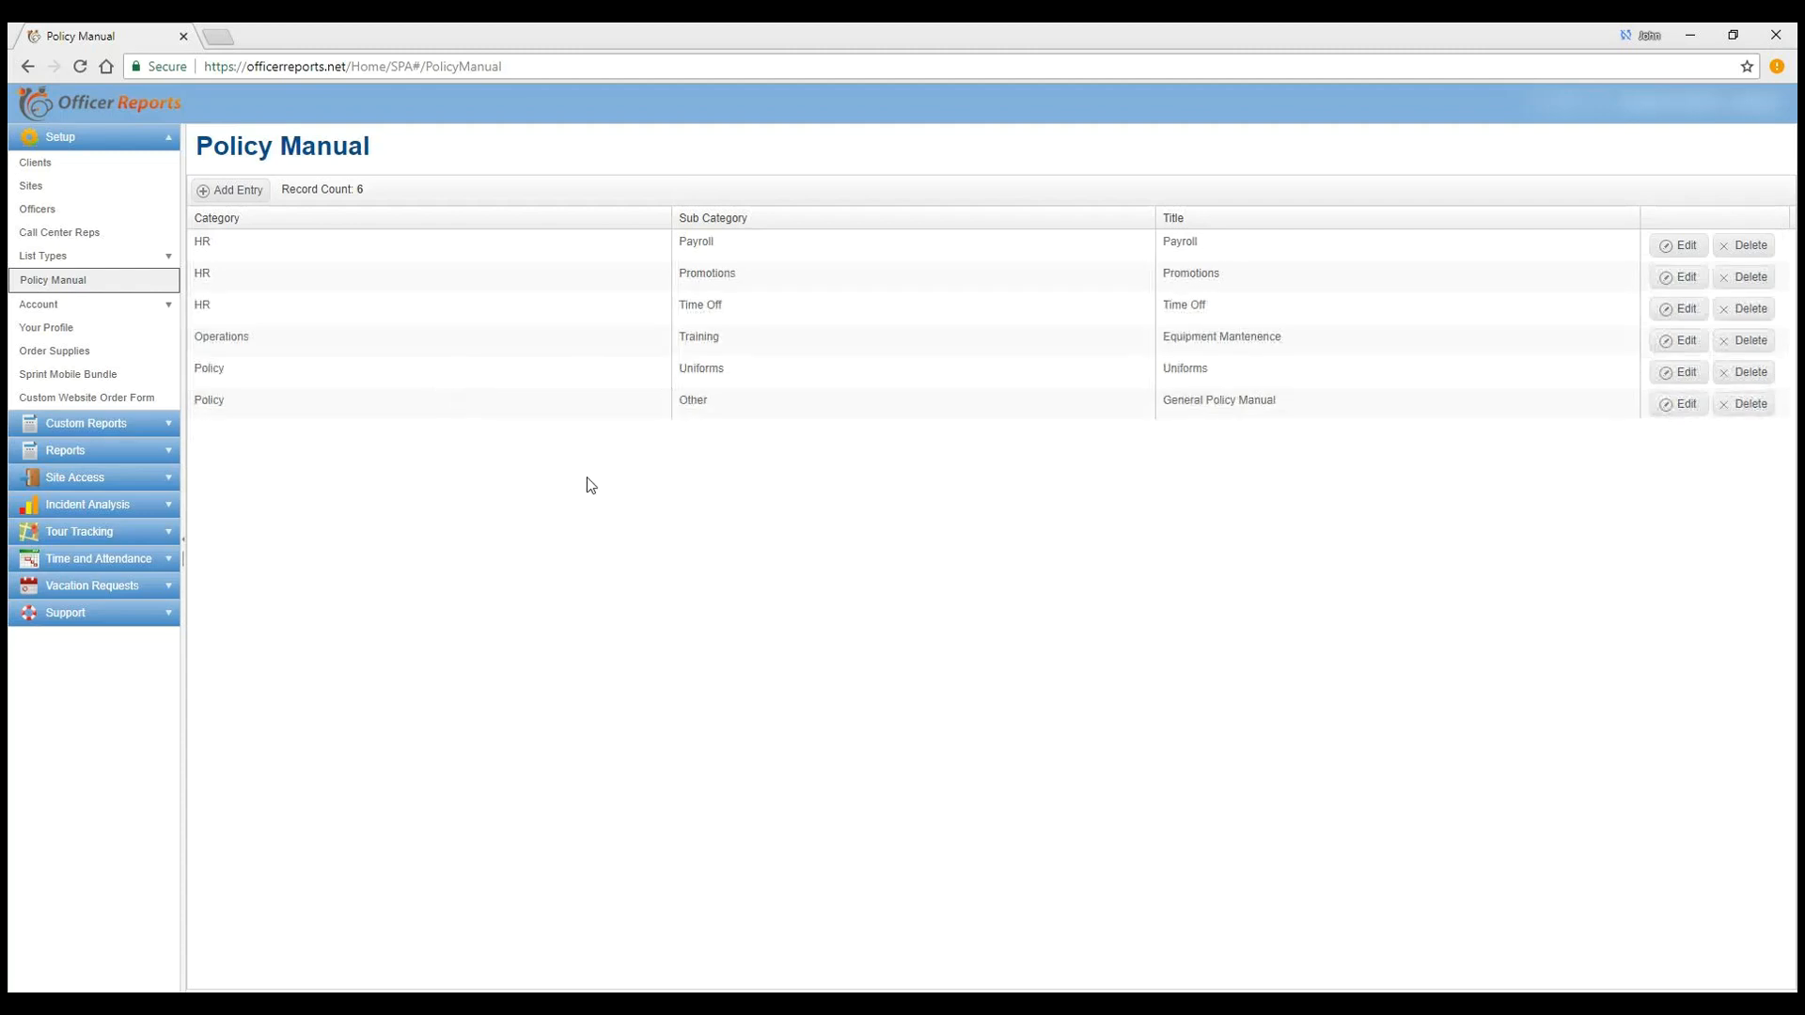
pyautogui.moveTo(363, 334)
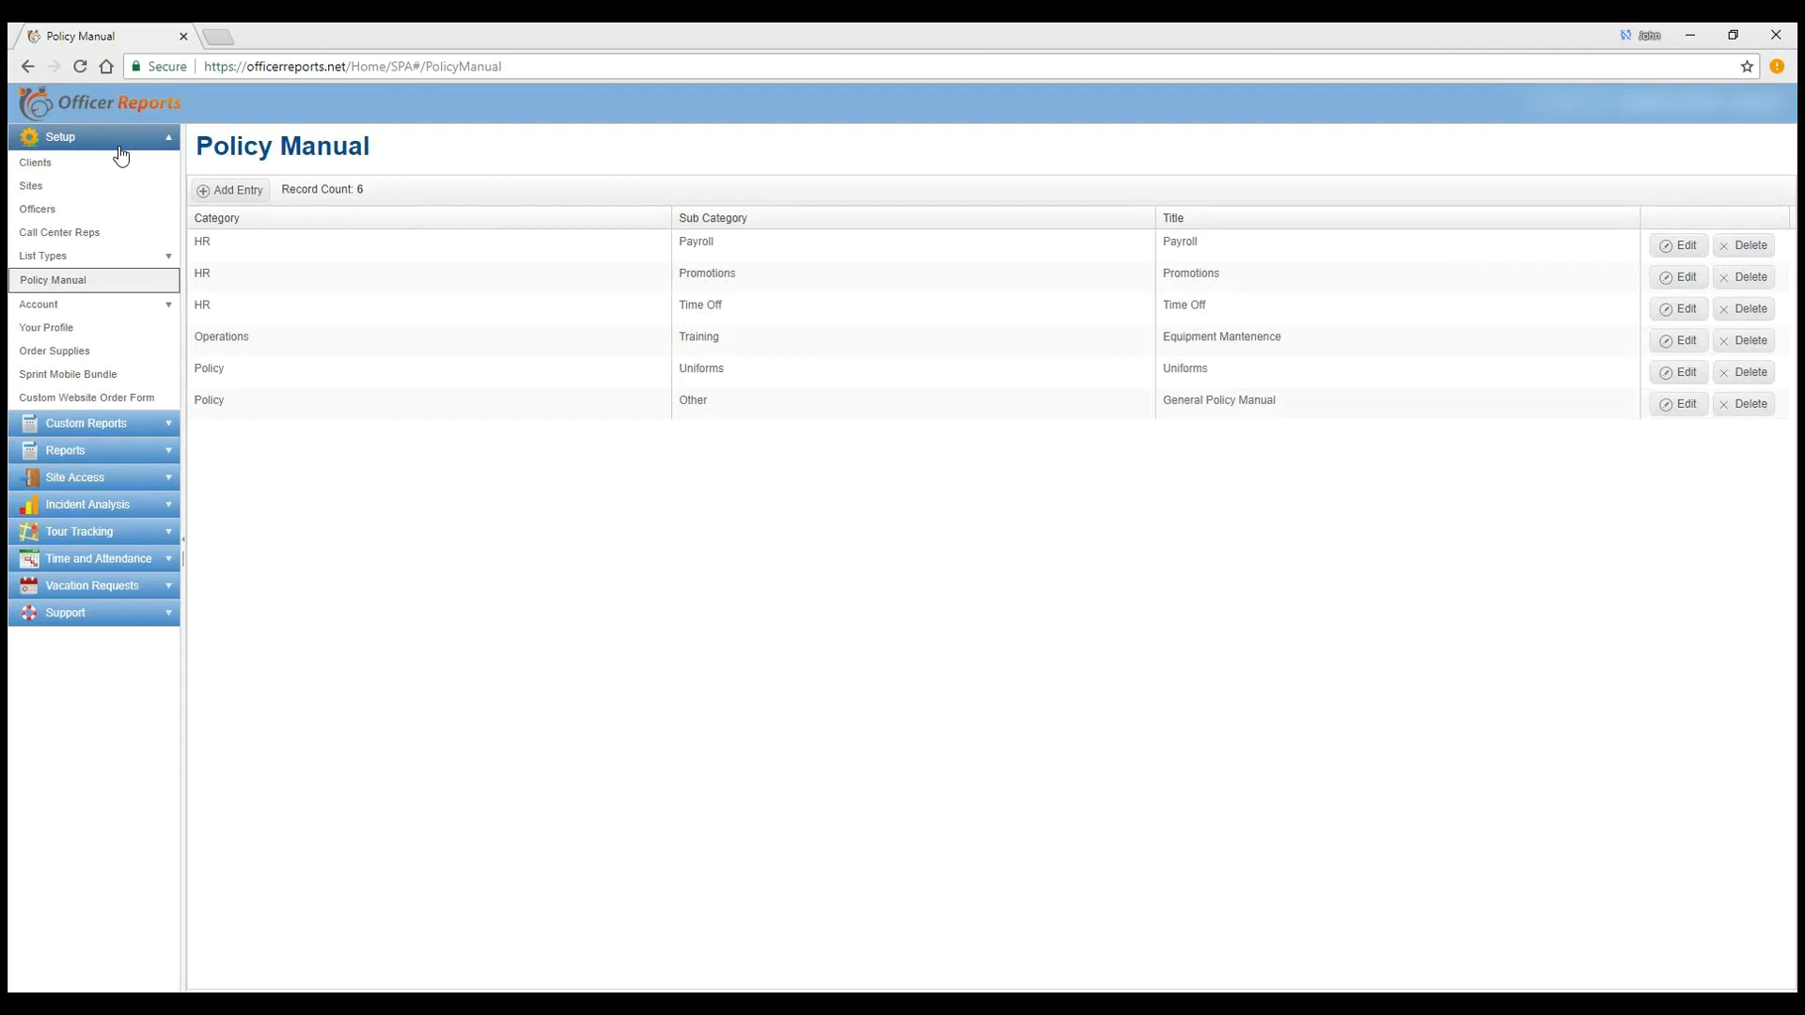
# Step: Collapse and re-expand Setup, then open the Sites page listing nine sites
pyautogui.click(61, 135)
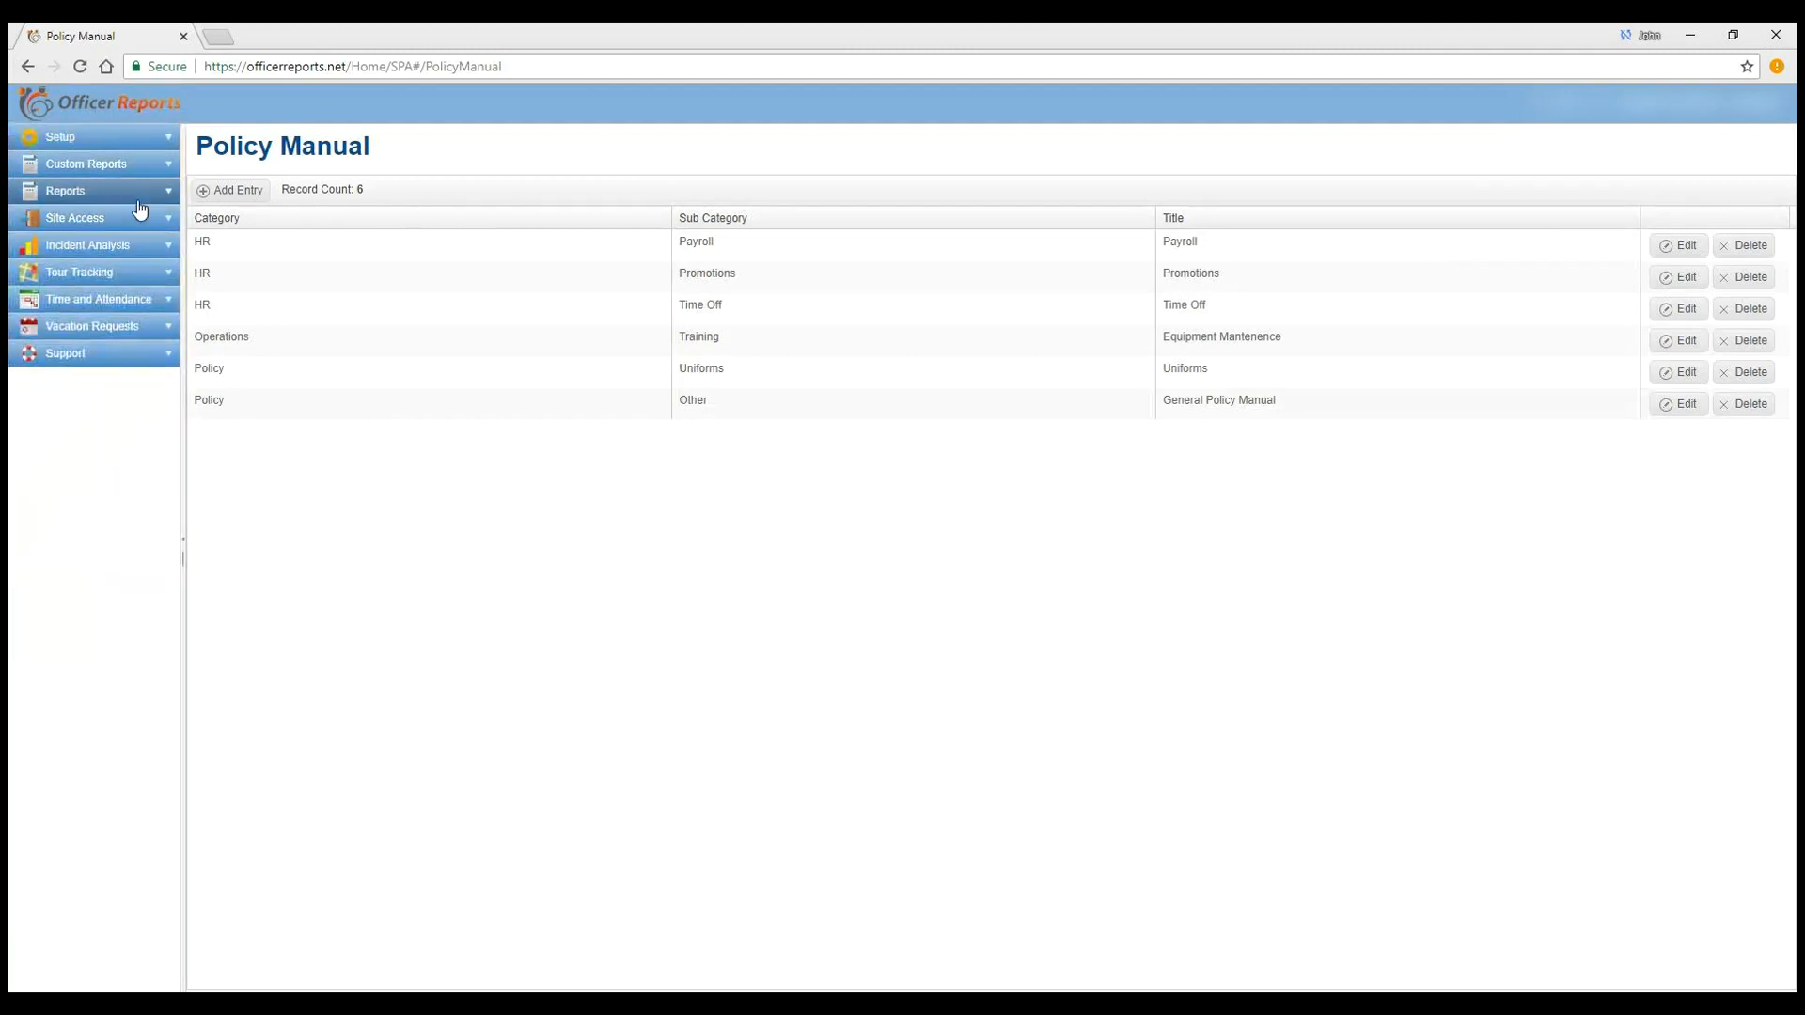
pyautogui.click(60, 136)
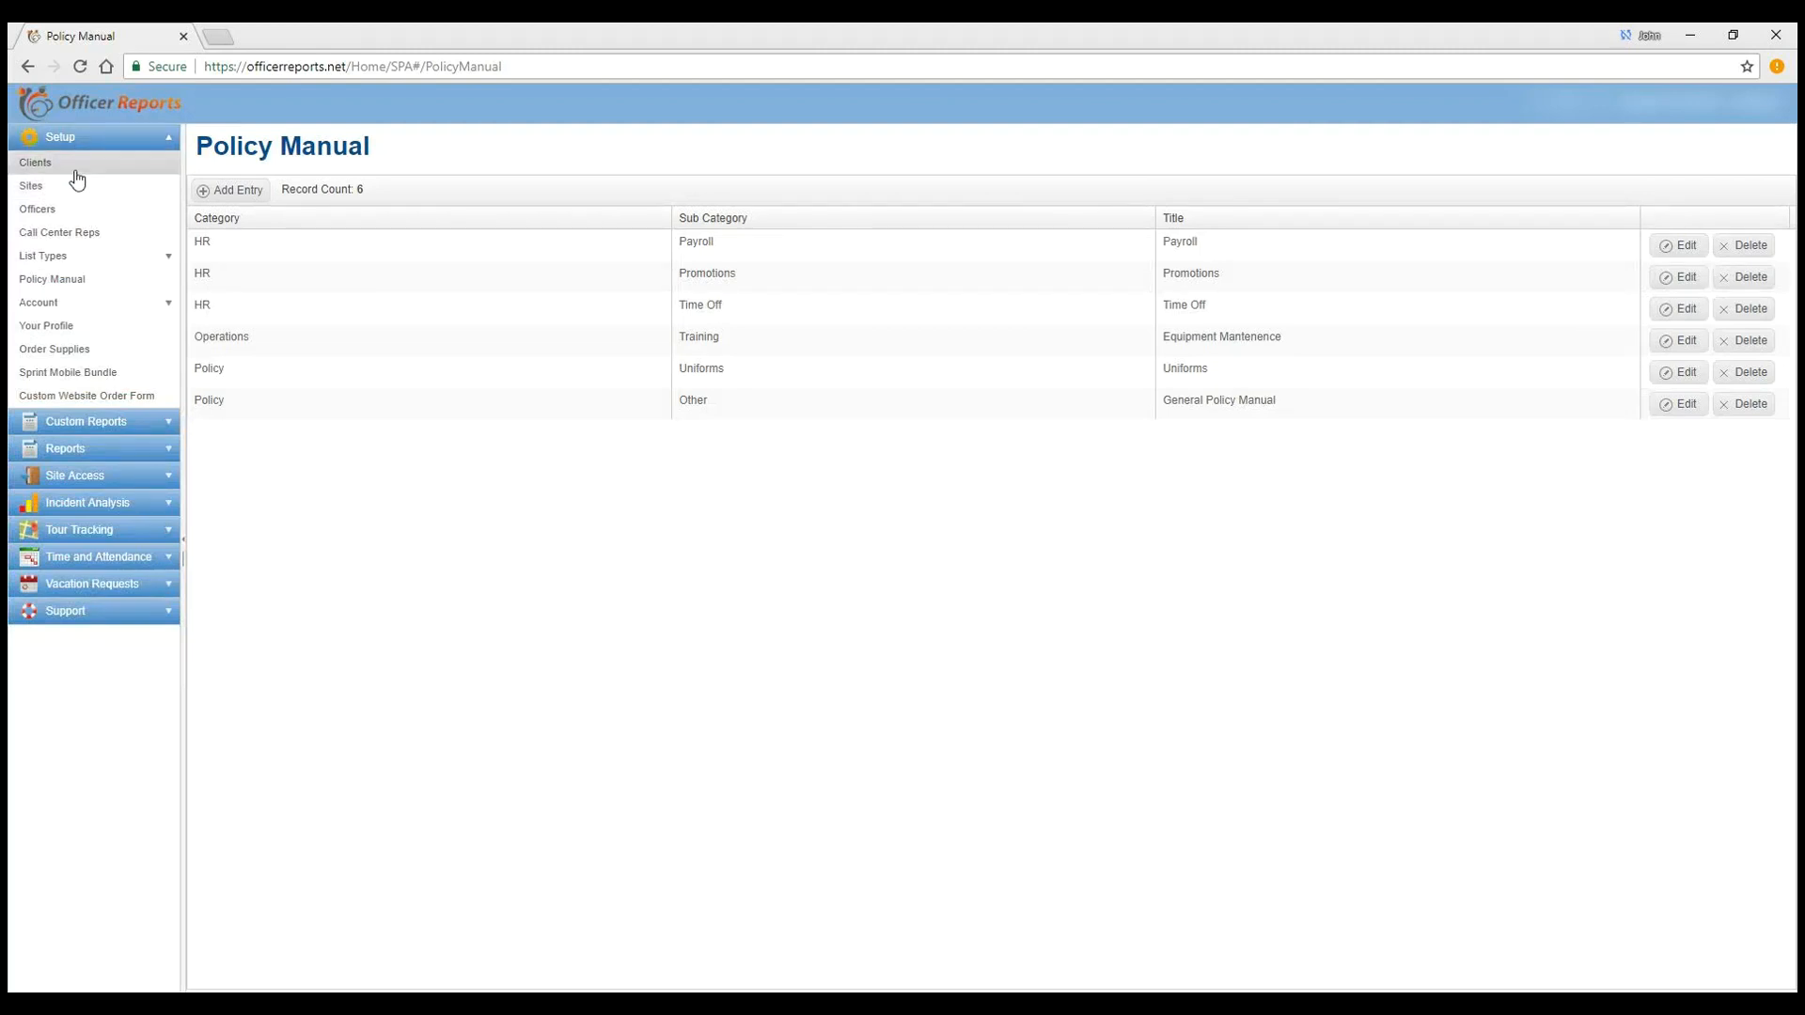
pyautogui.click(32, 186)
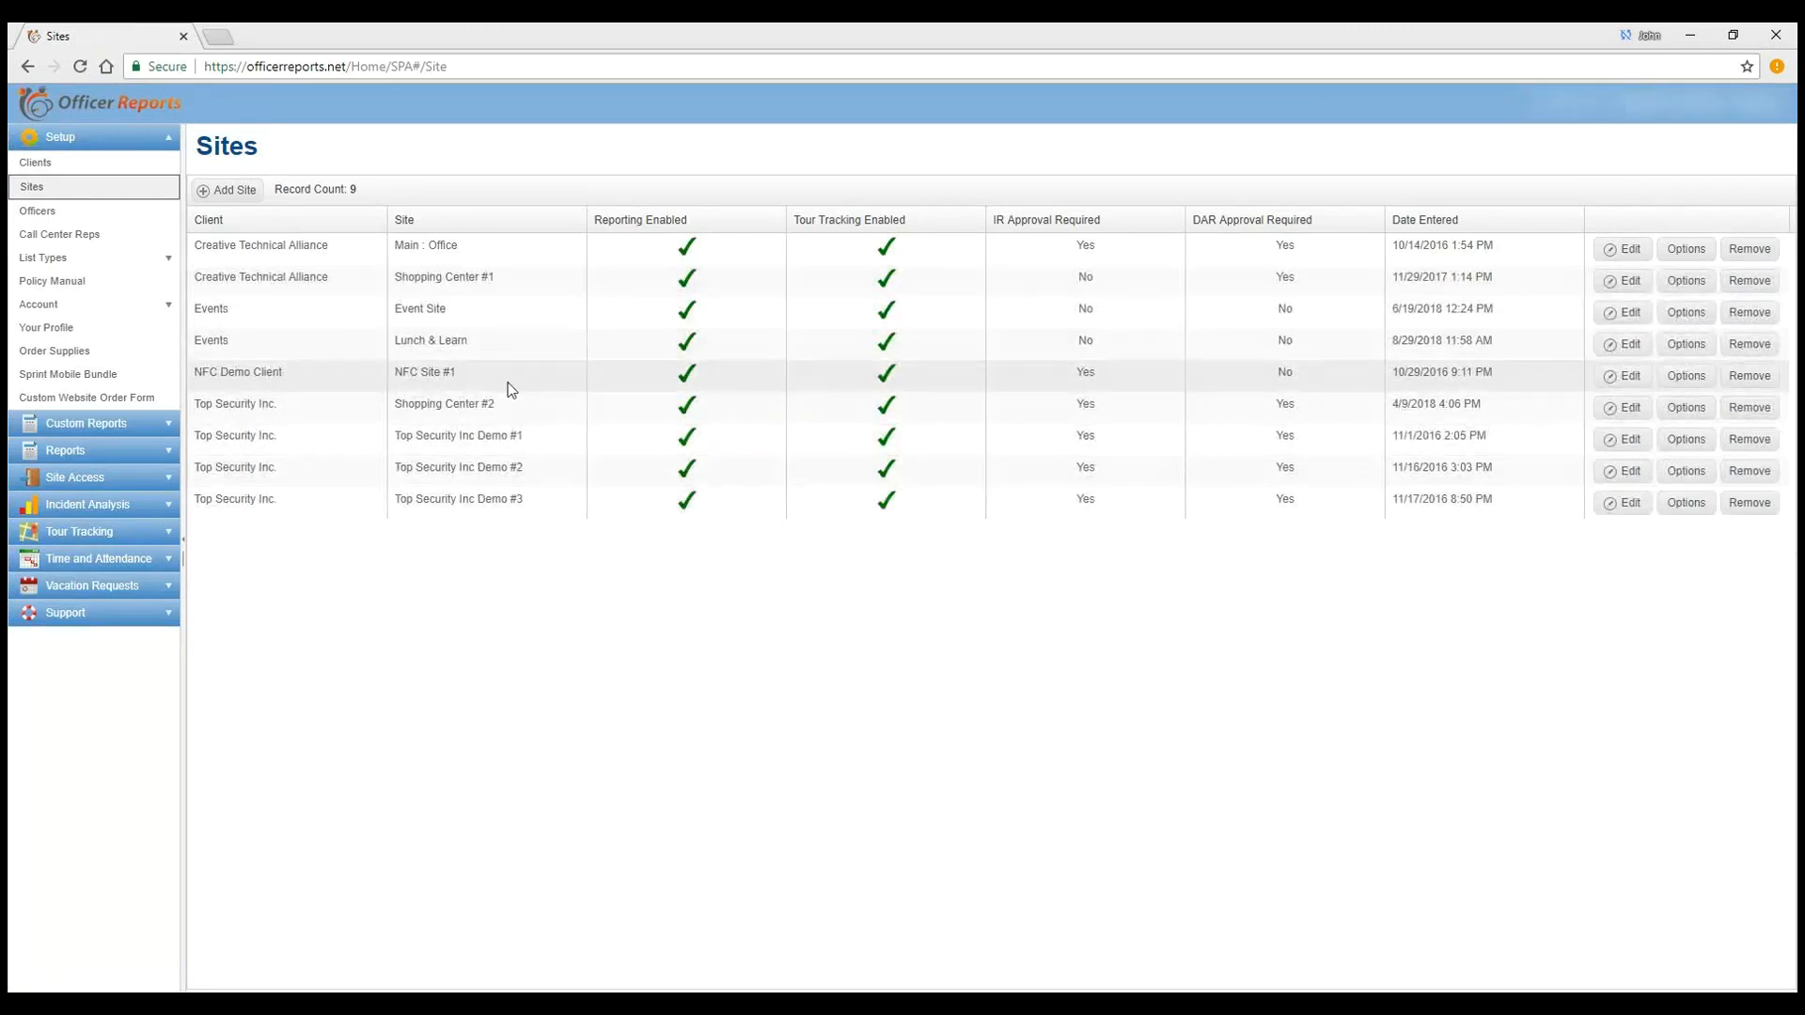
pyautogui.moveTo(504, 355)
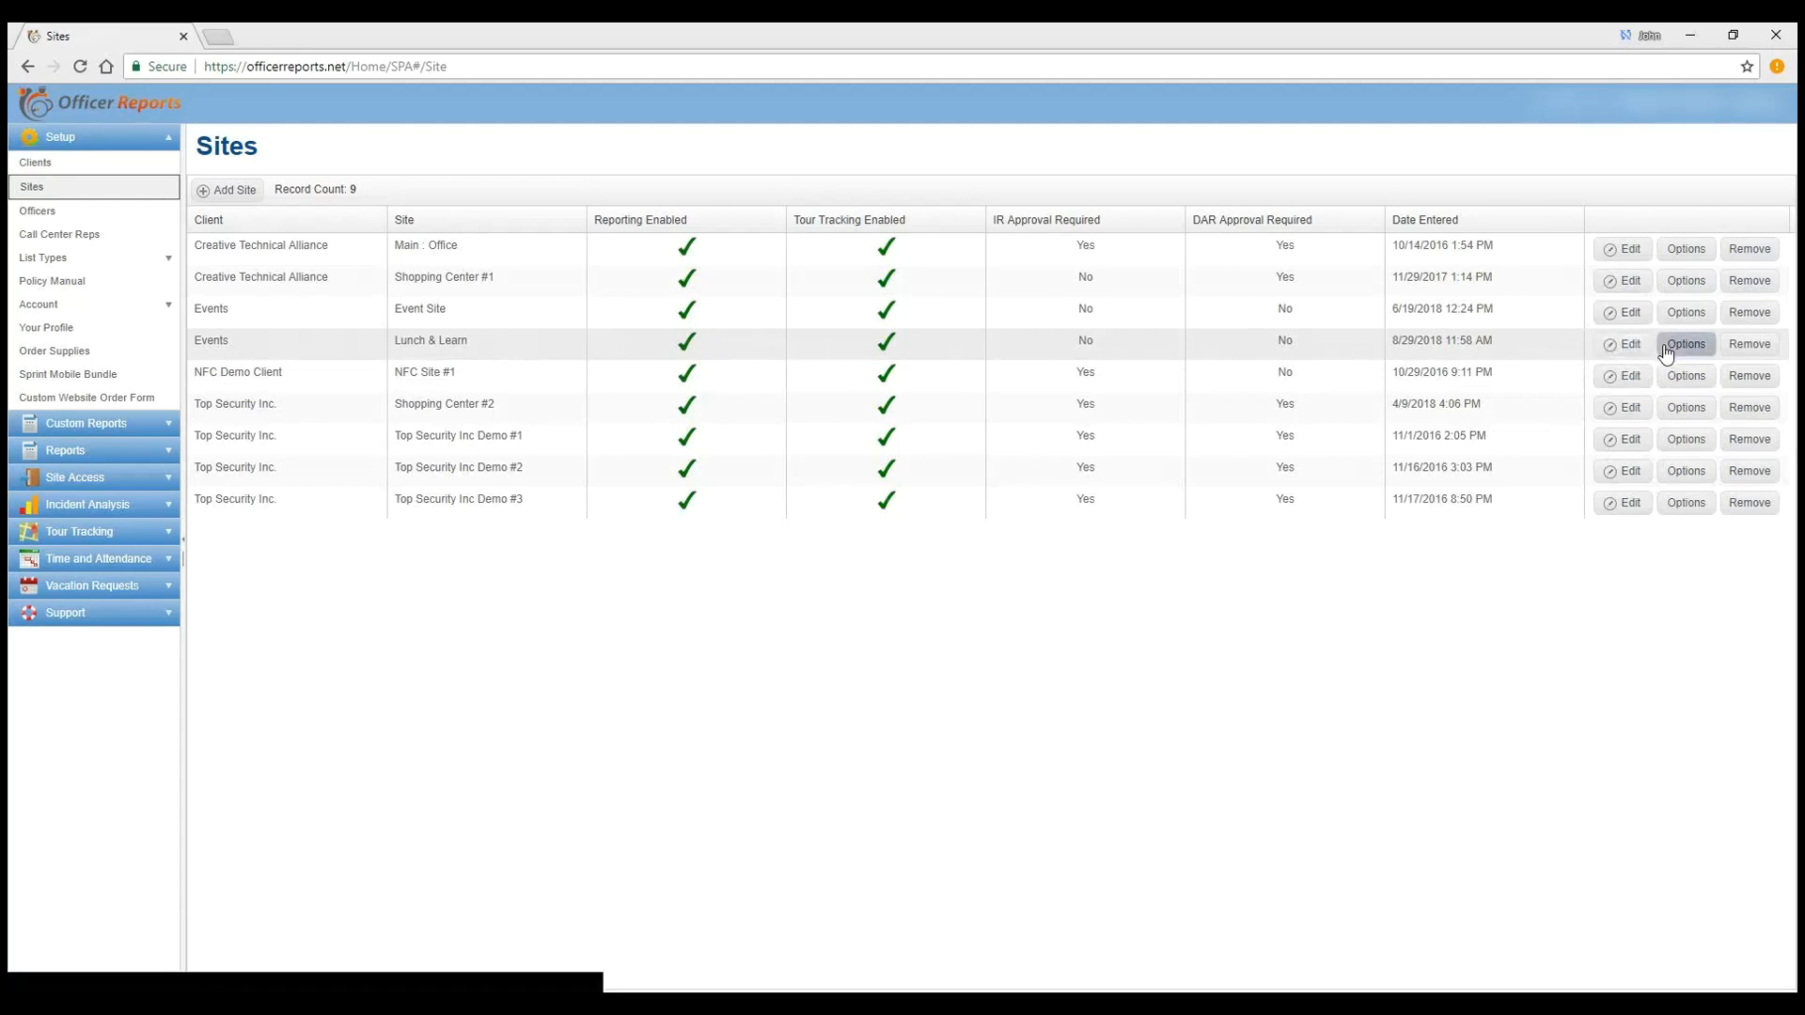
# Step: Open the Lunch & Learn site options and go to its Post Orders form
pyautogui.click(1684, 343)
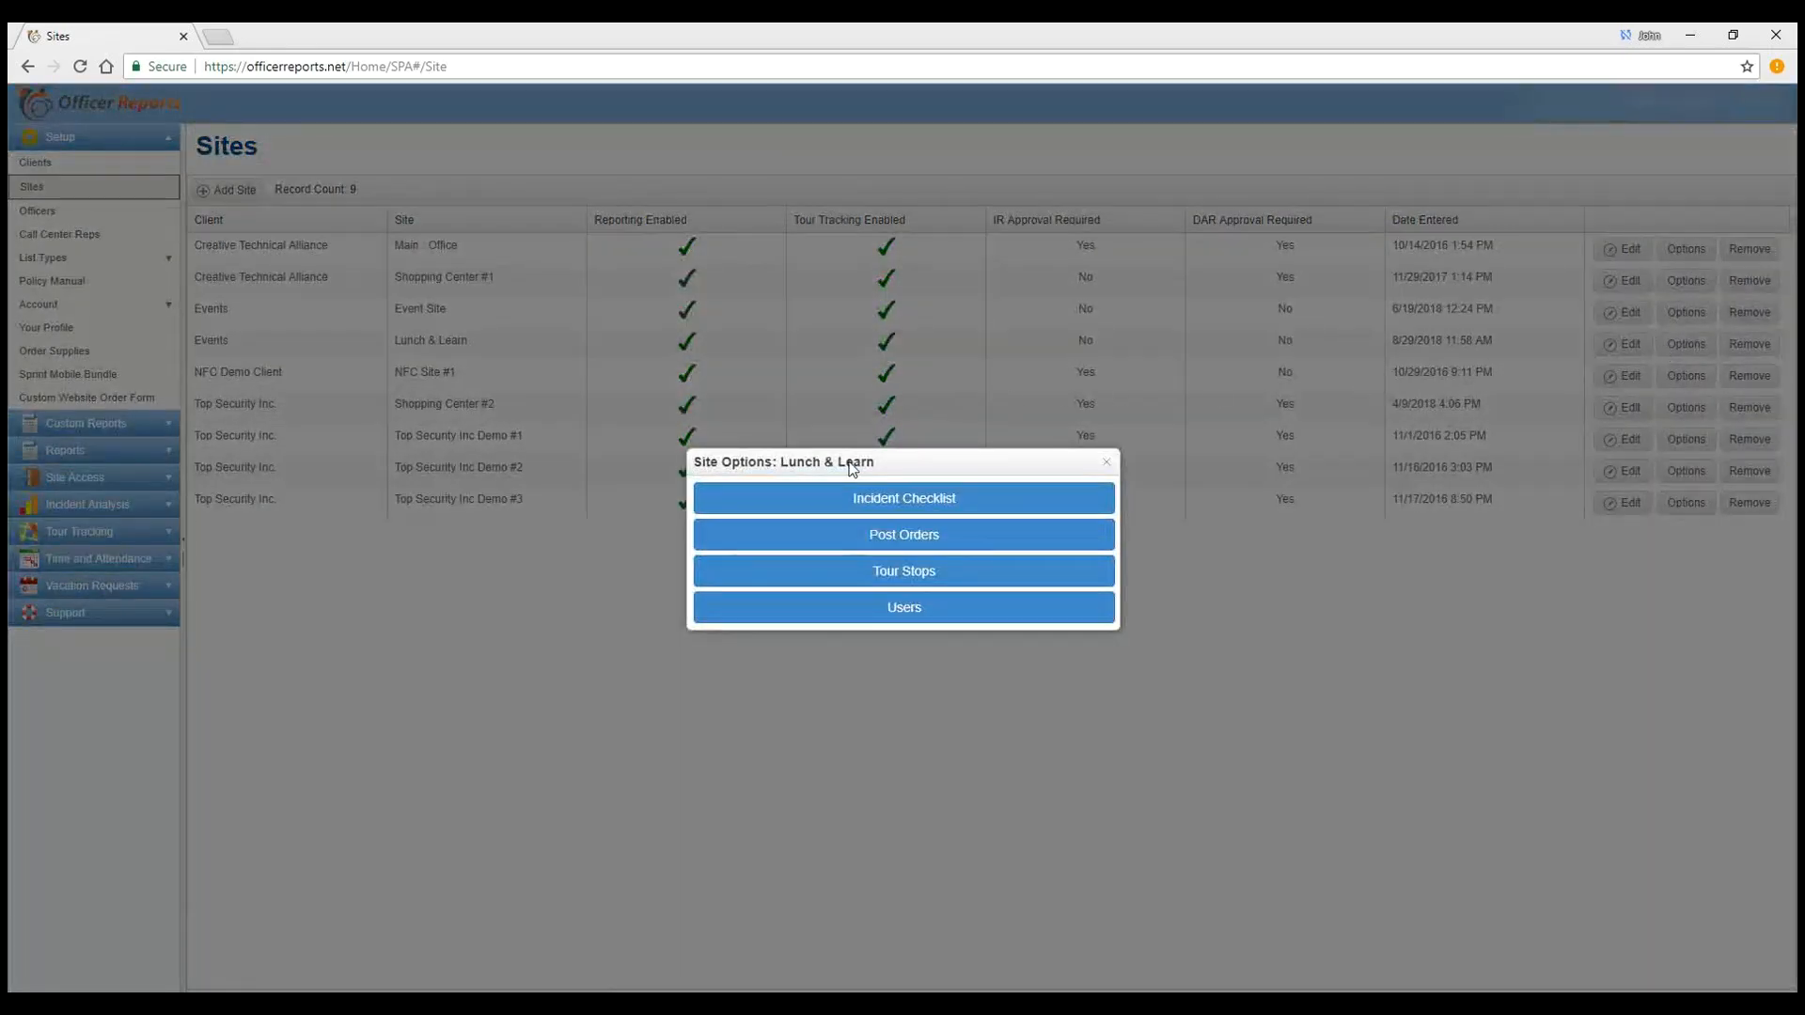
pyautogui.click(902, 534)
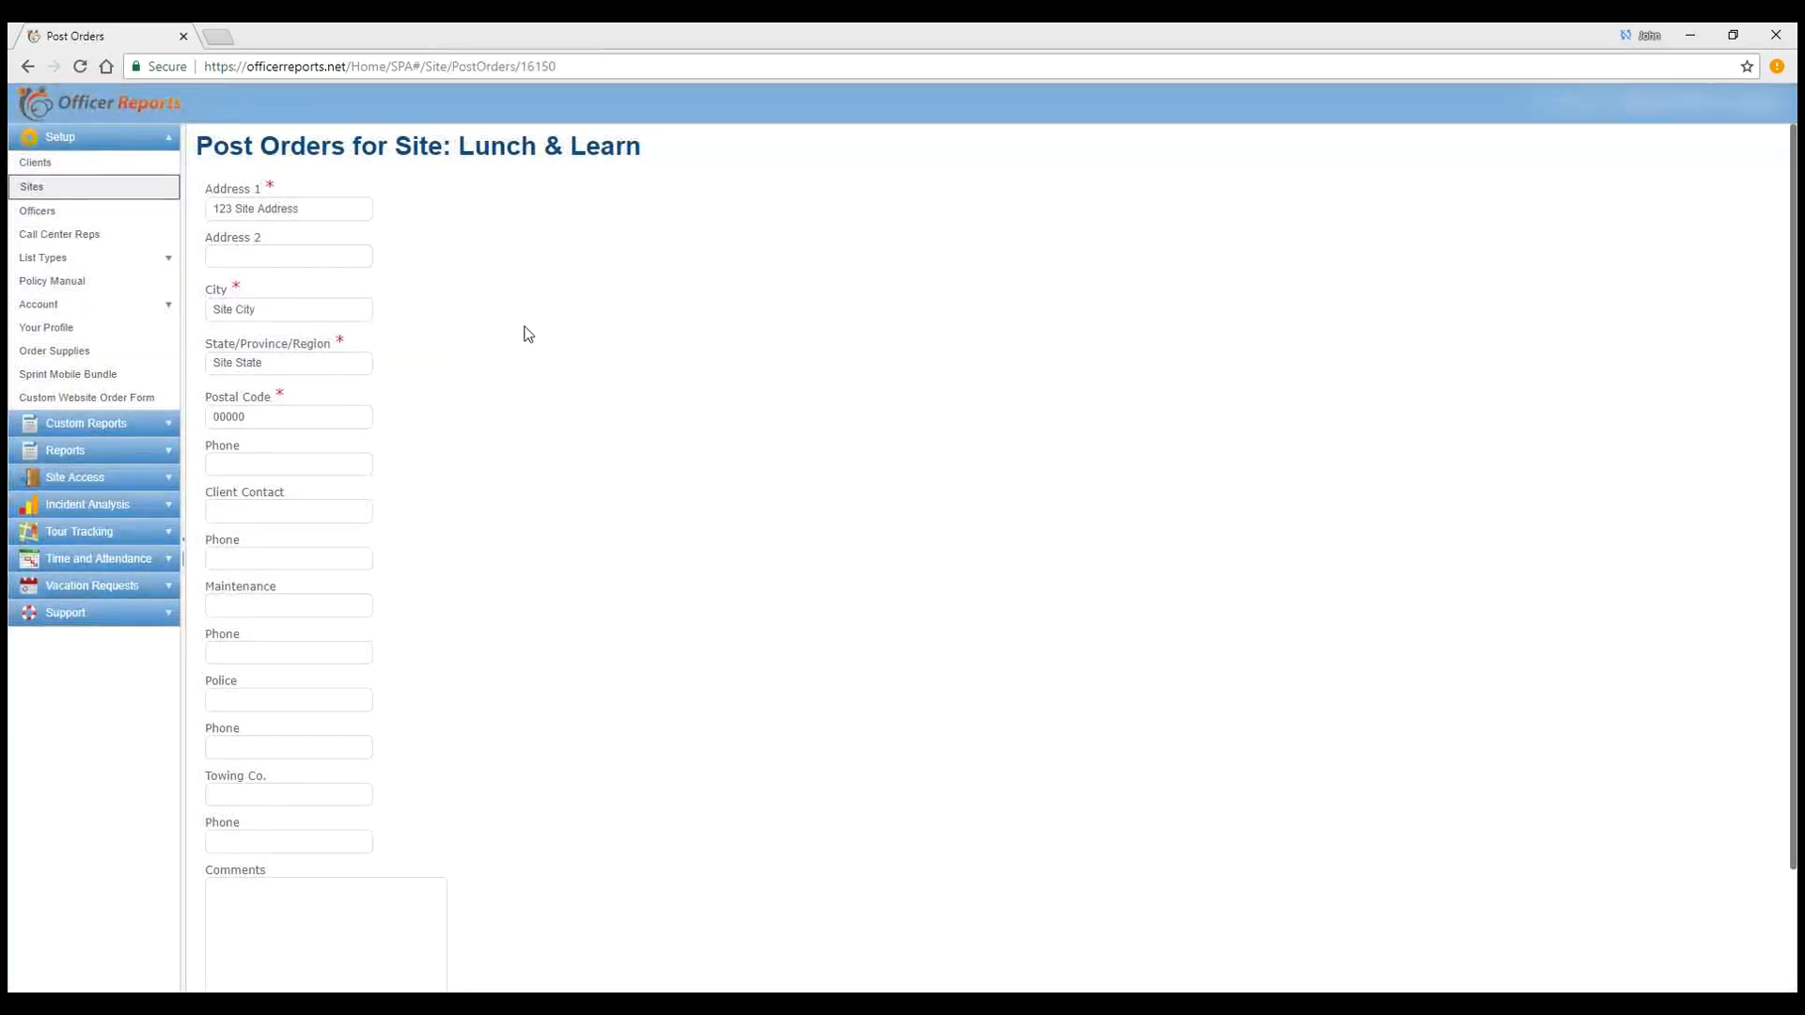
pyautogui.click(288, 209)
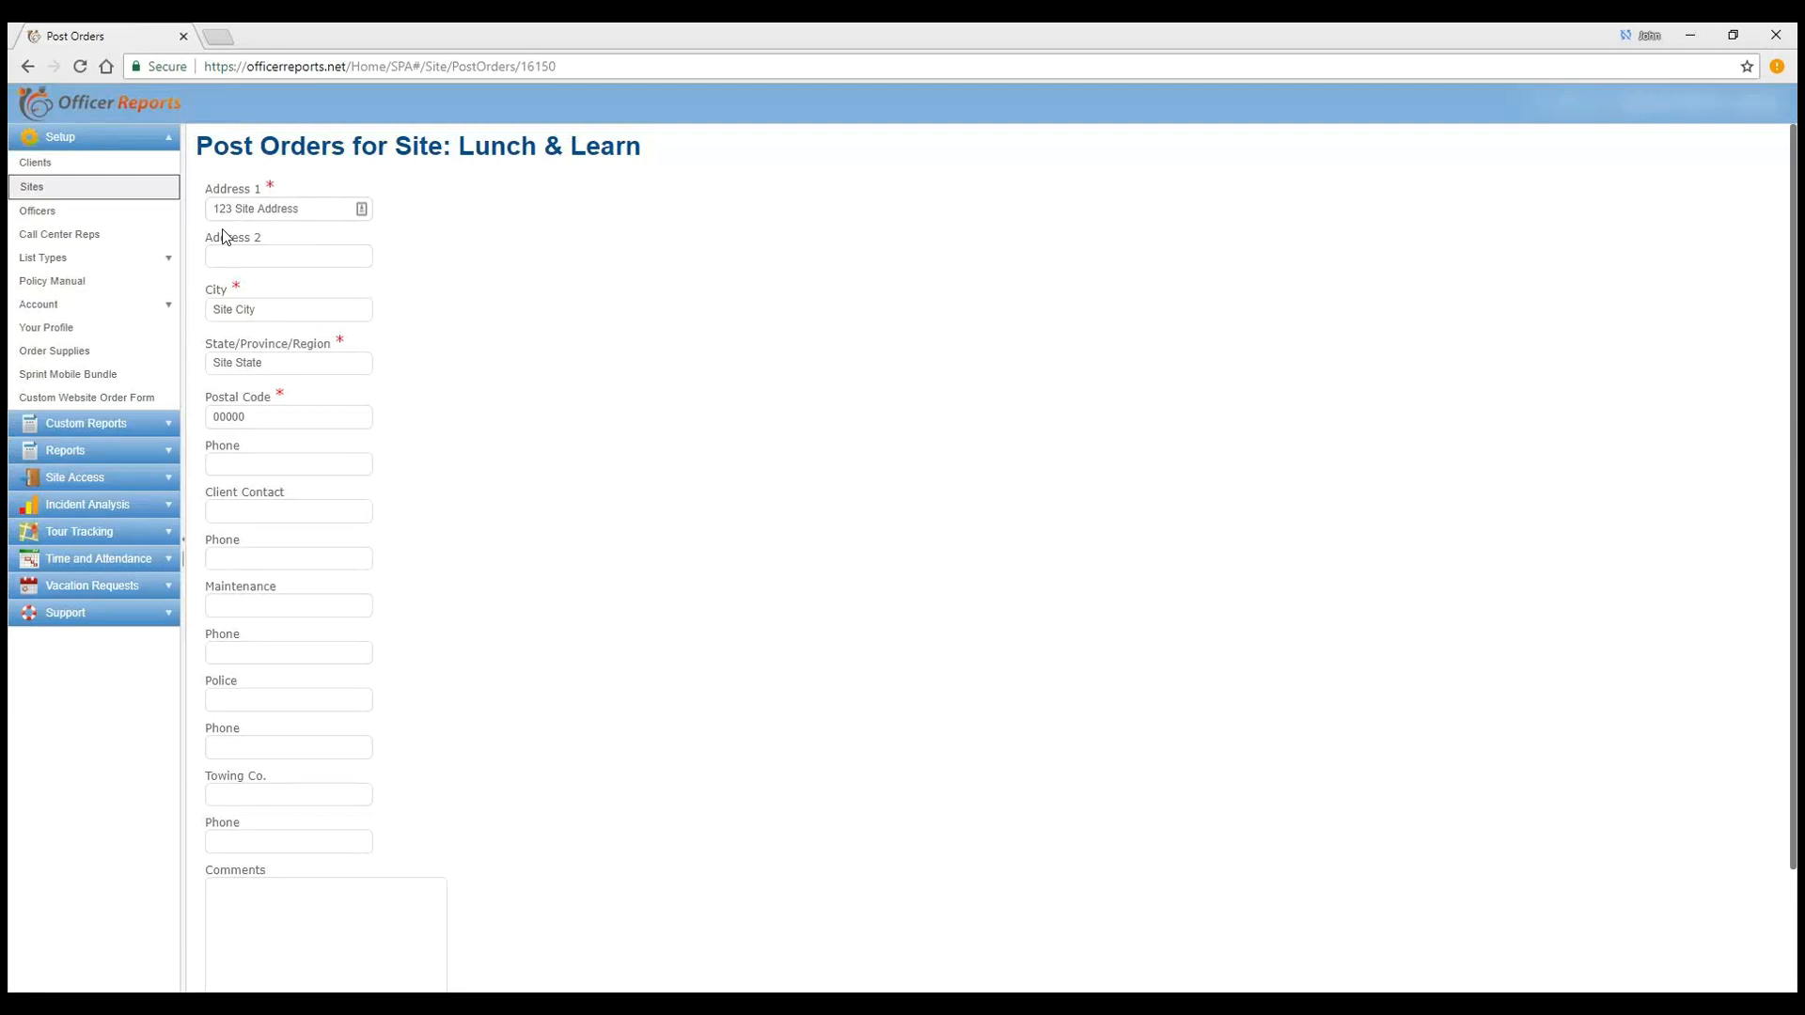
pyautogui.moveTo(334, 408)
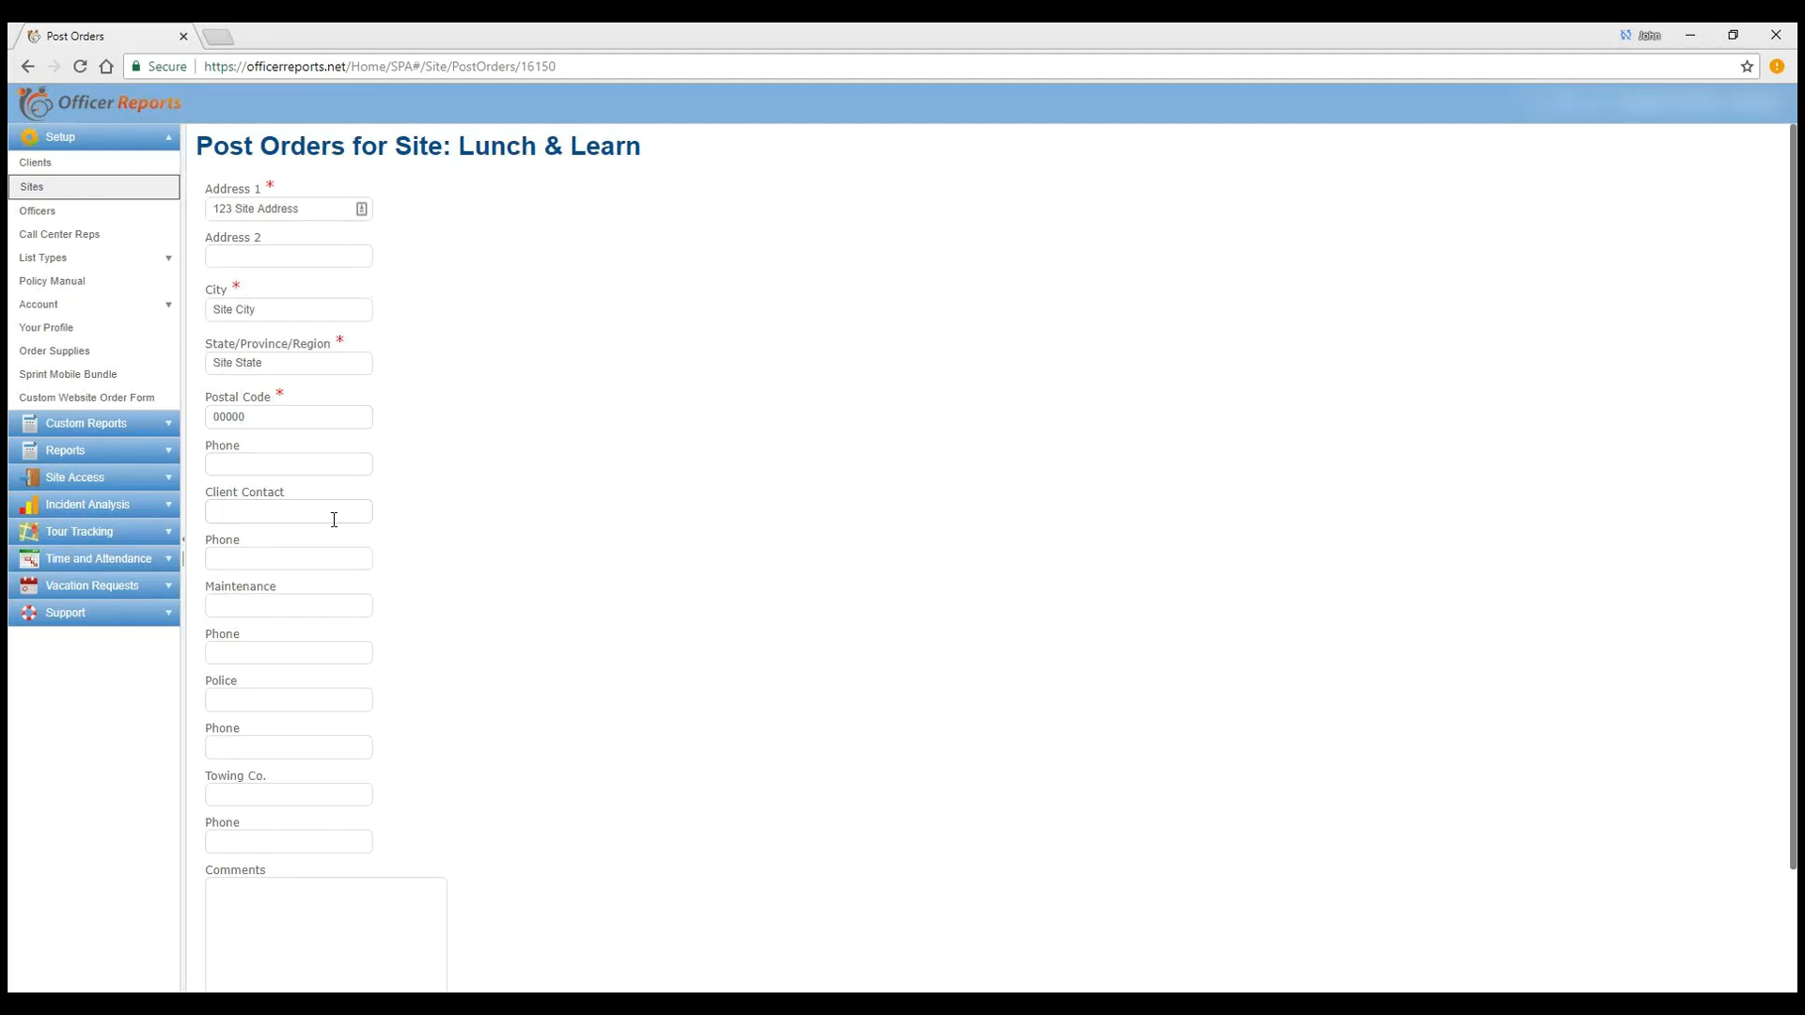
pyautogui.moveTo(233, 616)
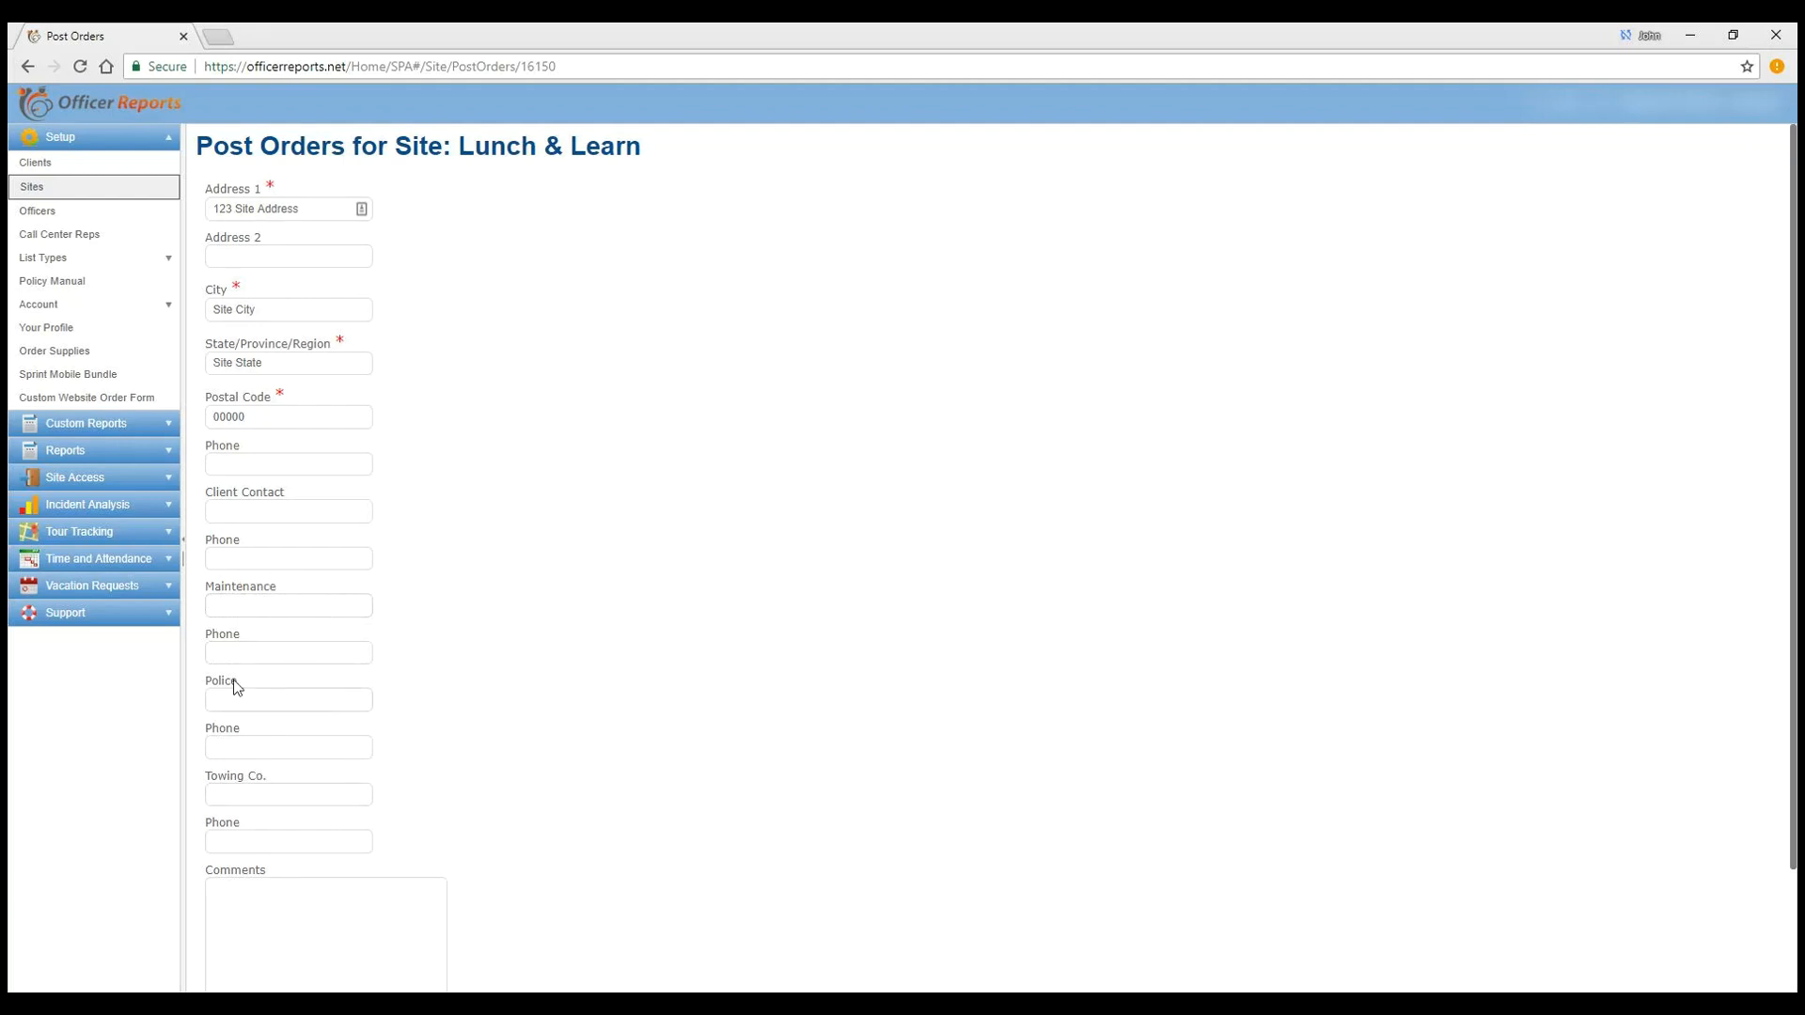
pyautogui.moveTo(287, 698)
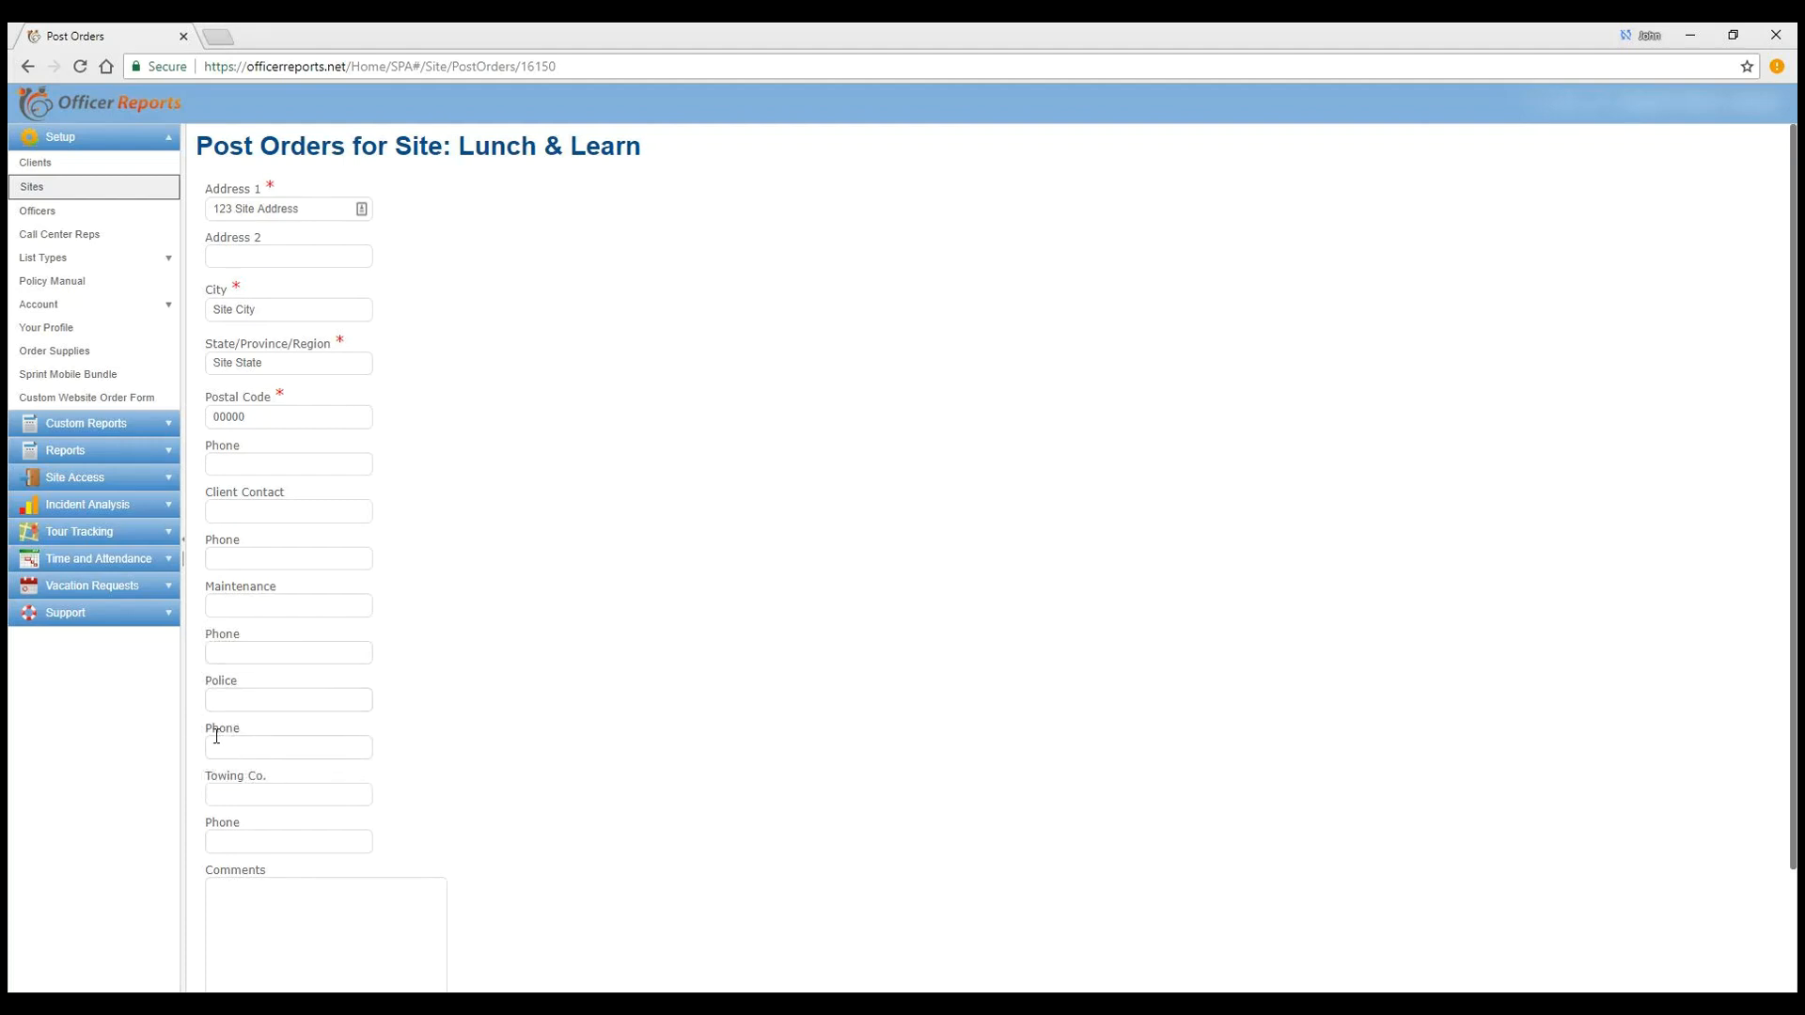
pyautogui.moveTo(222, 789)
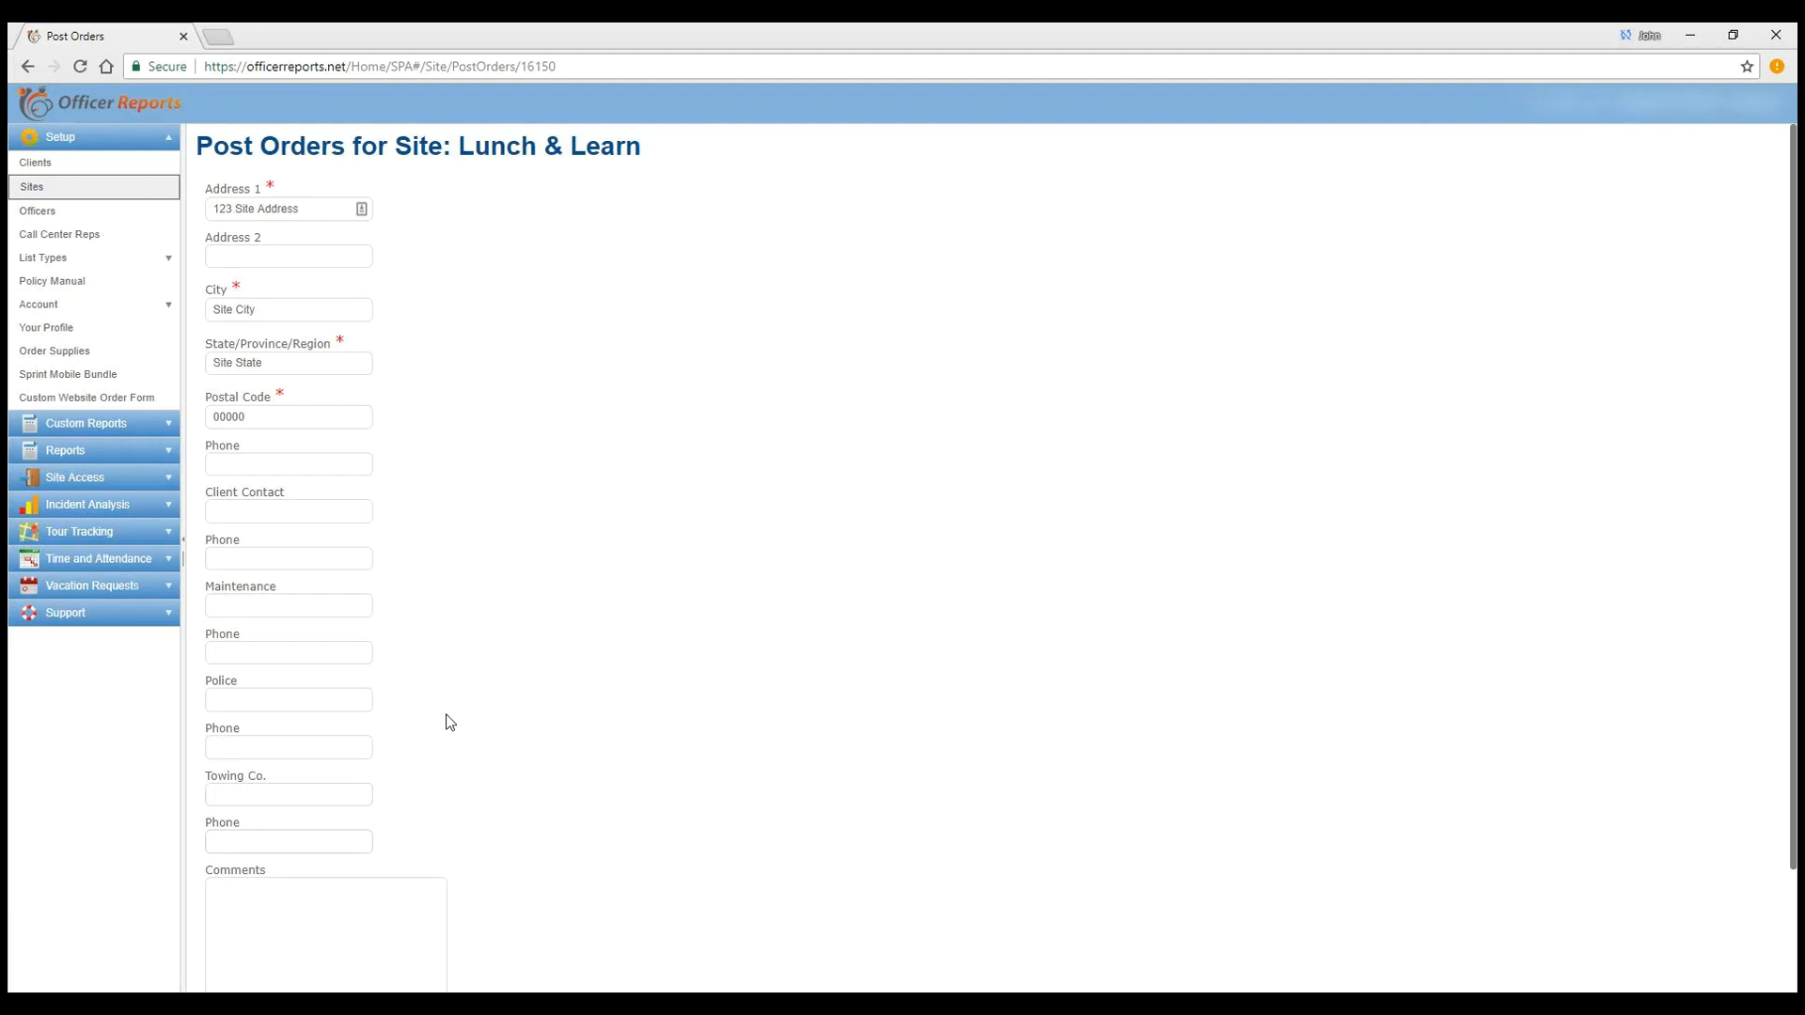
pyautogui.scroll(-3)
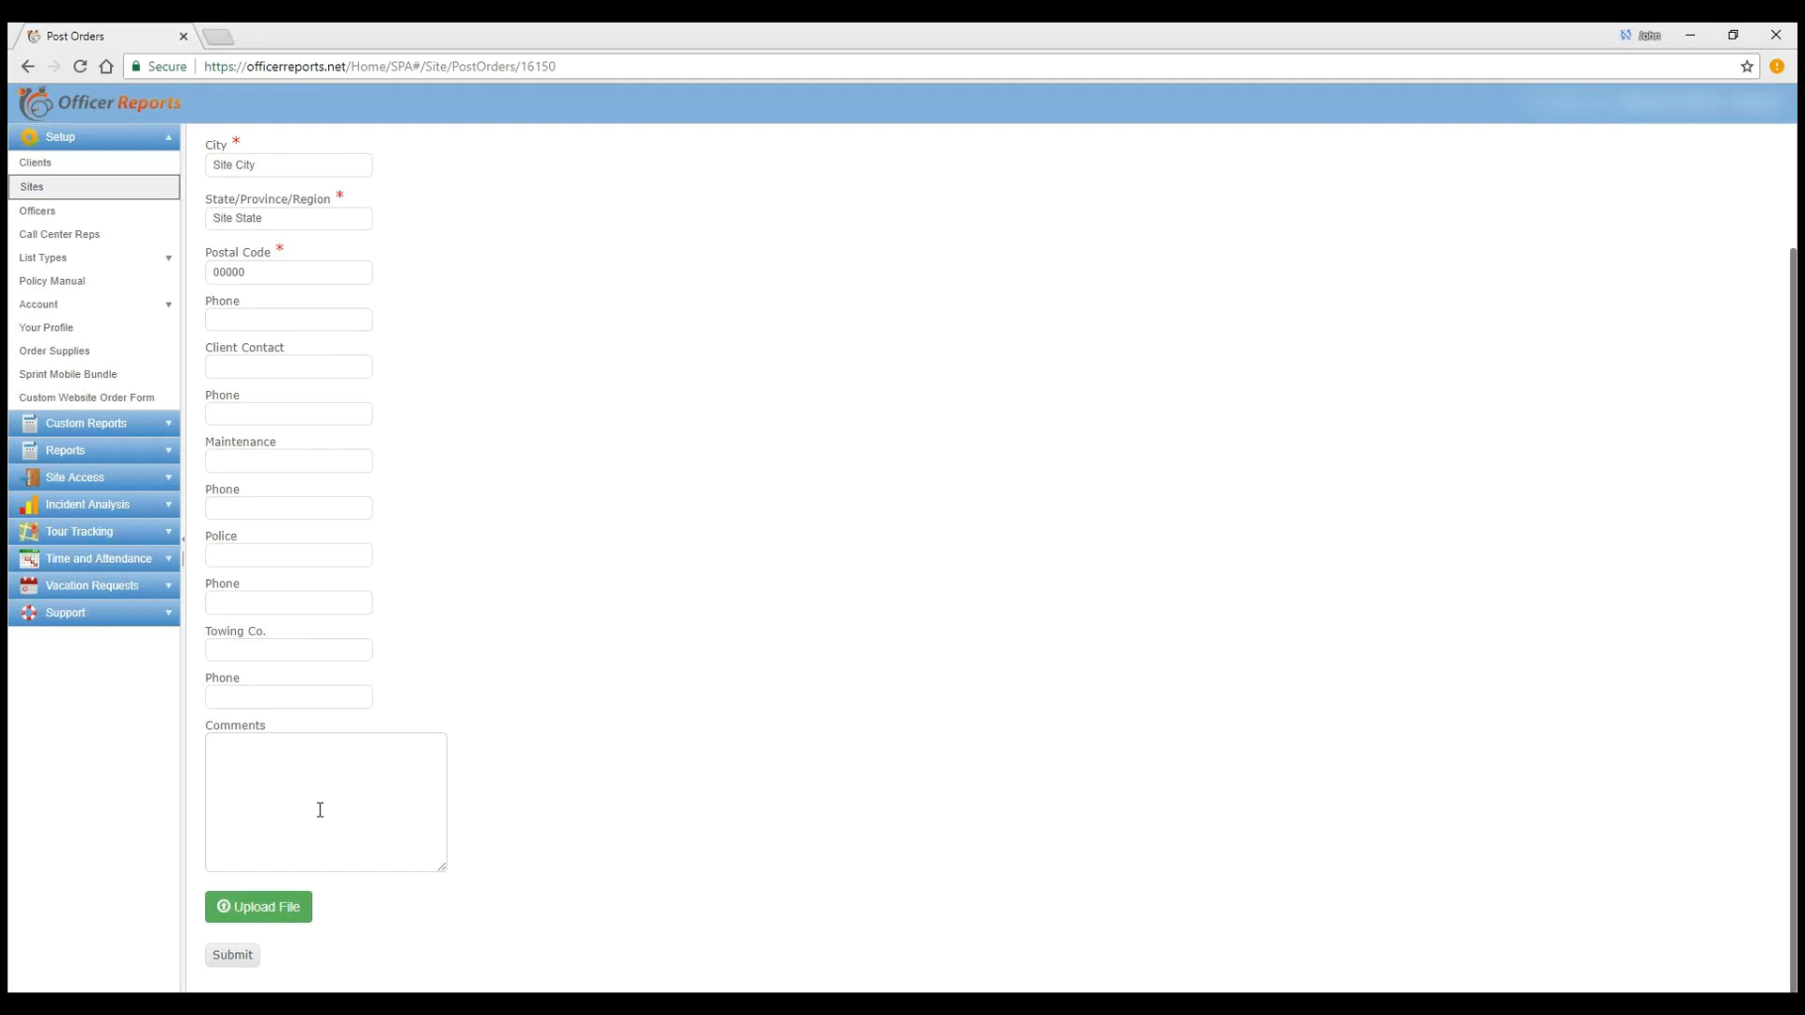
pyautogui.moveTo(334, 779)
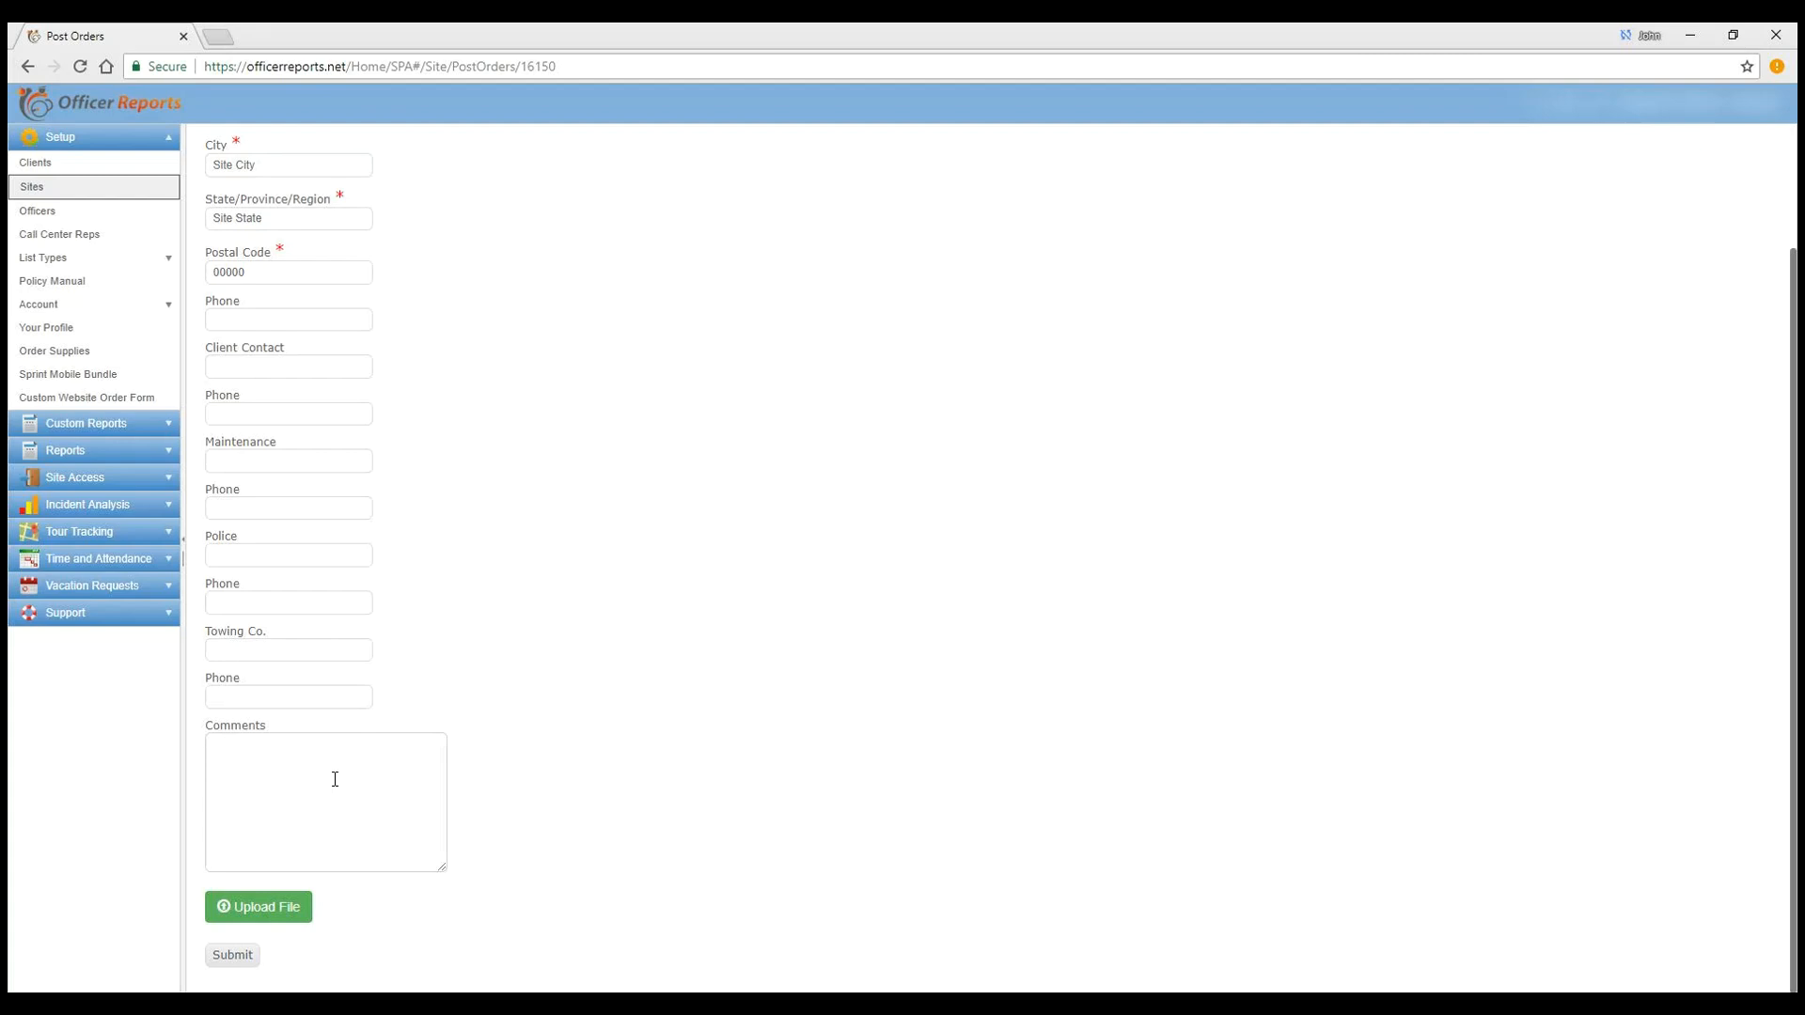
pyautogui.moveTo(442, 819)
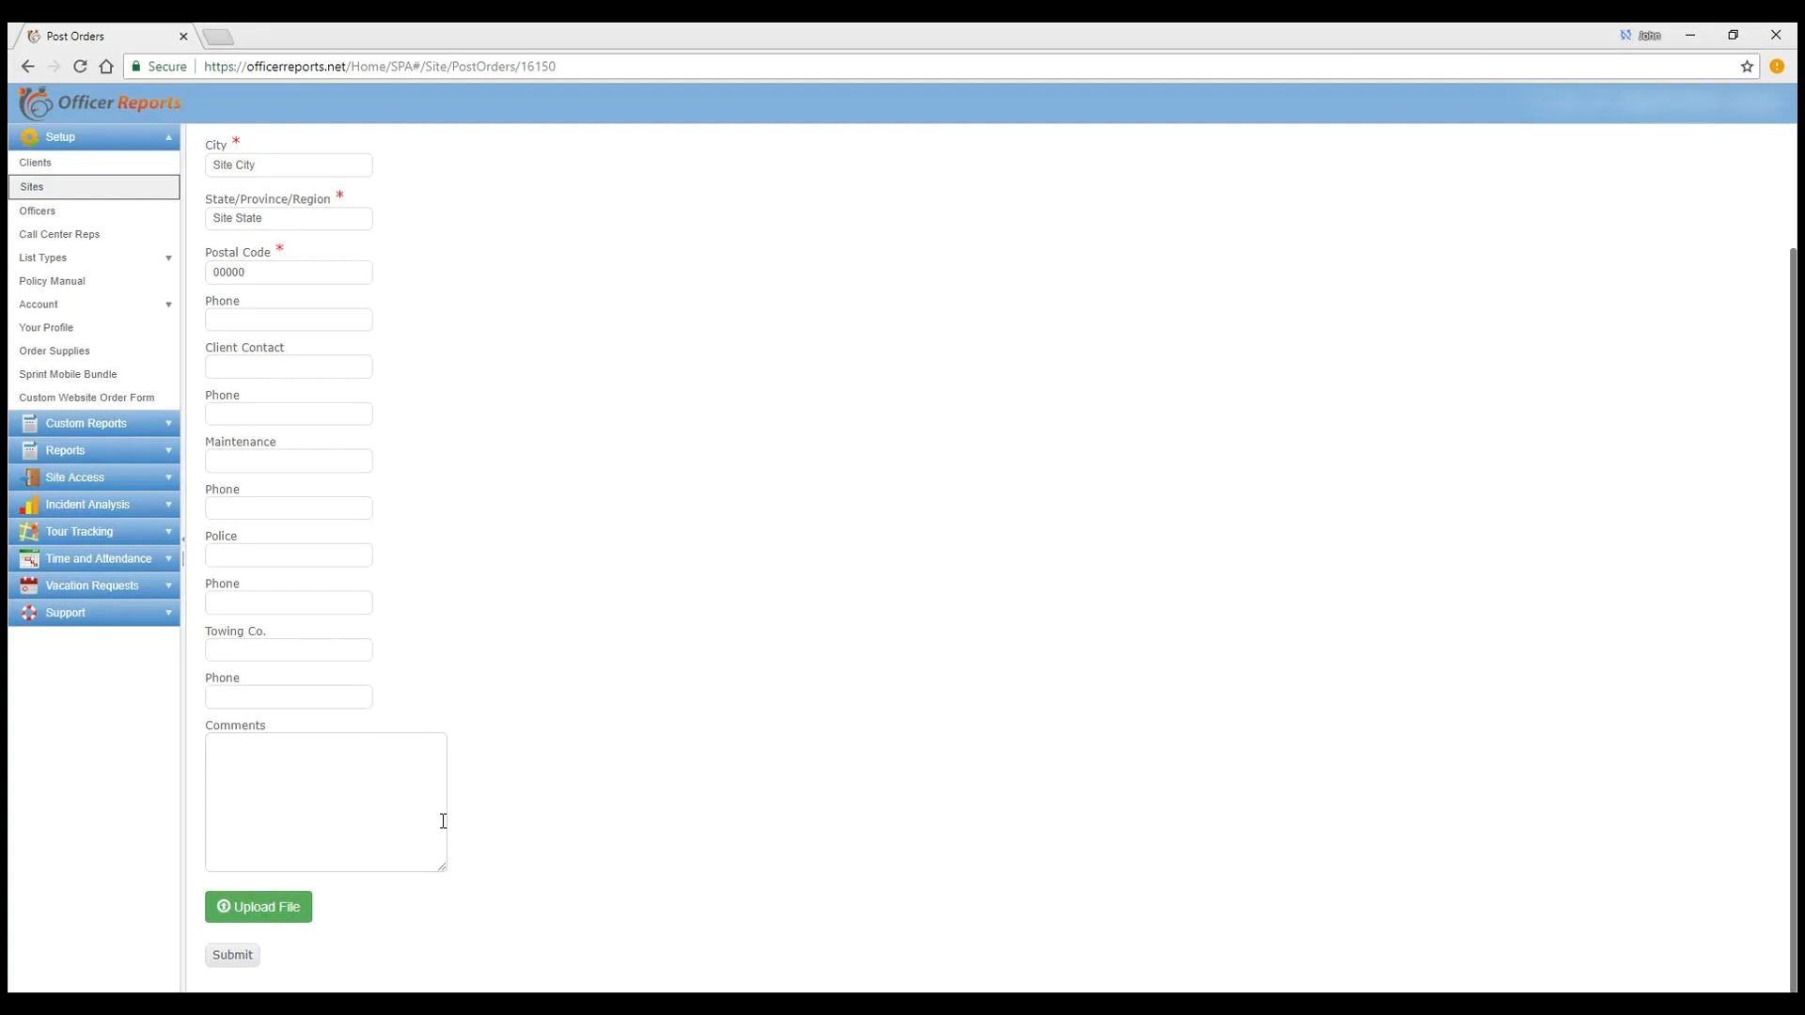
pyautogui.moveTo(360, 816)
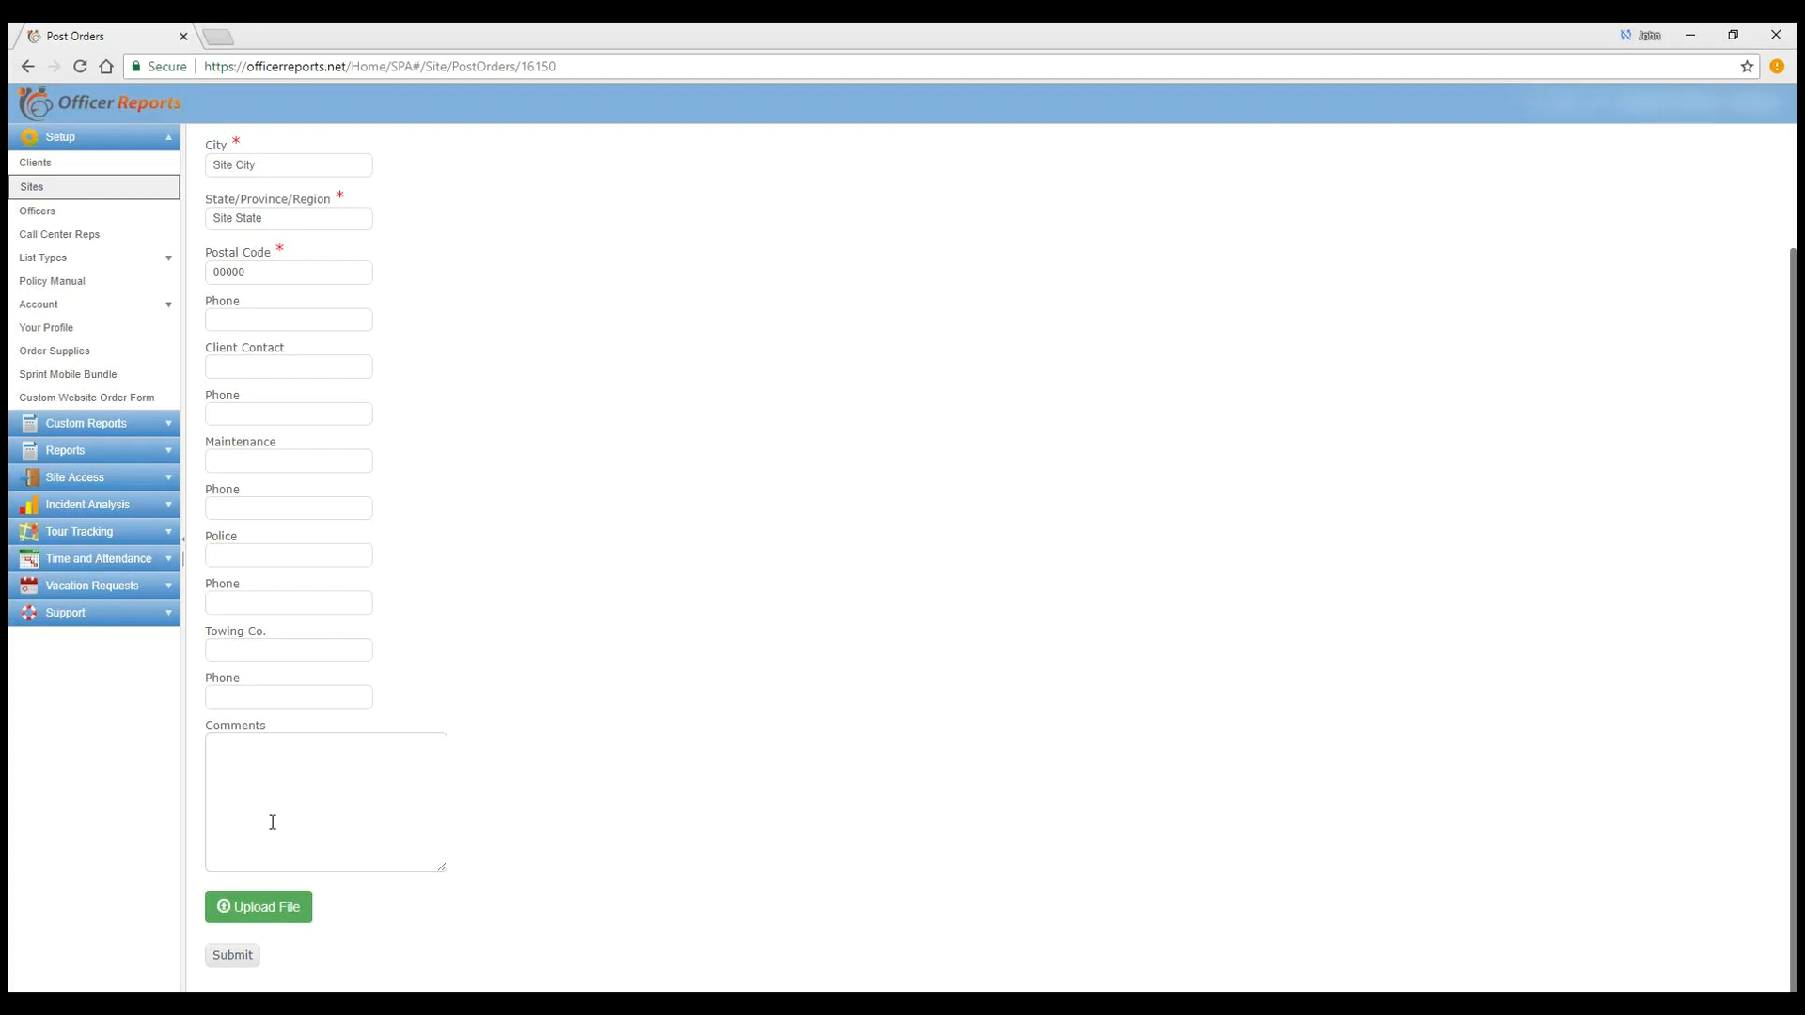
pyautogui.moveTo(286, 890)
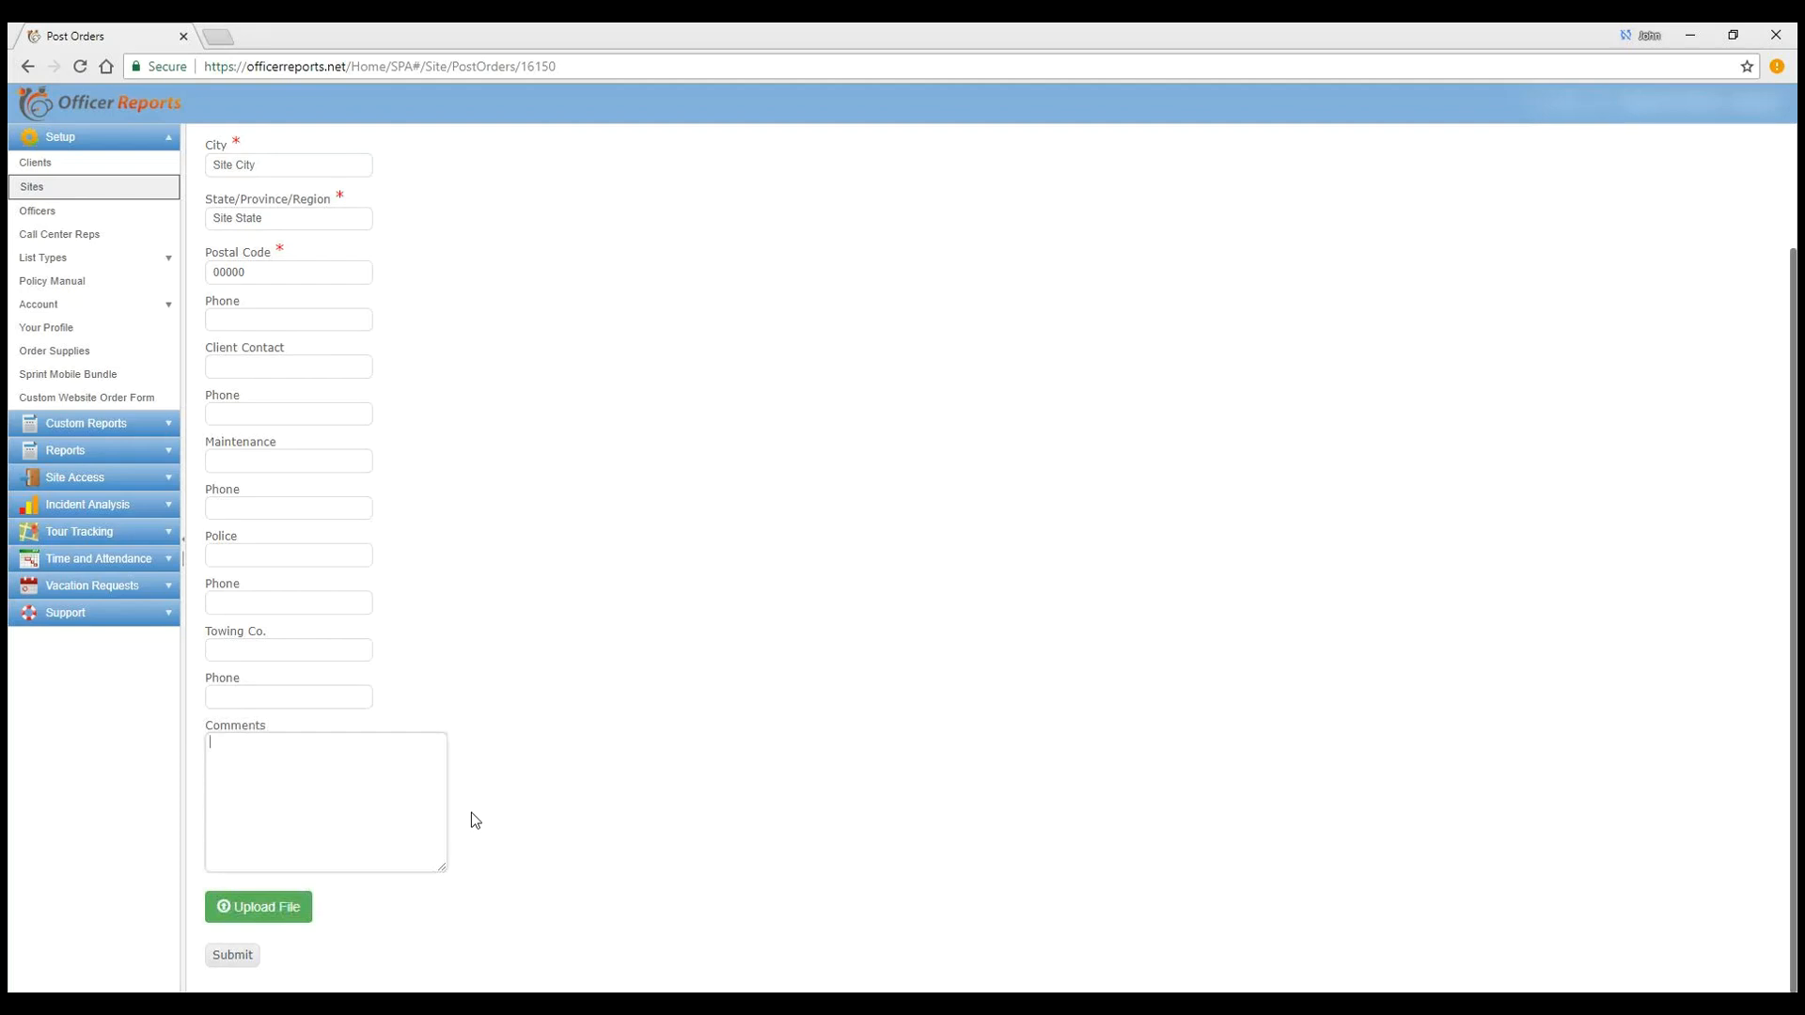
# Step: Enter the comment 'See file for policies and procedures' and start attaching a file
pyautogui.write('See file for polici')
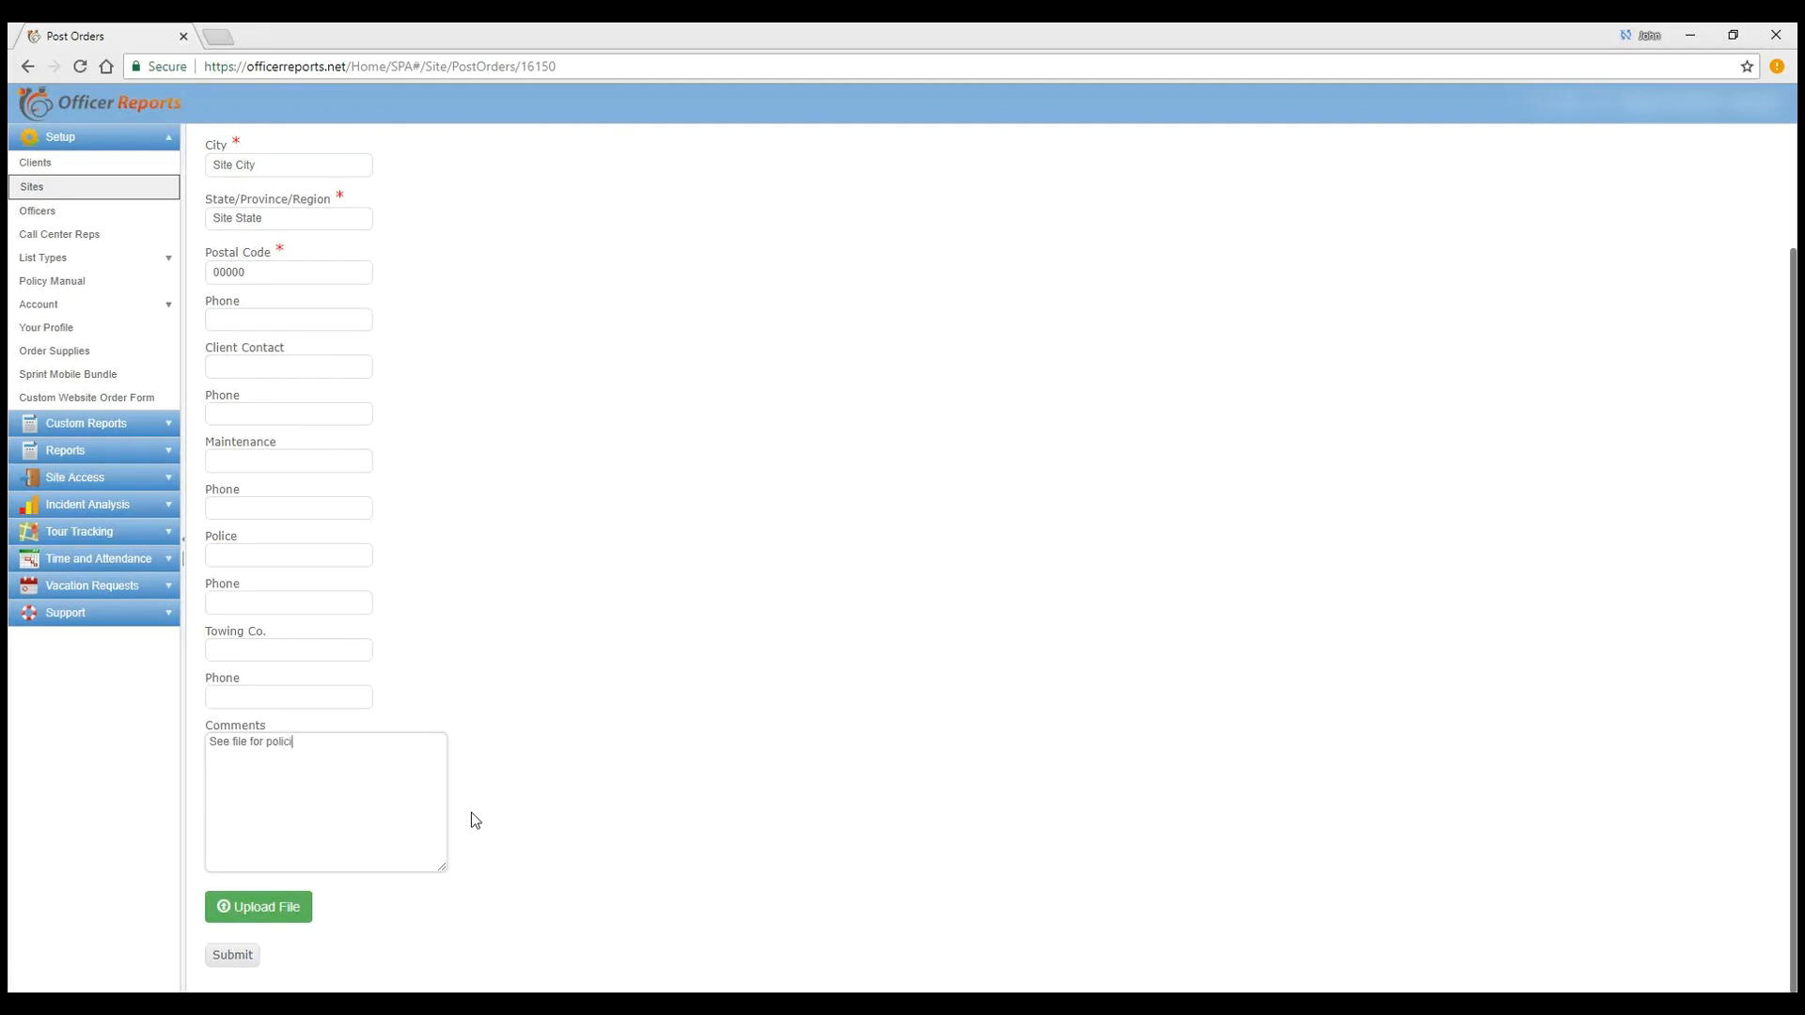
pyautogui.write('es and pro')
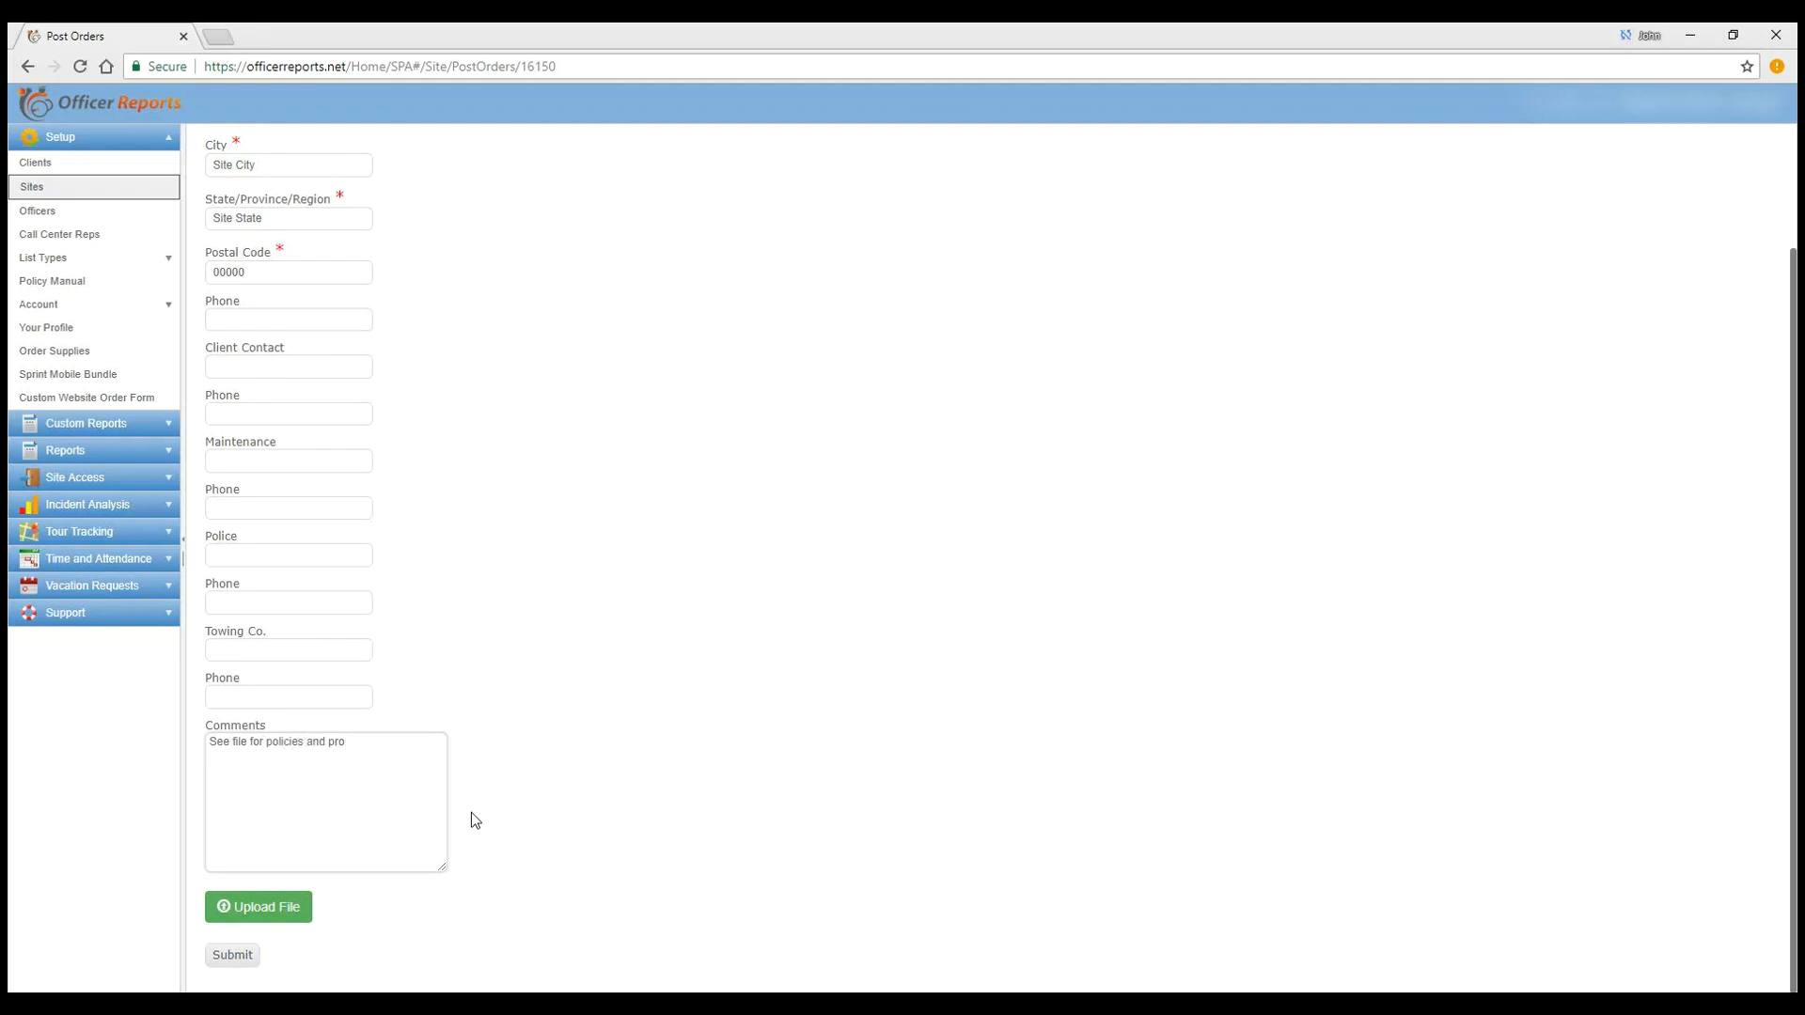
pyautogui.write('cedures')
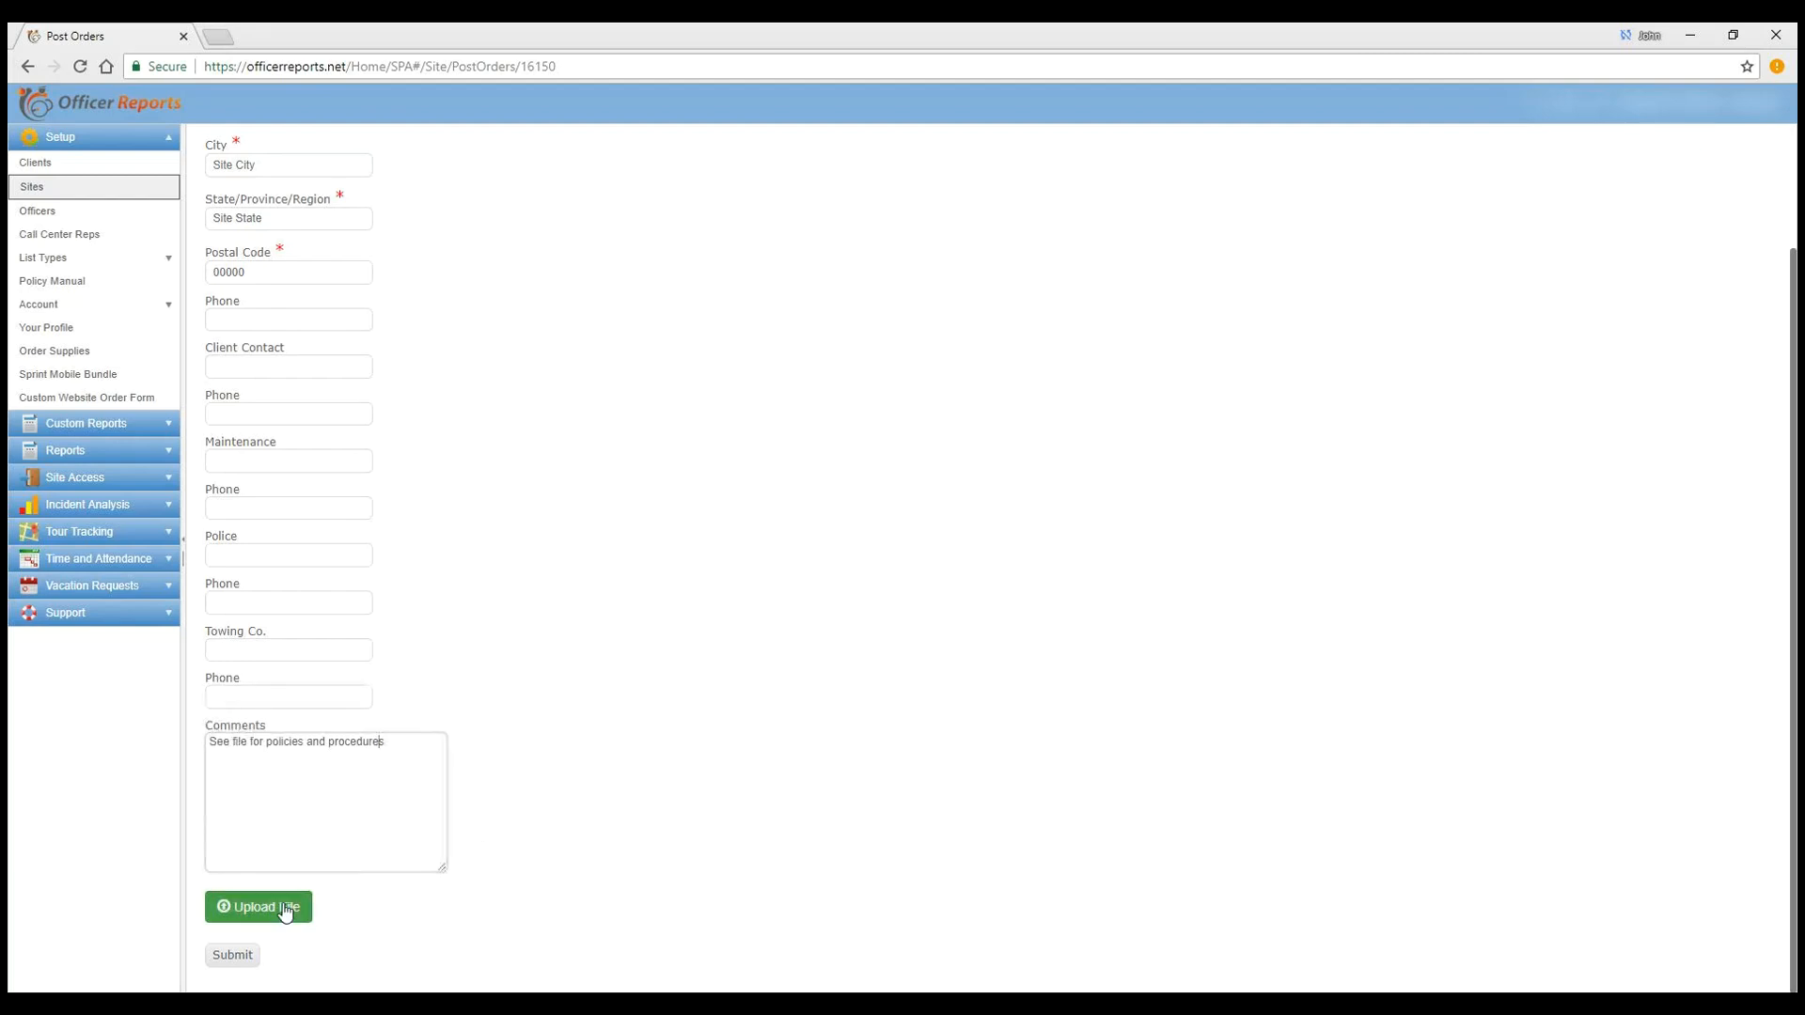
pyautogui.click(259, 907)
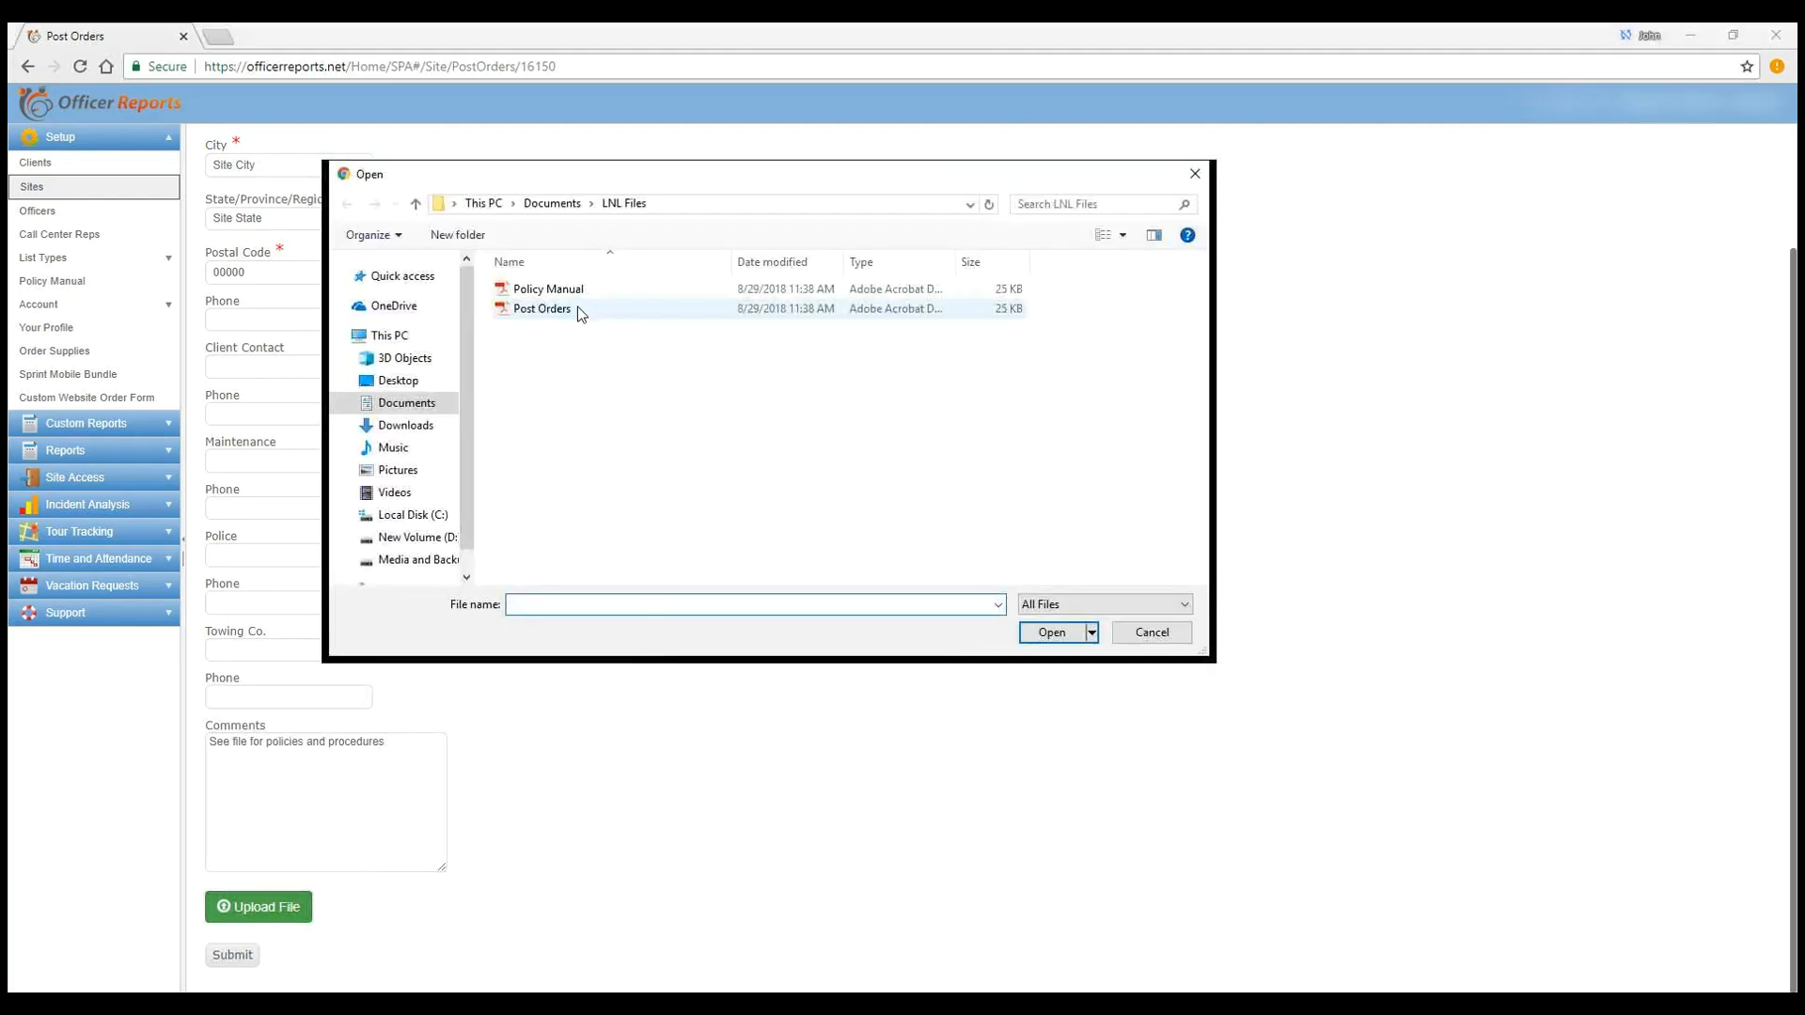
pyautogui.moveTo(541, 309)
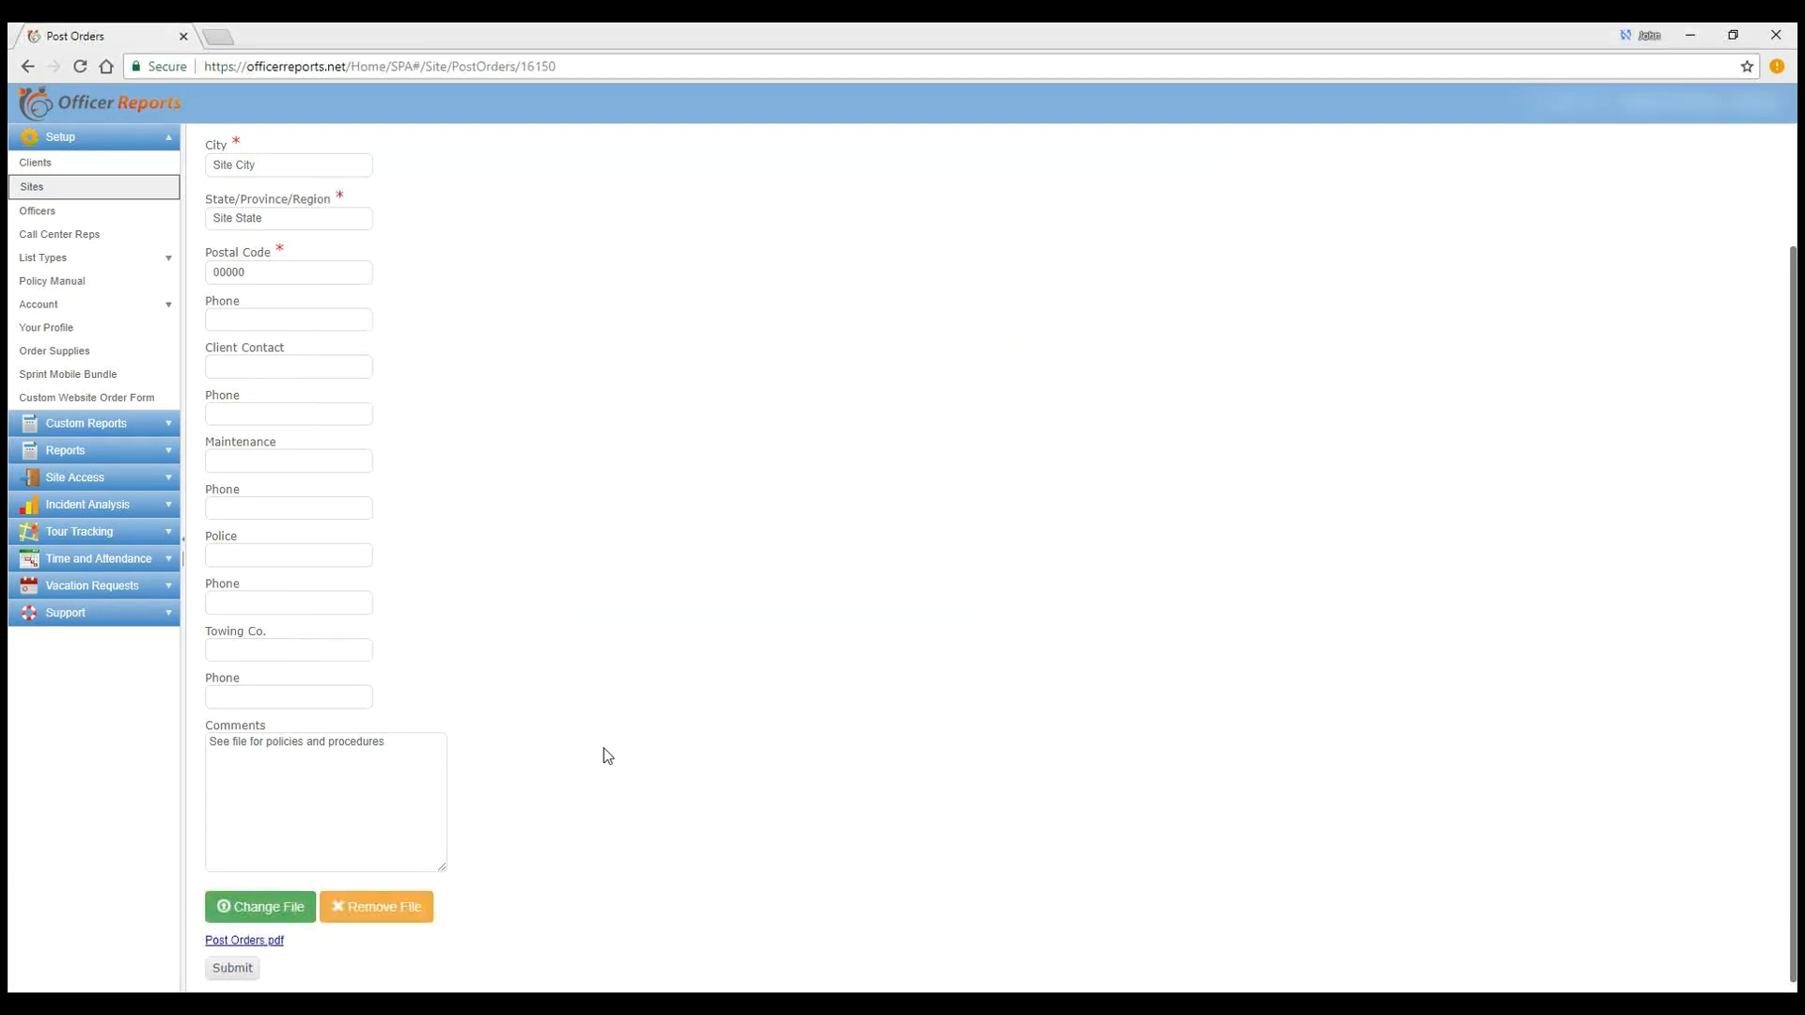
pyautogui.scroll(-3)
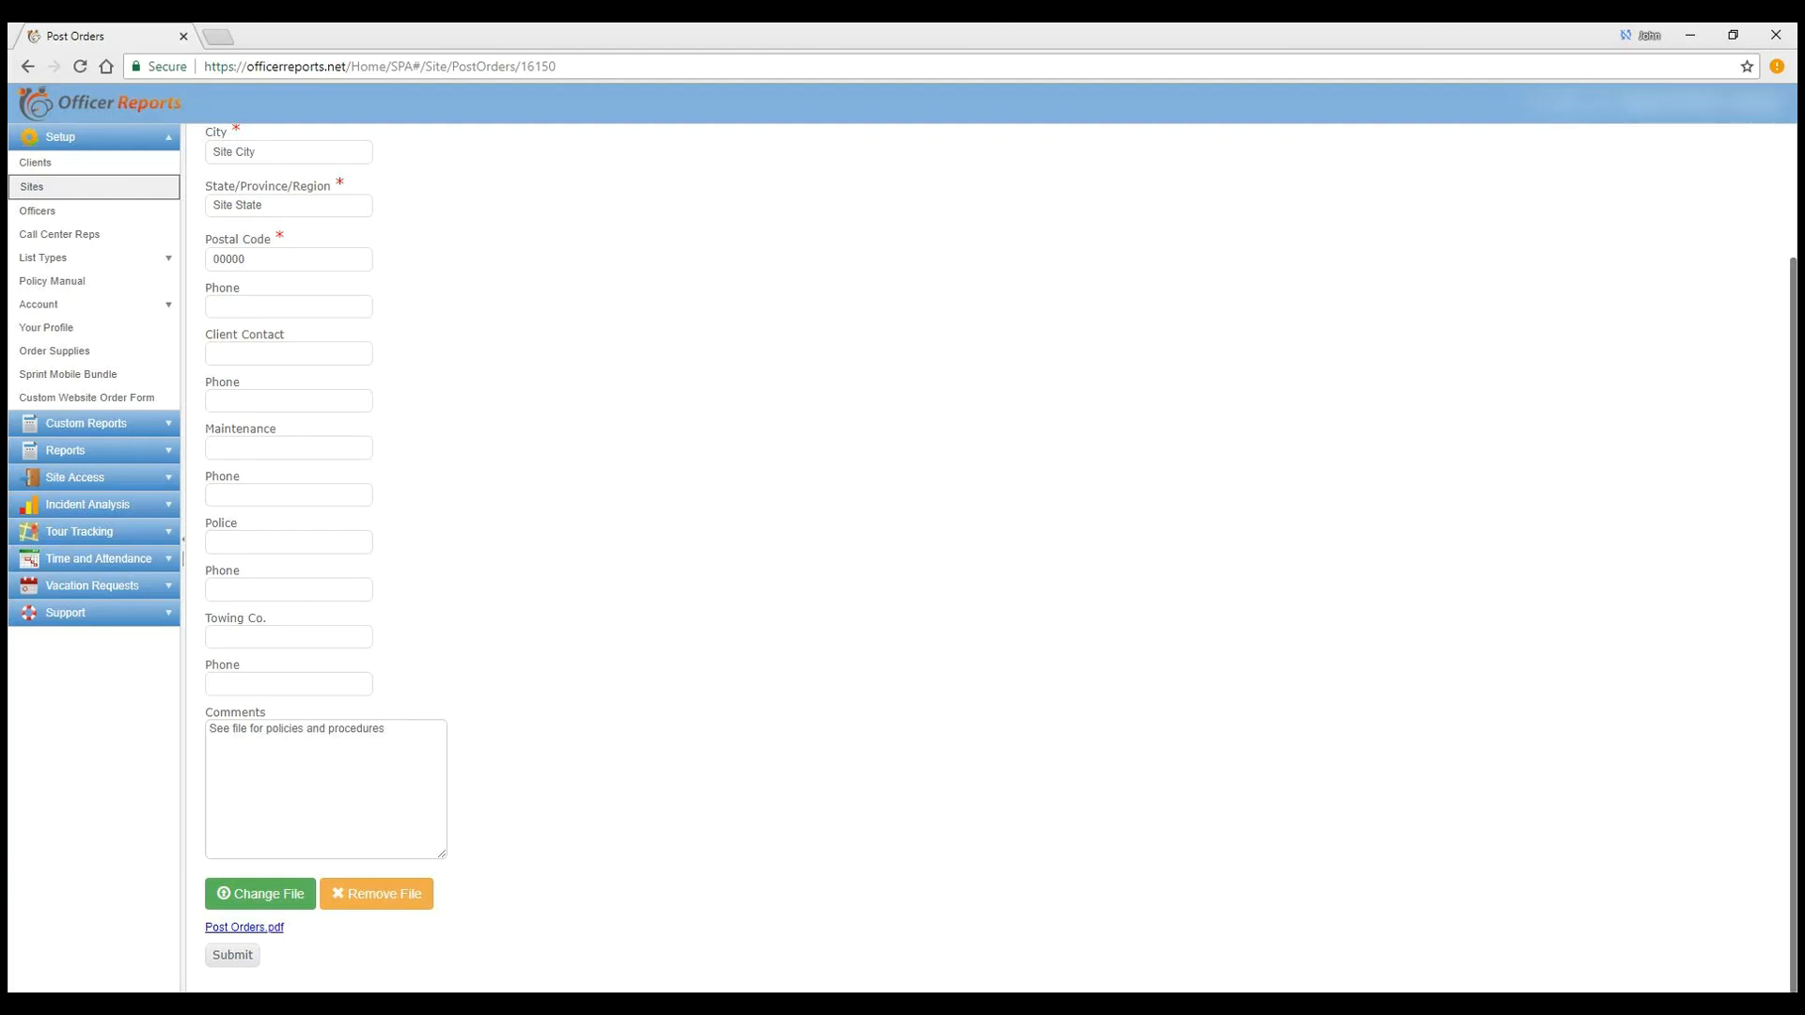
# Step: Submit the Lunch & Learn post orders and dismiss the Post Orders Updated message
pyautogui.click(232, 954)
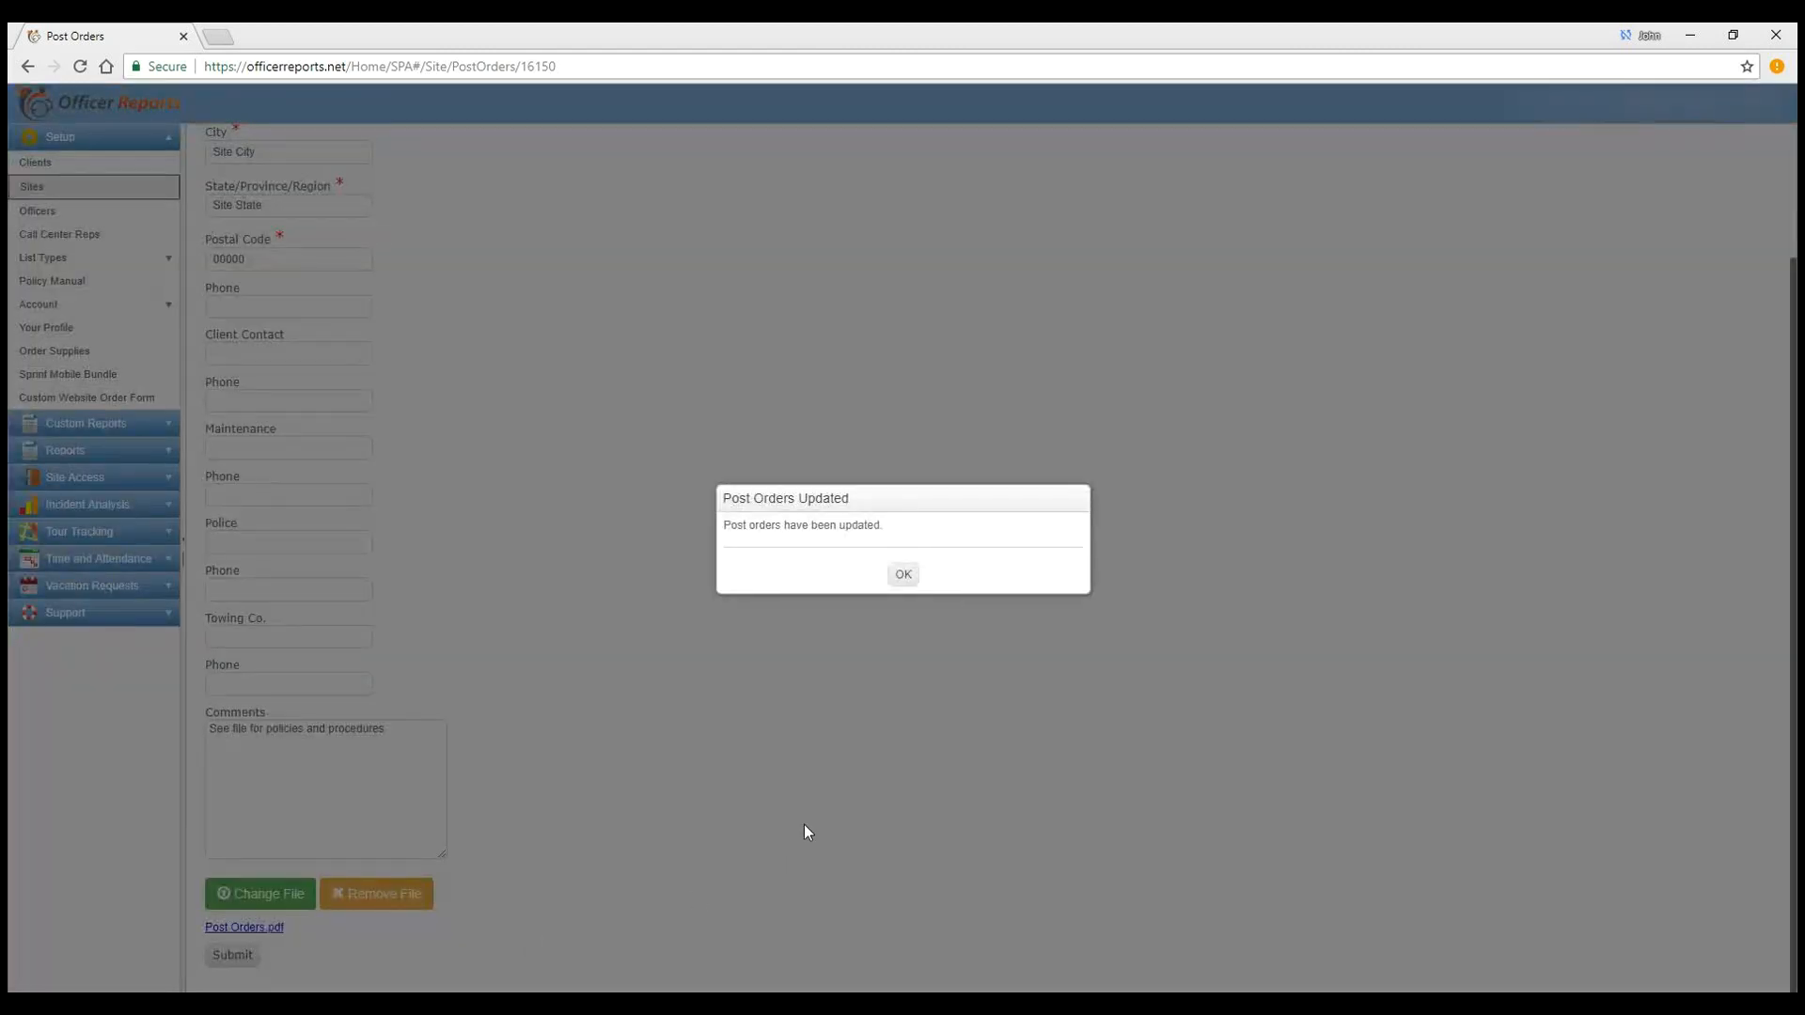
pyautogui.click(902, 574)
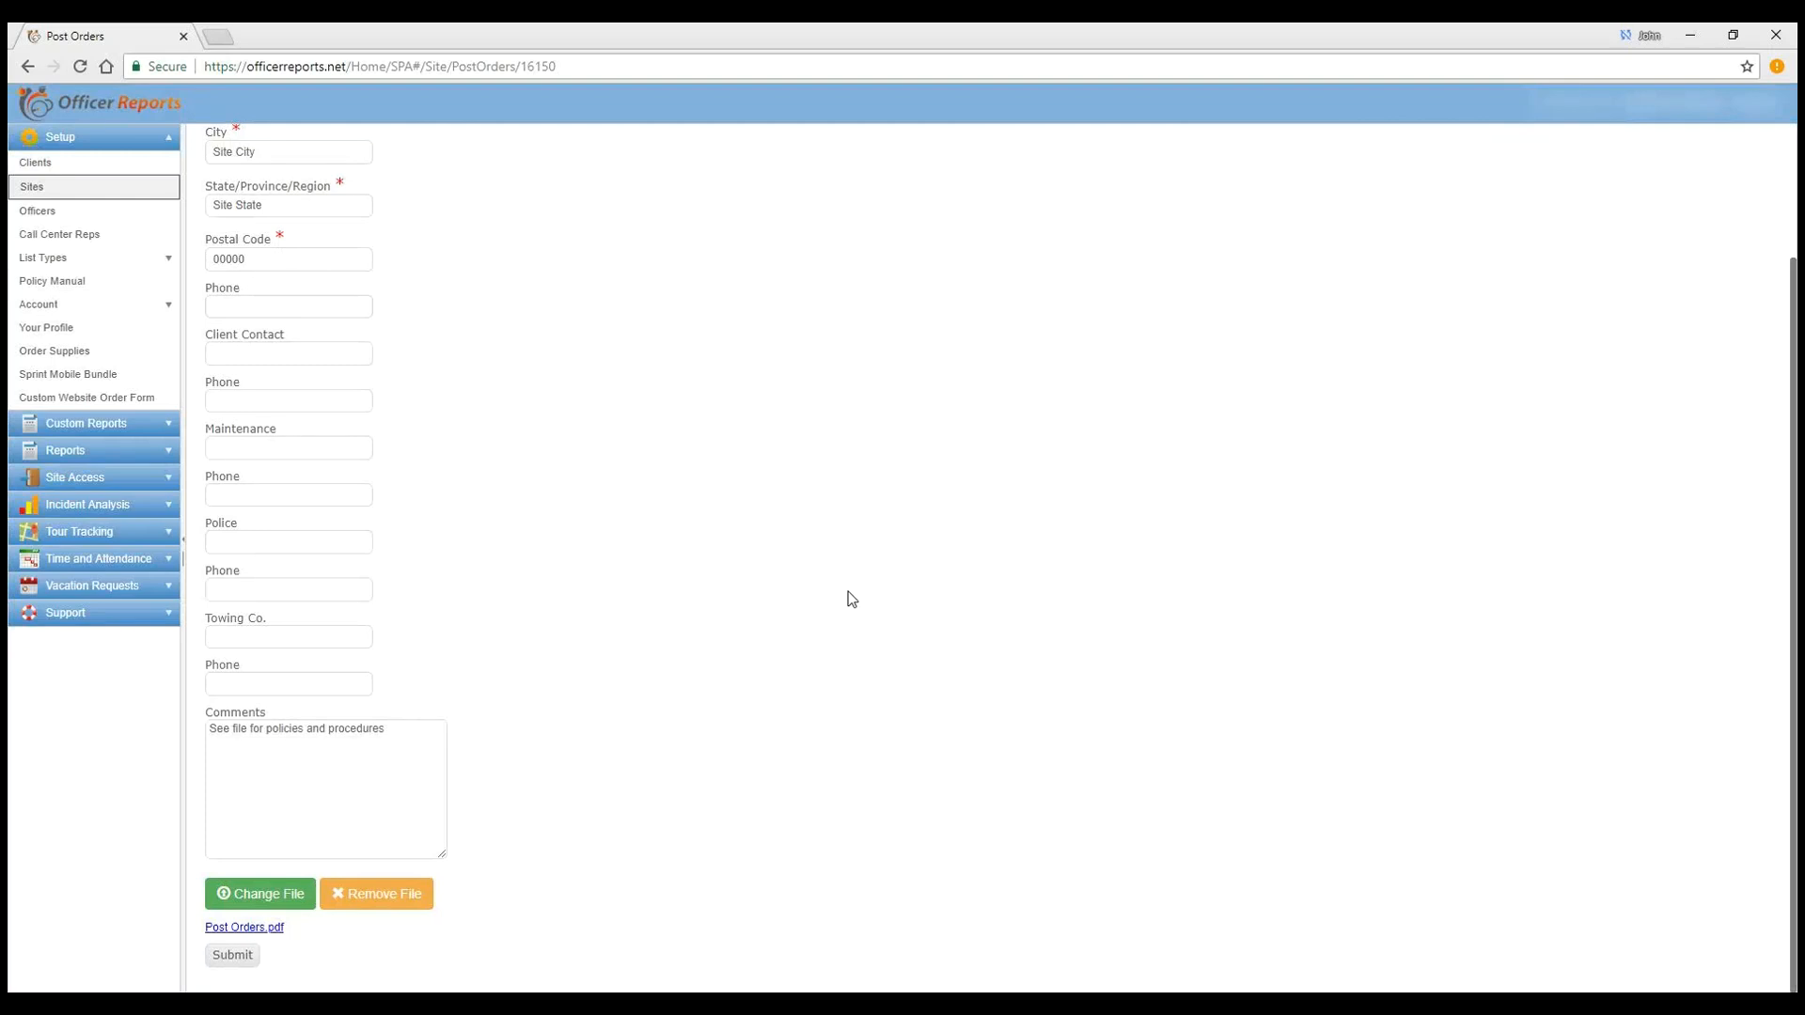
pyautogui.moveTo(922, 979)
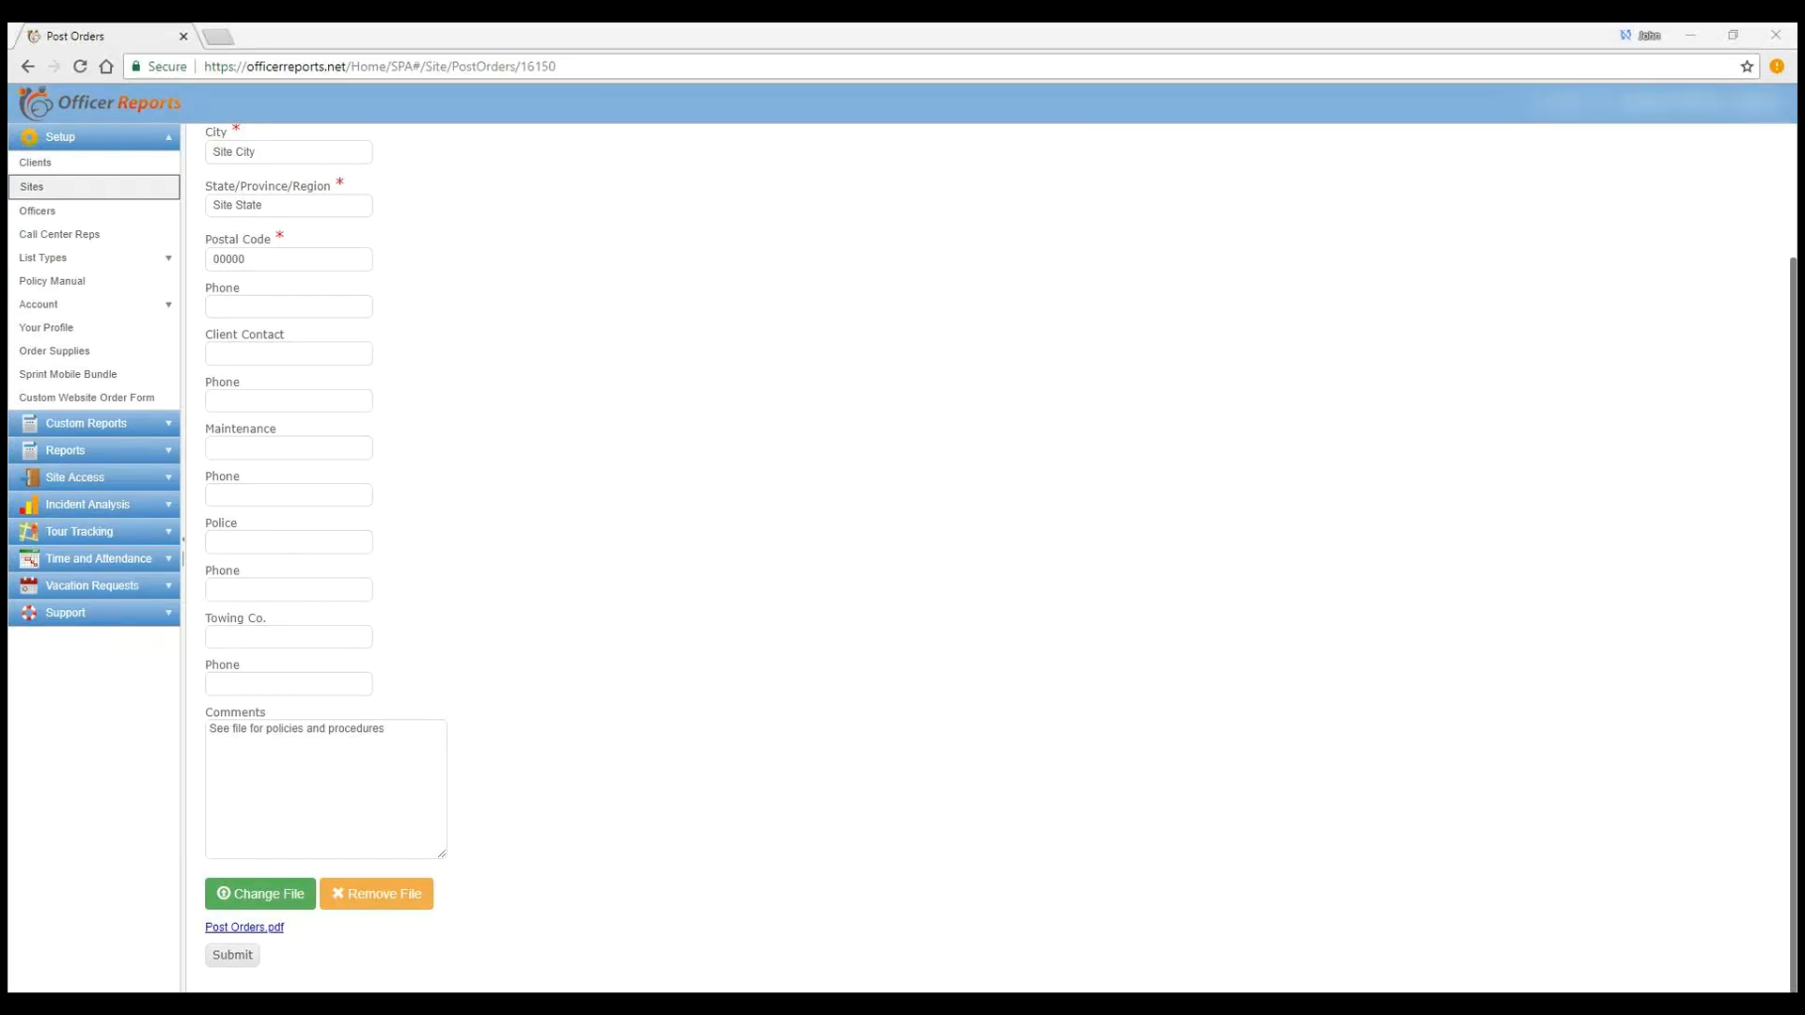
pyautogui.moveTo(697, 916)
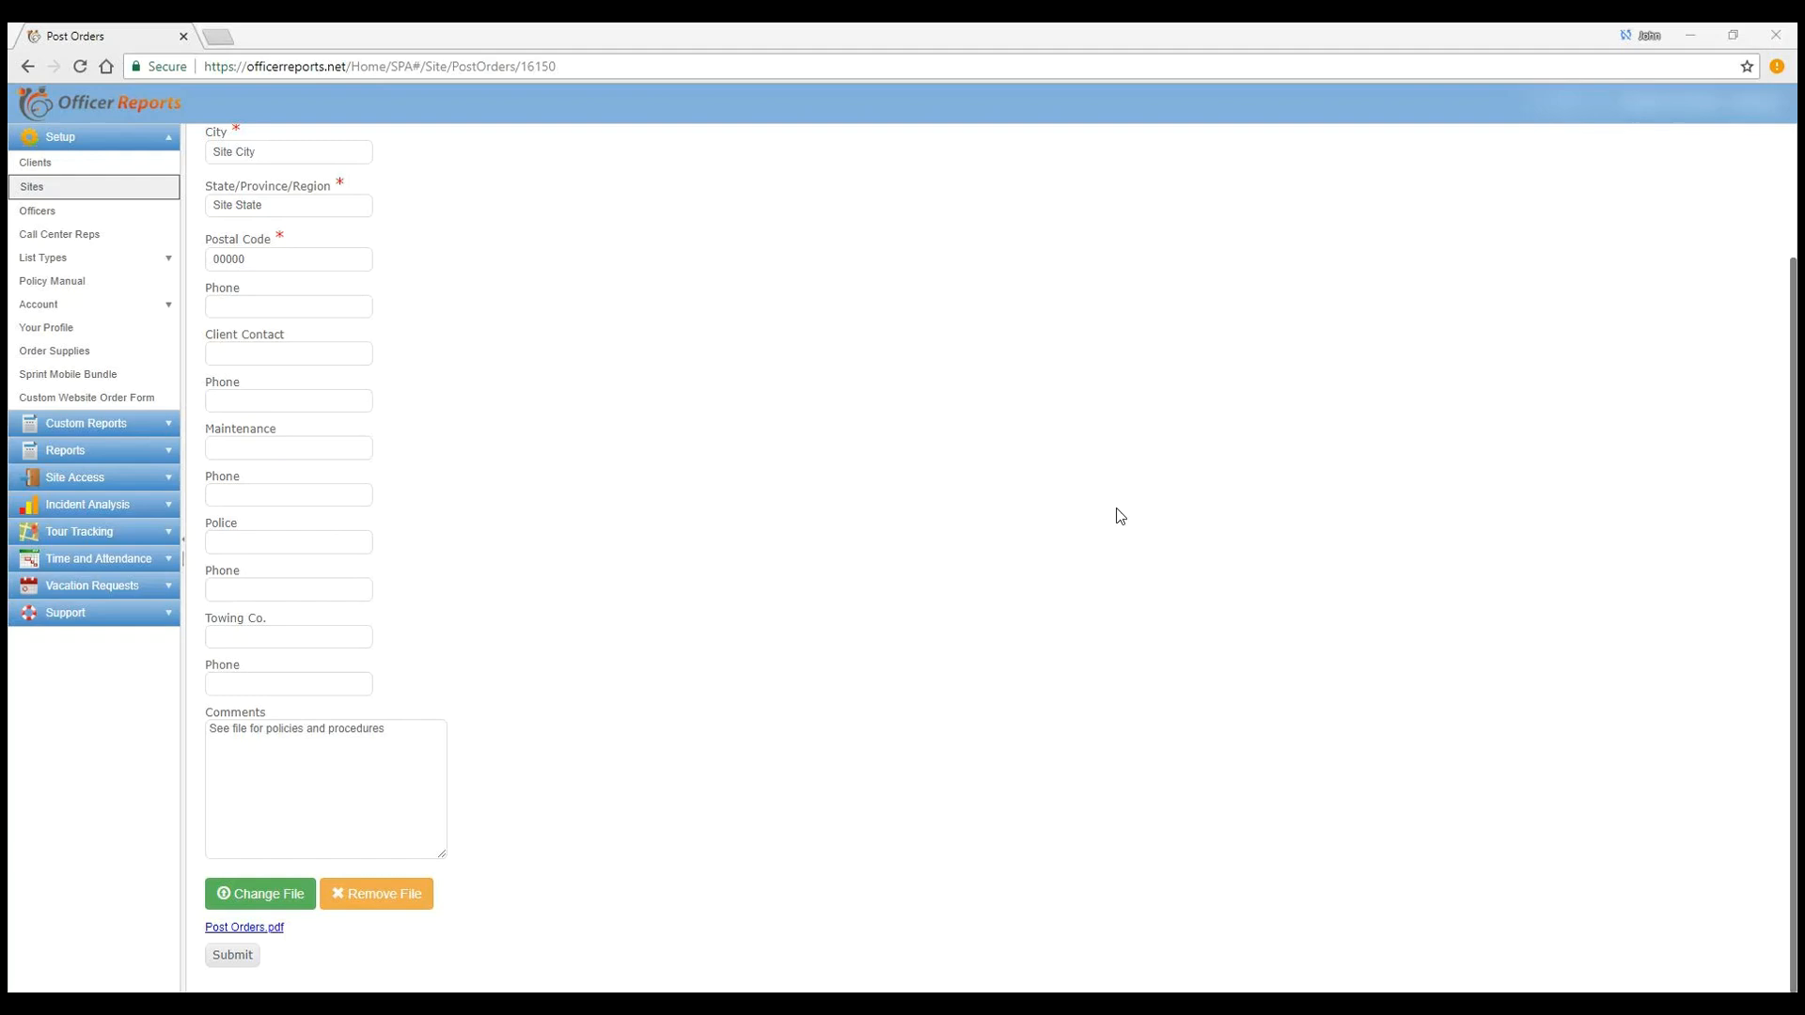
pyautogui.moveTo(711, 980)
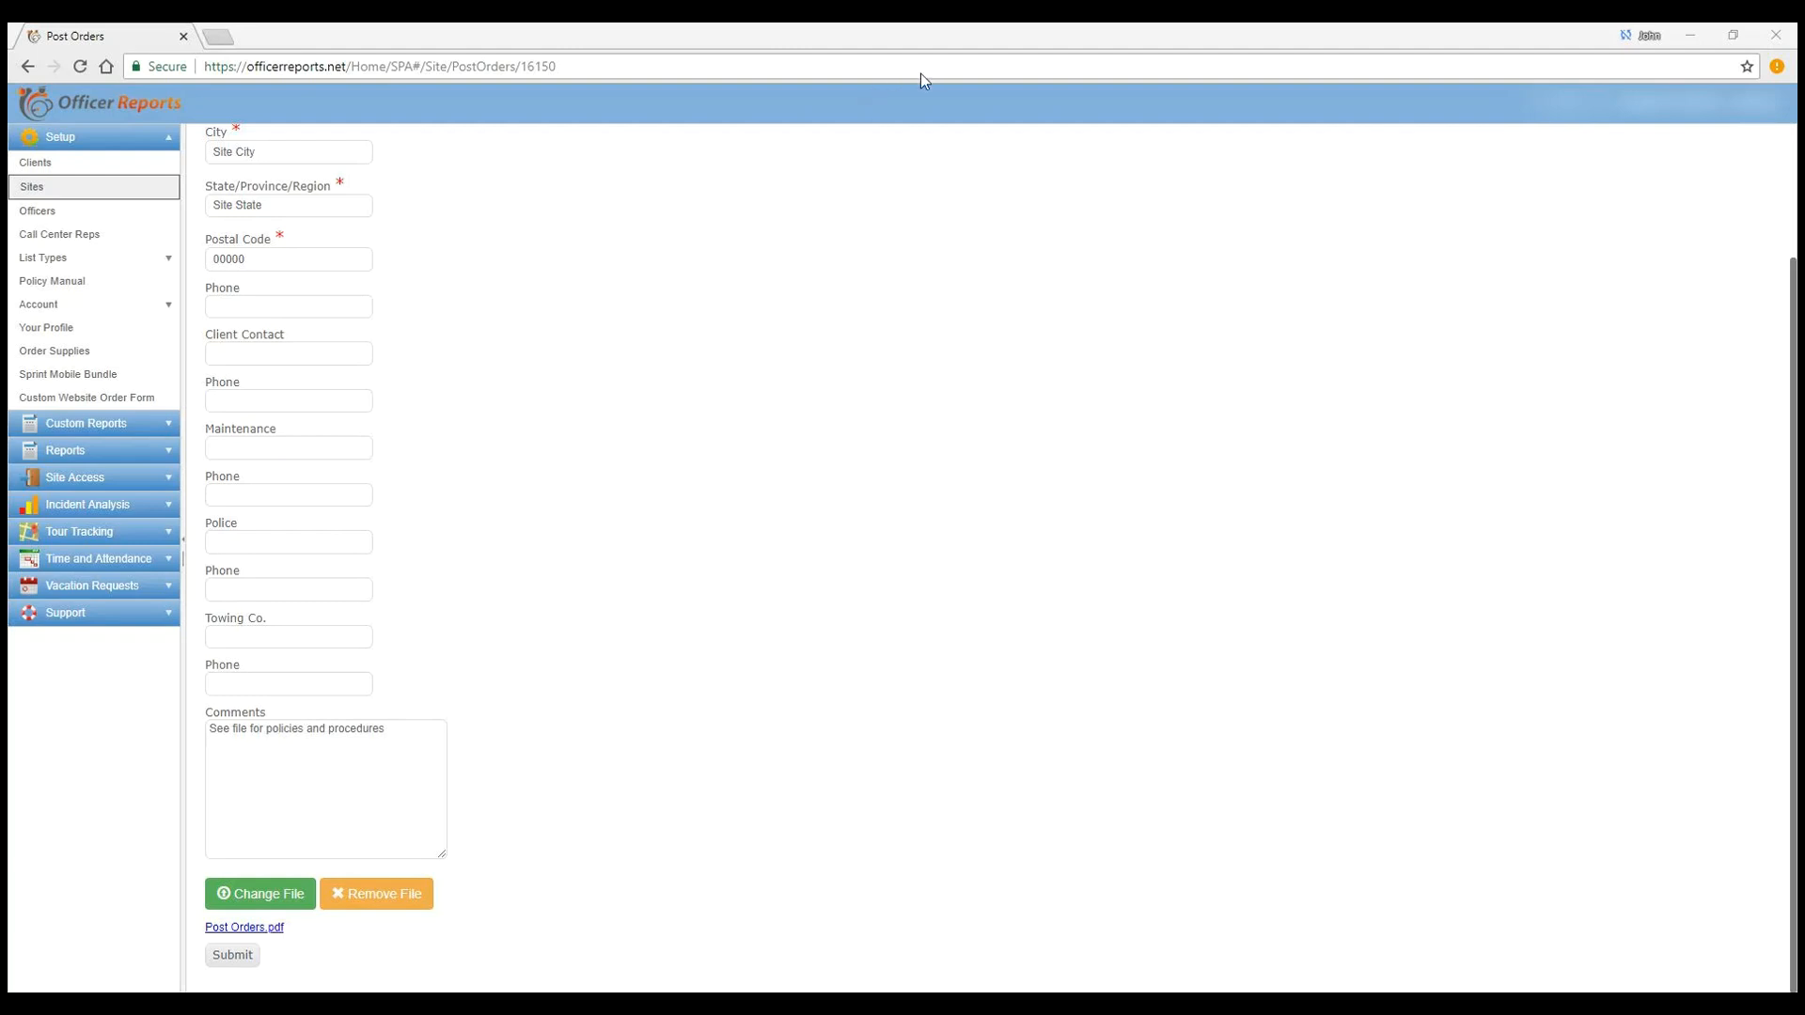
pyautogui.moveTo(960, 171)
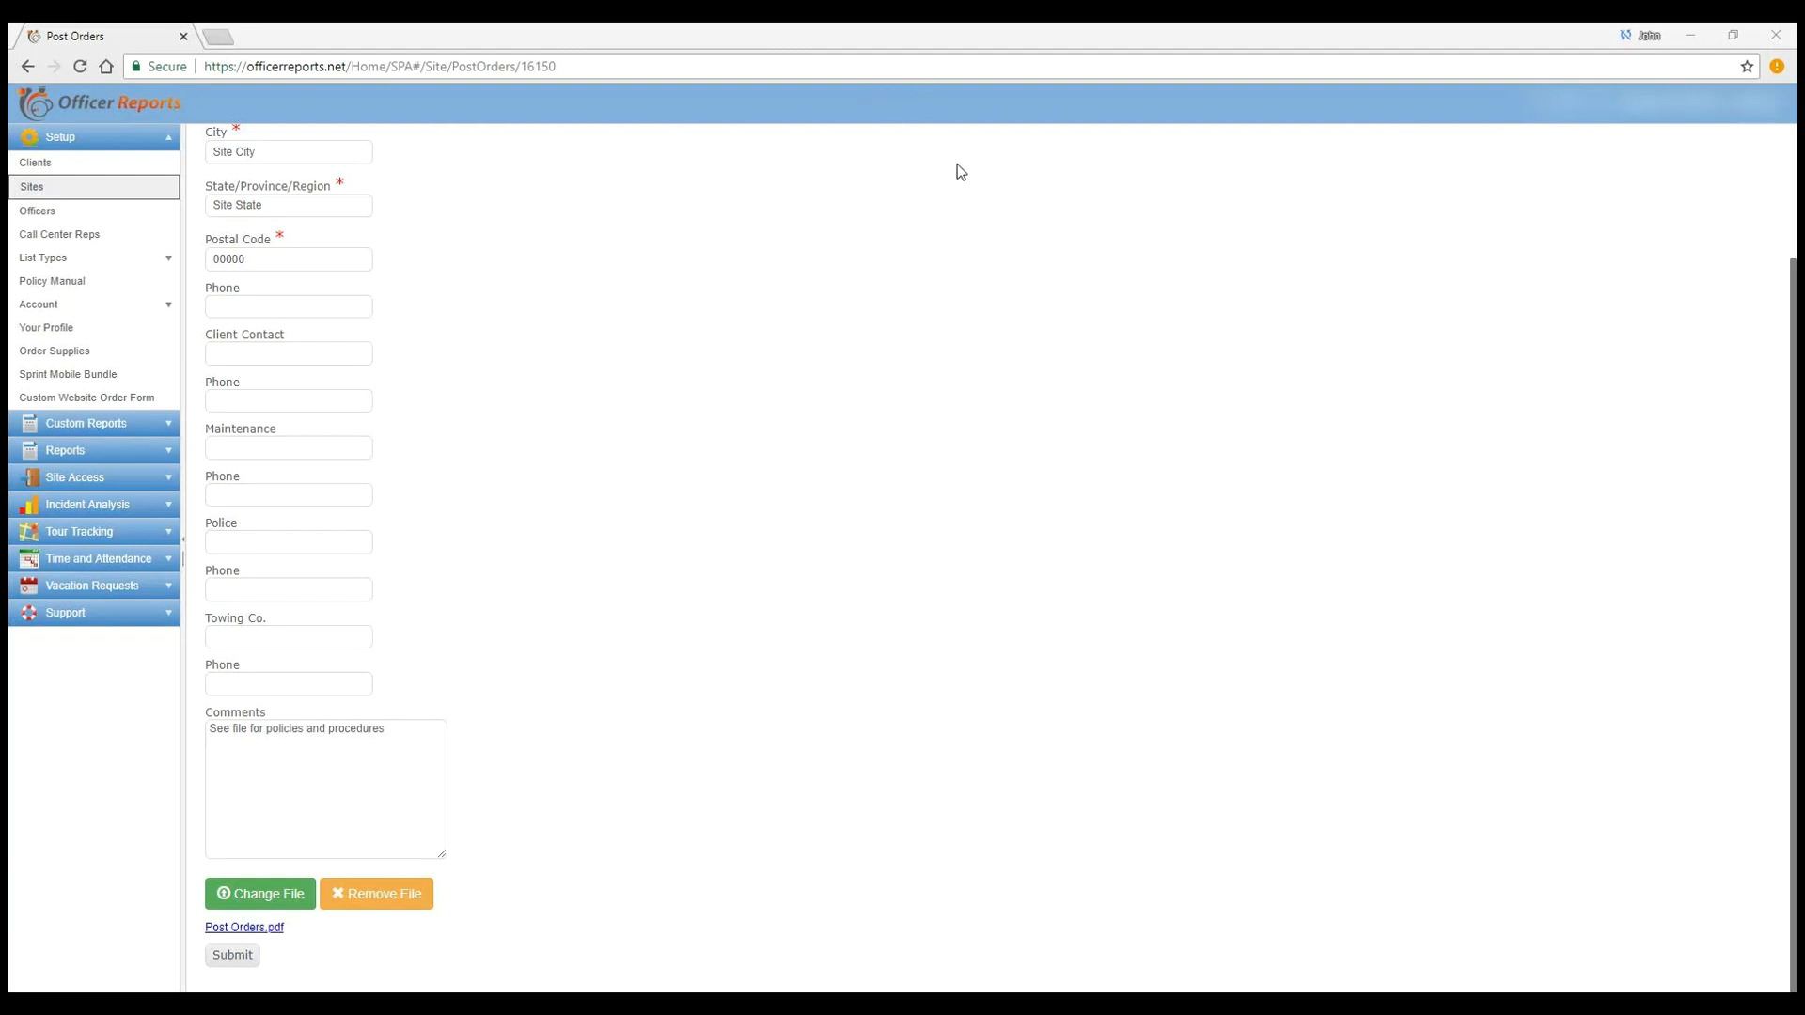